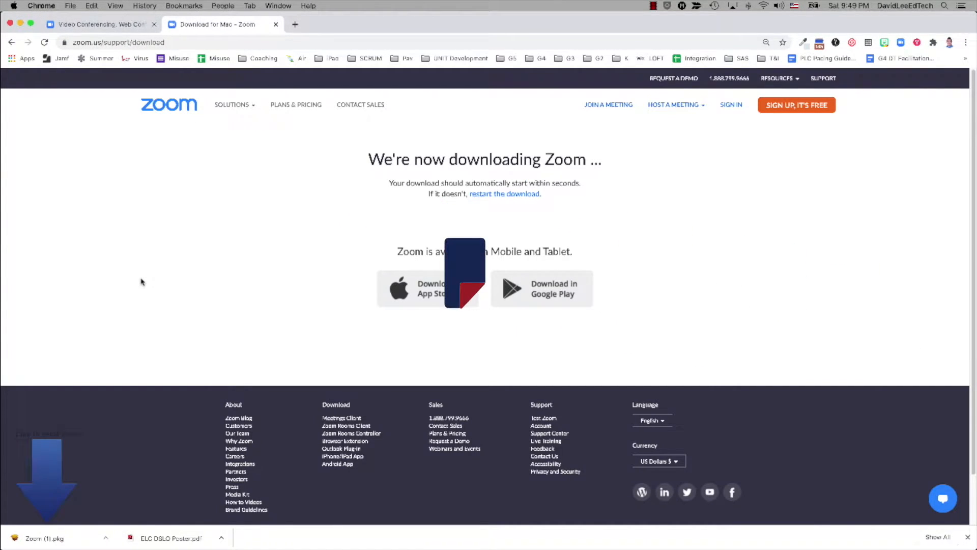
Launch the downloaded Zoom.pkg installer from Chrome's download bar
{"action": "left_click", "coordinate": [46, 537]}
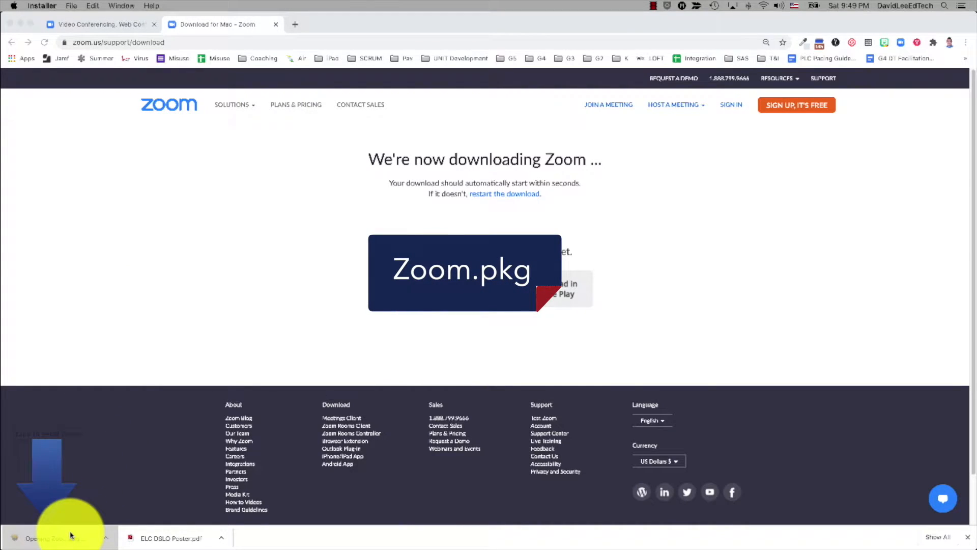
{"action": "left_click", "coordinate": [615, 336]}
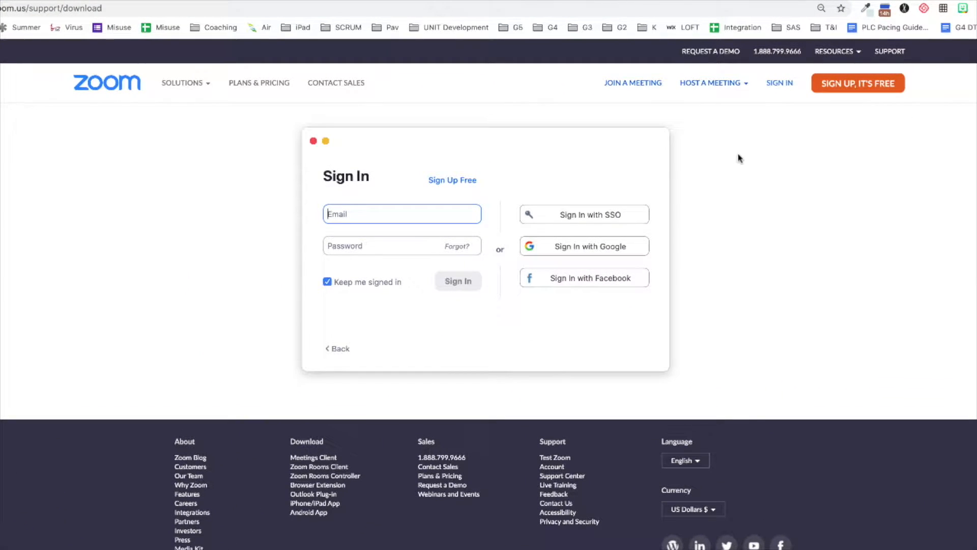
Sign in to Zoom with the Google account and let the browser launch zoom.us
{"action": "left_click", "coordinate": [583, 245]}
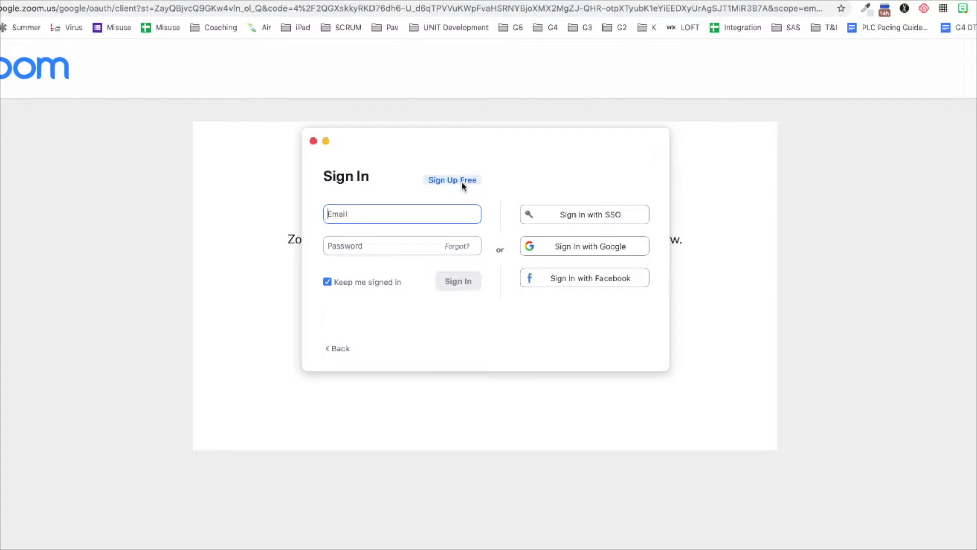
{"action": "left_click", "coordinate": [452, 181]}
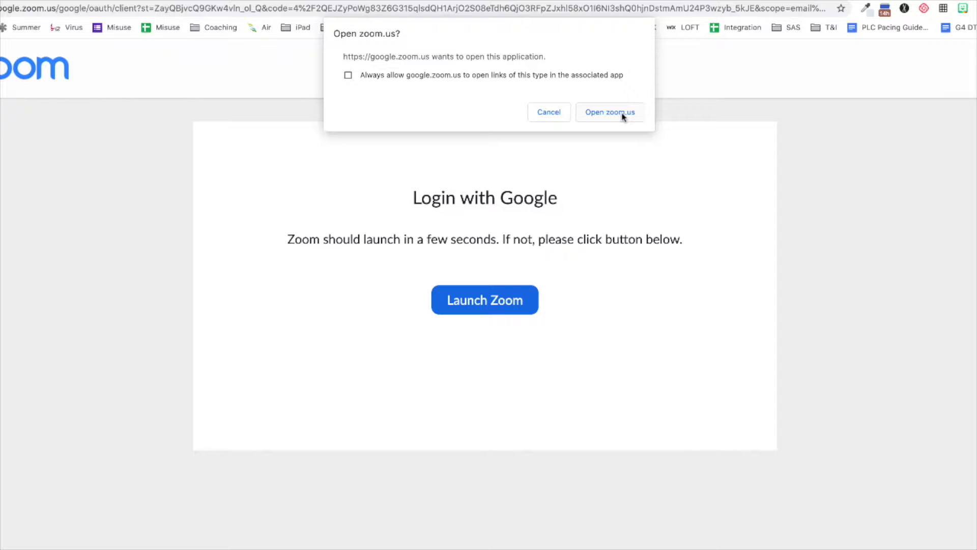
{"action": "left_click", "coordinate": [610, 112]}
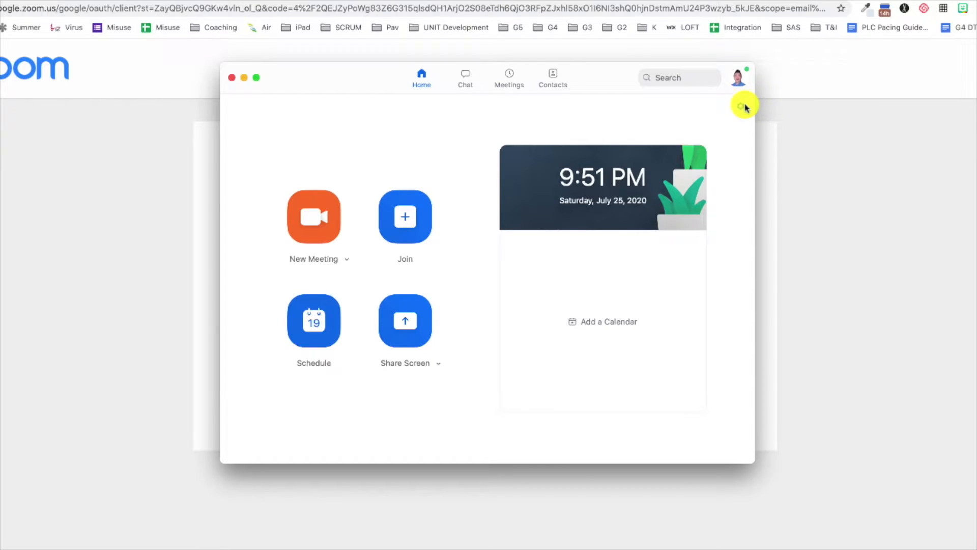
Go from the Zoom app Settings to View More Settings on the Zoom website
{"action": "left_click", "coordinate": [743, 106]}
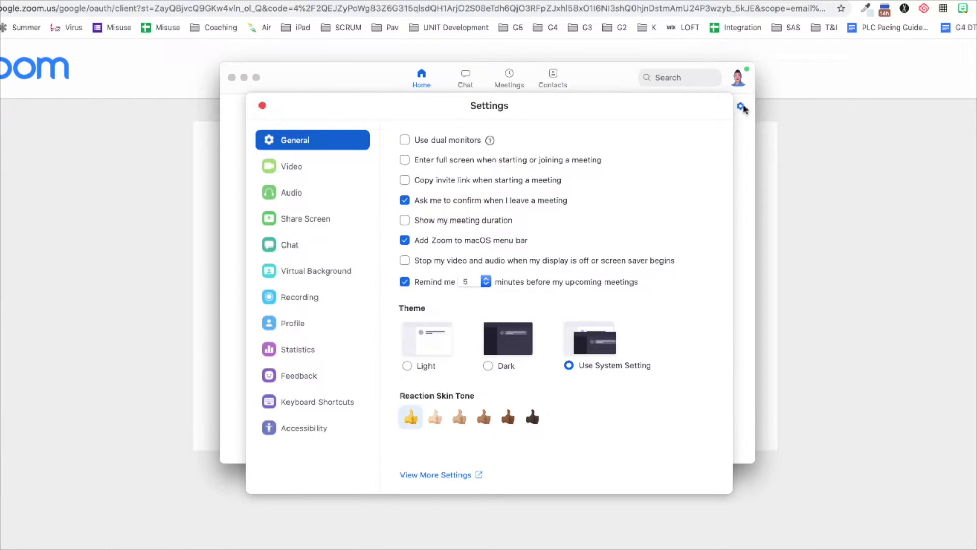
{"action": "left_click", "coordinate": [435, 475]}
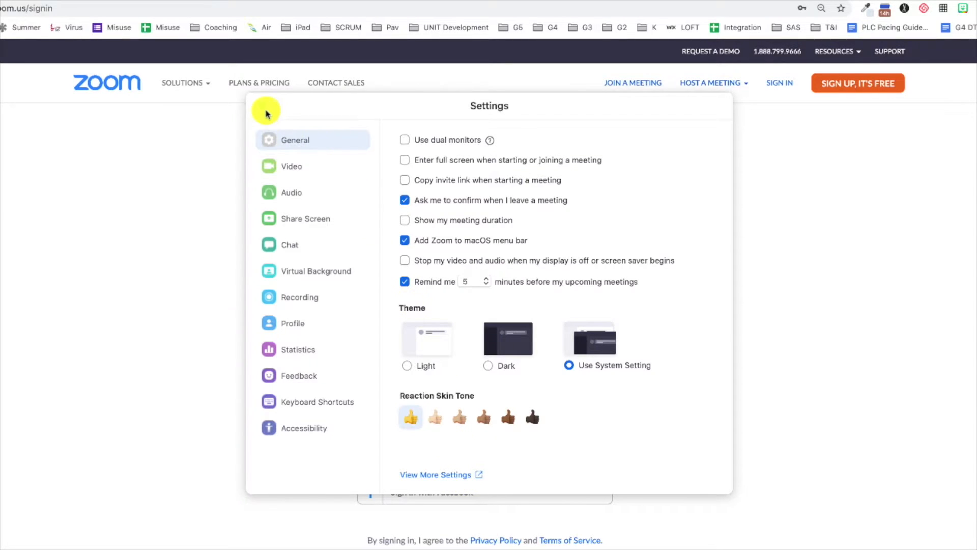
{"action": "left_click", "coordinate": [437, 475]}
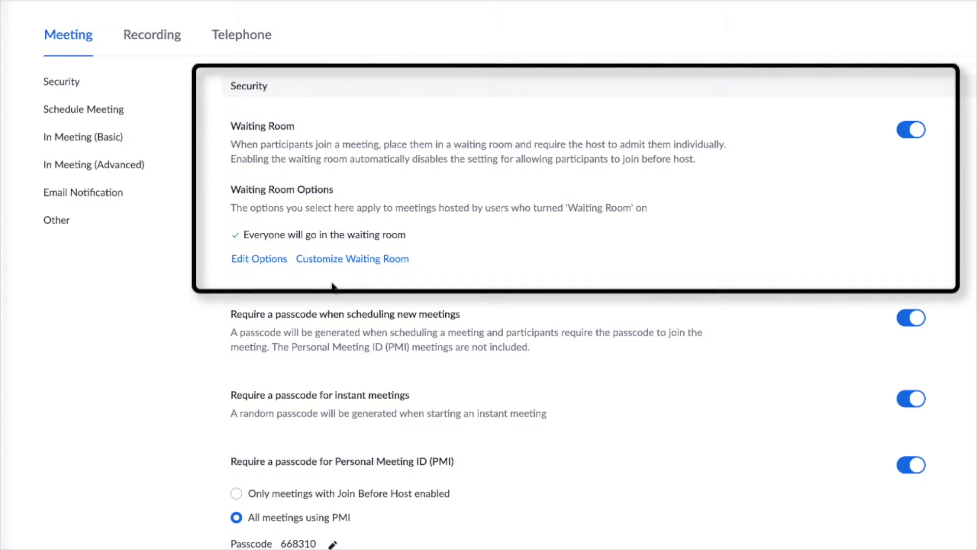
{"action": "mouse_move", "coordinate": [334, 284]}
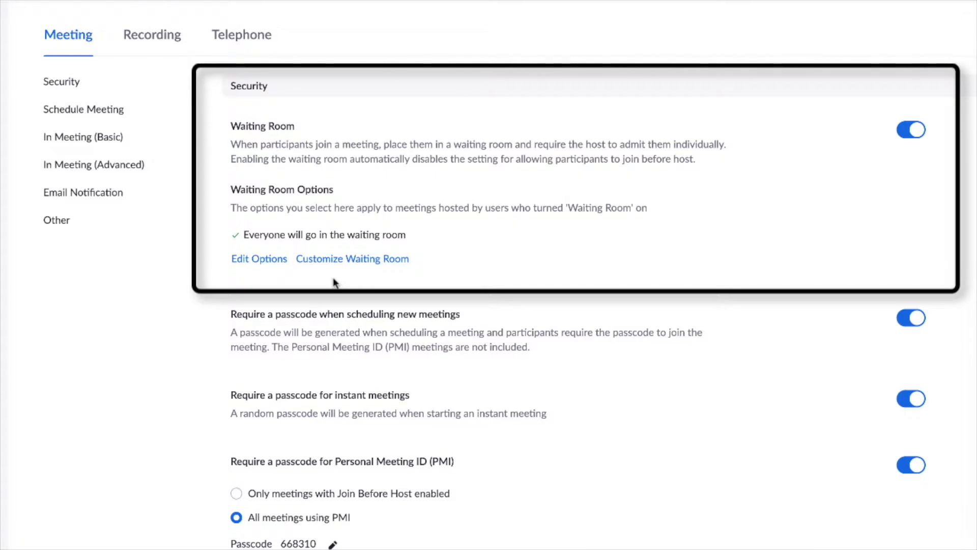
{"action": "mouse_move", "coordinate": [352, 257]}
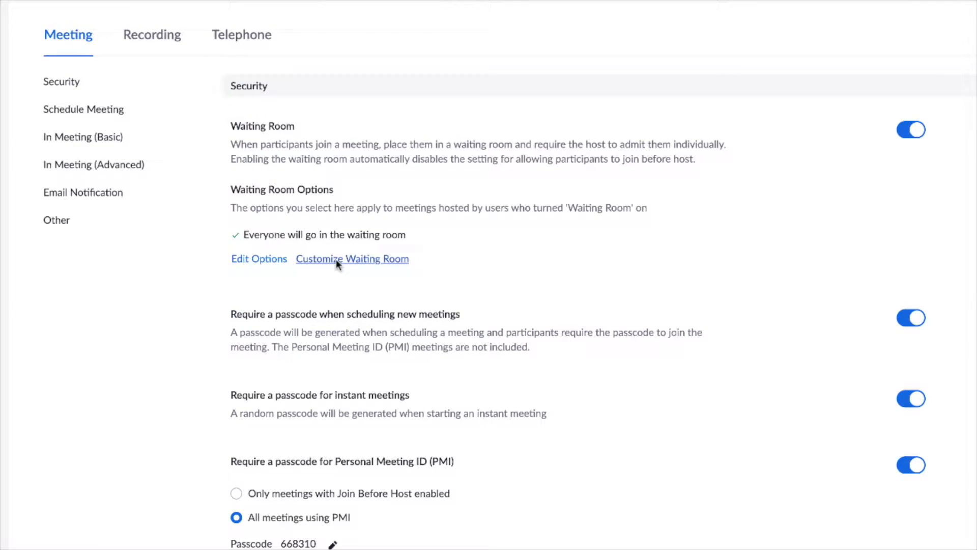
Bring up Customize Waiting Room and start adding a logo to it
{"action": "left_click", "coordinate": [352, 259]}
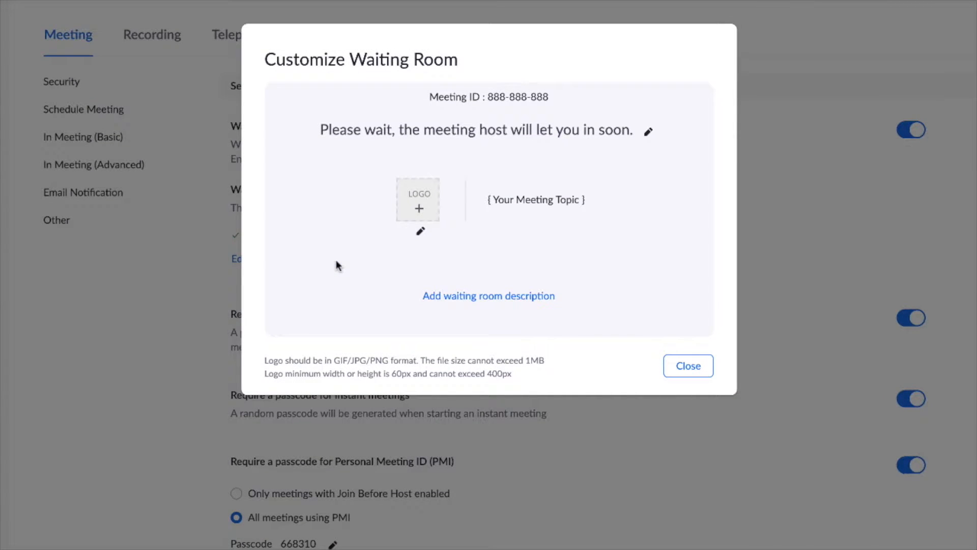
{"action": "mouse_move", "coordinate": [417, 213]}
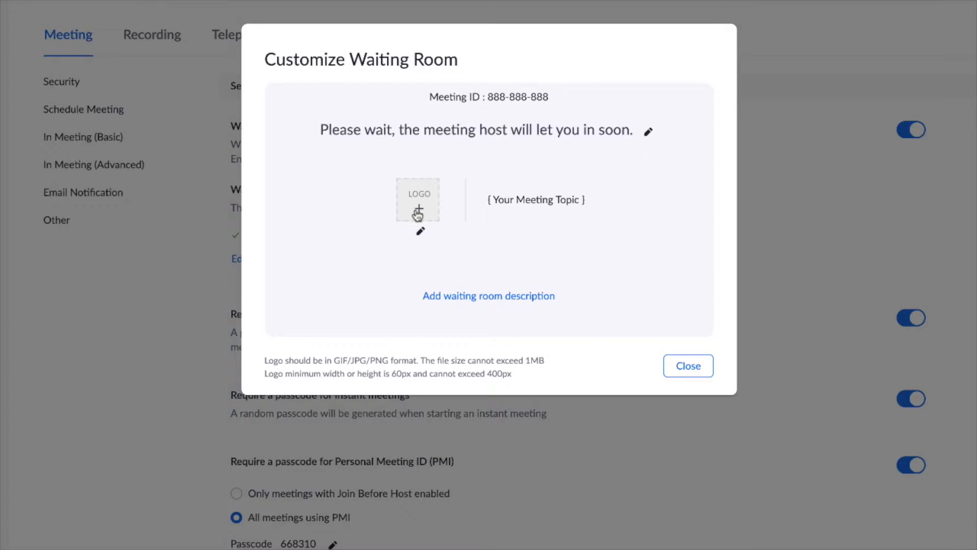
{"action": "left_click", "coordinate": [688, 366]}
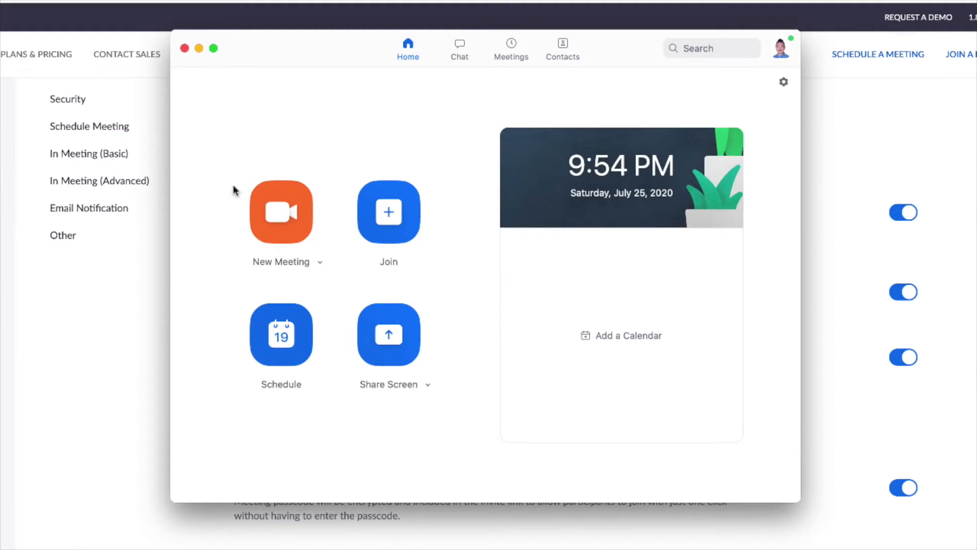
{"action": "mouse_move", "coordinate": [281, 129]}
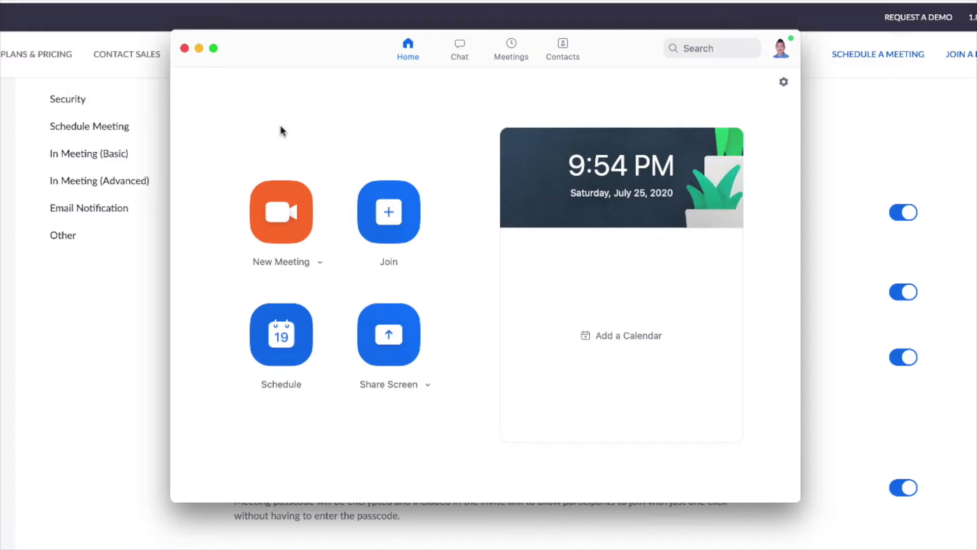
Schedule the meeting with Advanced Options set: mute on entry, authenticated users only, Google Calendar
{"action": "left_click", "coordinate": [281, 335]}
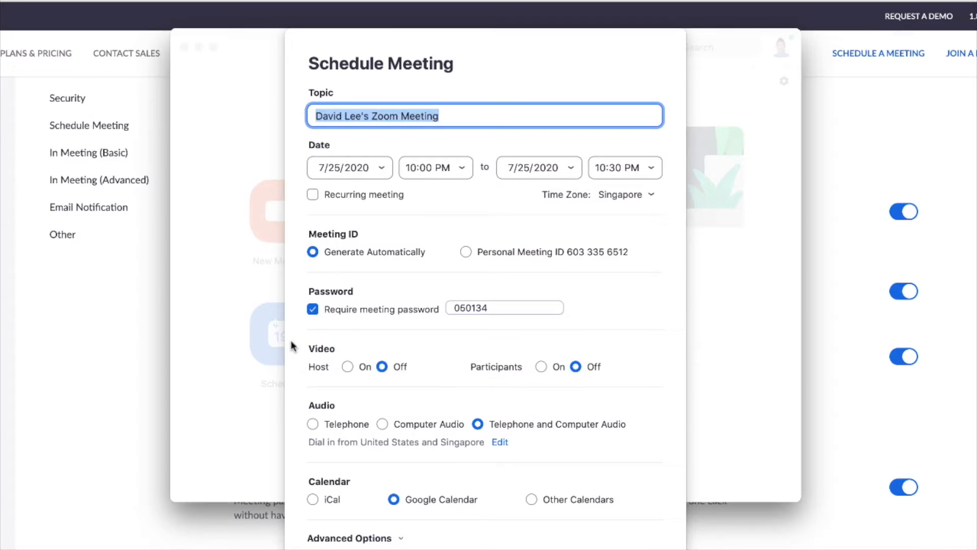
{"action": "scroll", "scroll_direction": "down", "scroll_amount": 3}
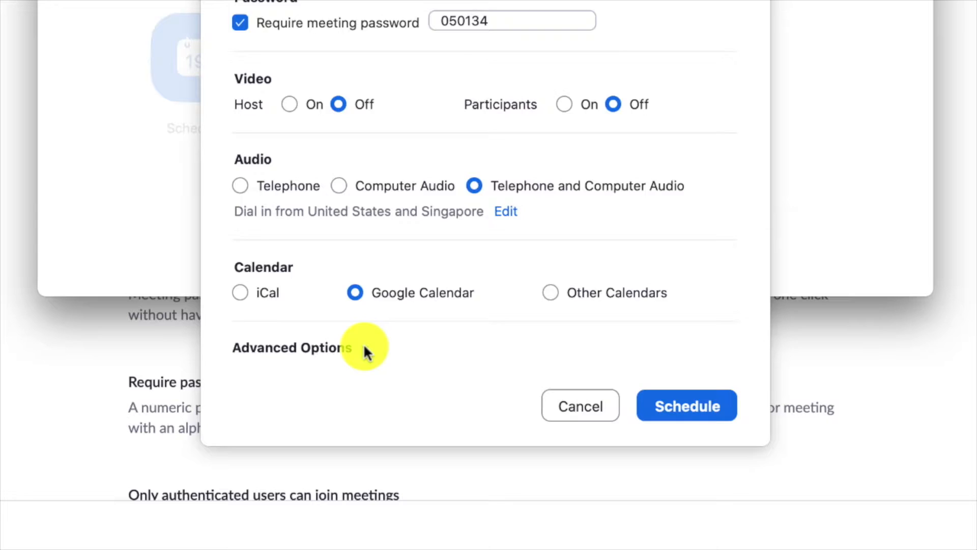
{"action": "left_click", "coordinate": [291, 347]}
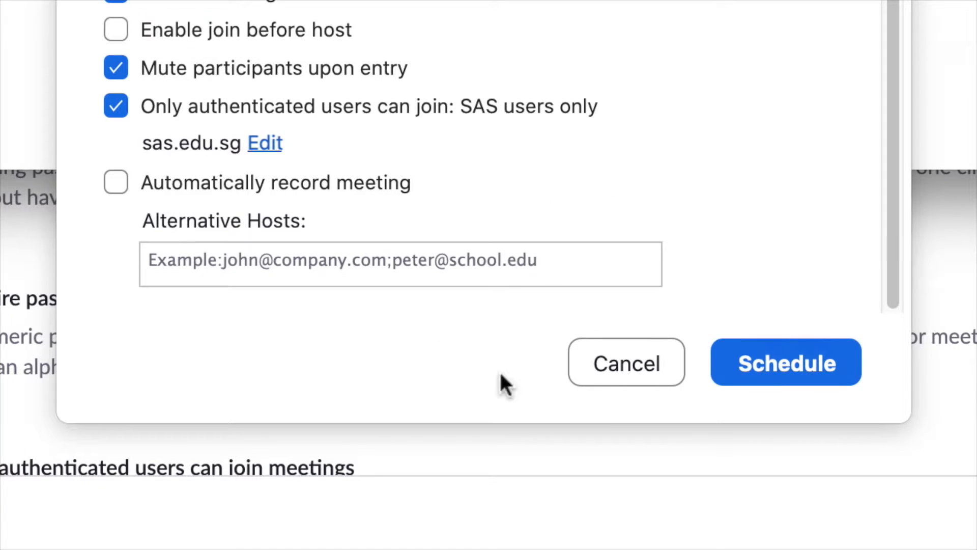
{"action": "left_click", "coordinate": [785, 362]}
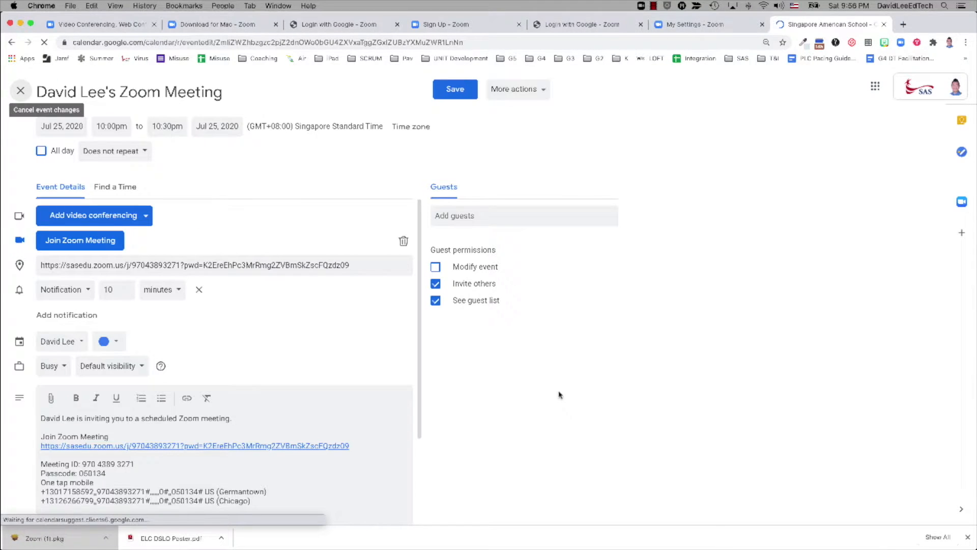
Save the Zoom meeting event in Google Calendar
{"action": "left_click", "coordinate": [454, 90]}
{"action": "type", "text": "Zoom for G"}
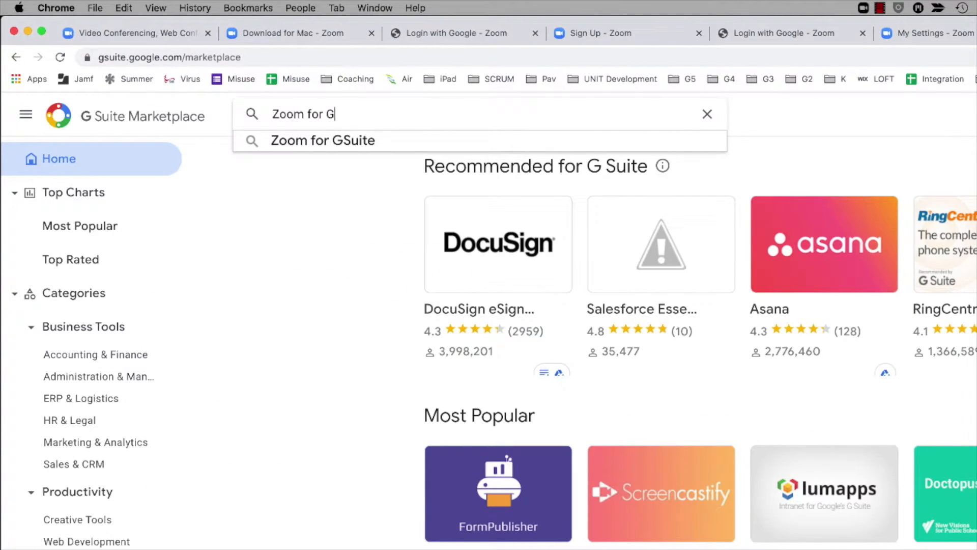
Install Zoom for GSuite from the Marketplace, choosing the school account and allowing its permissions
{"action": "left_click", "coordinate": [323, 141]}
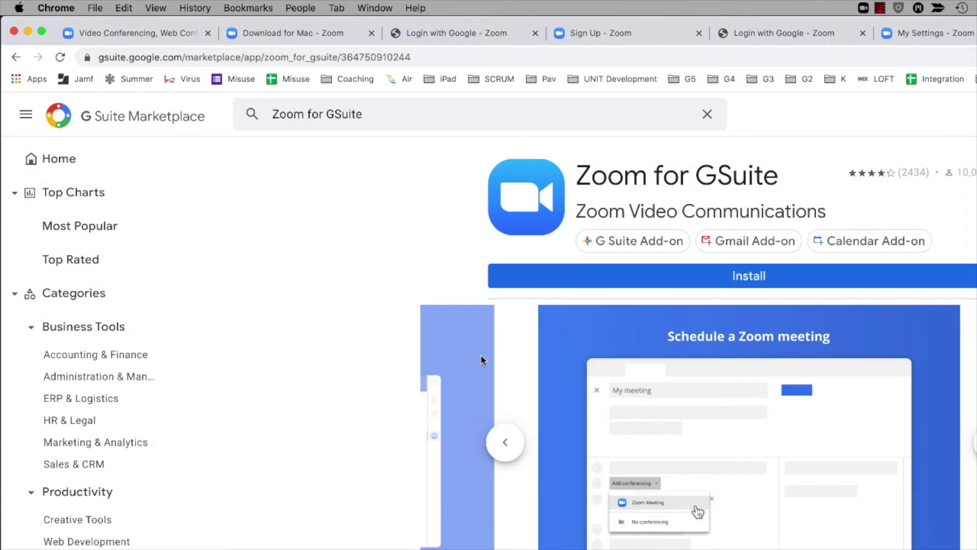
{"action": "left_click", "coordinate": [707, 114]}
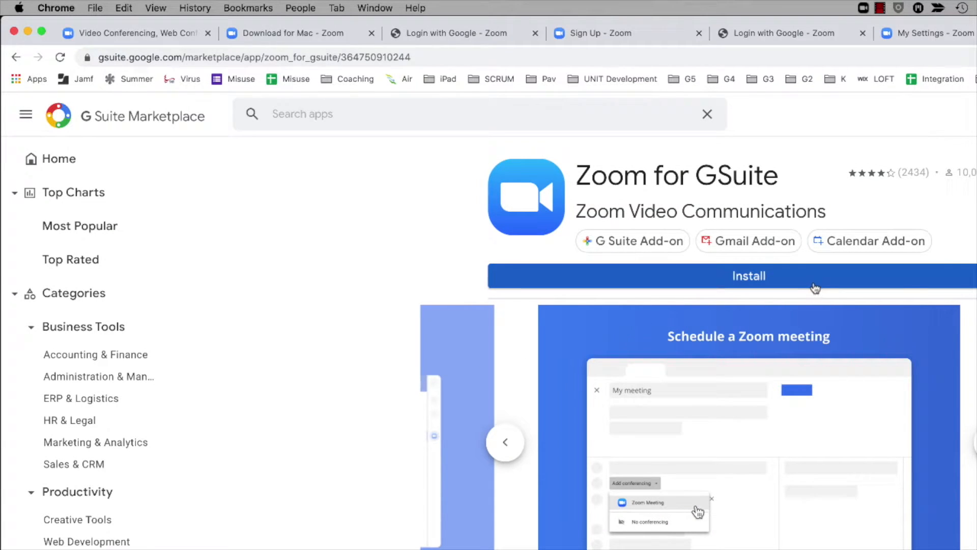
{"action": "left_click", "coordinate": [748, 276]}
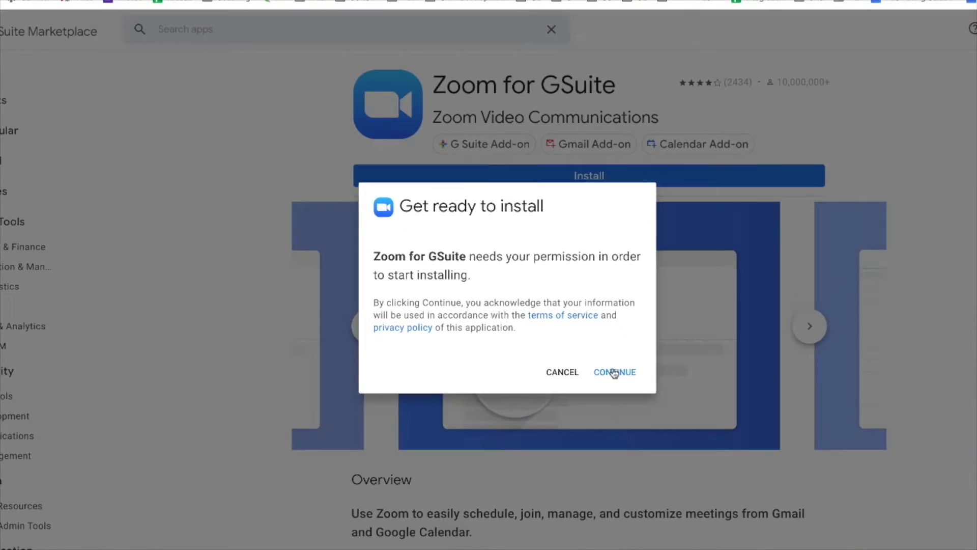
{"action": "left_click", "coordinate": [613, 372]}
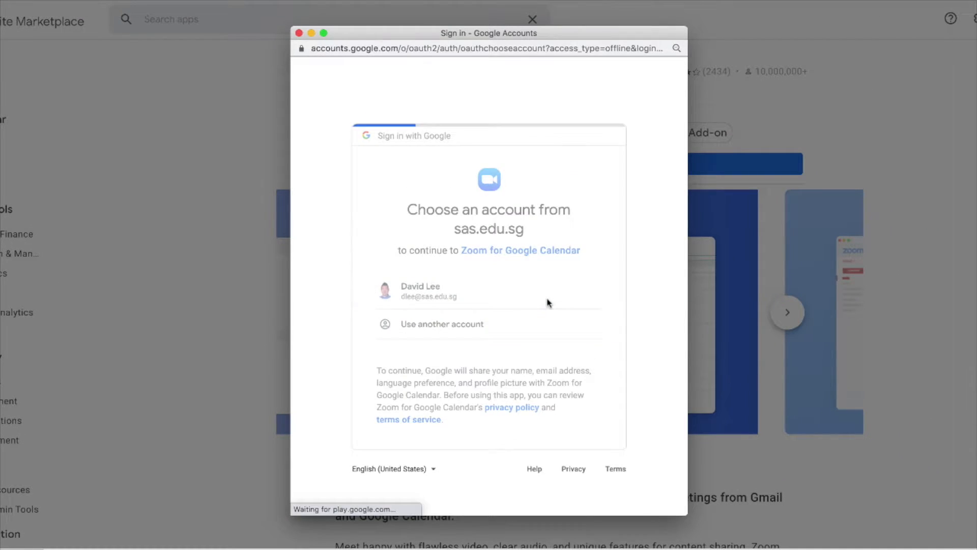
{"action": "left_click", "coordinate": [420, 290]}
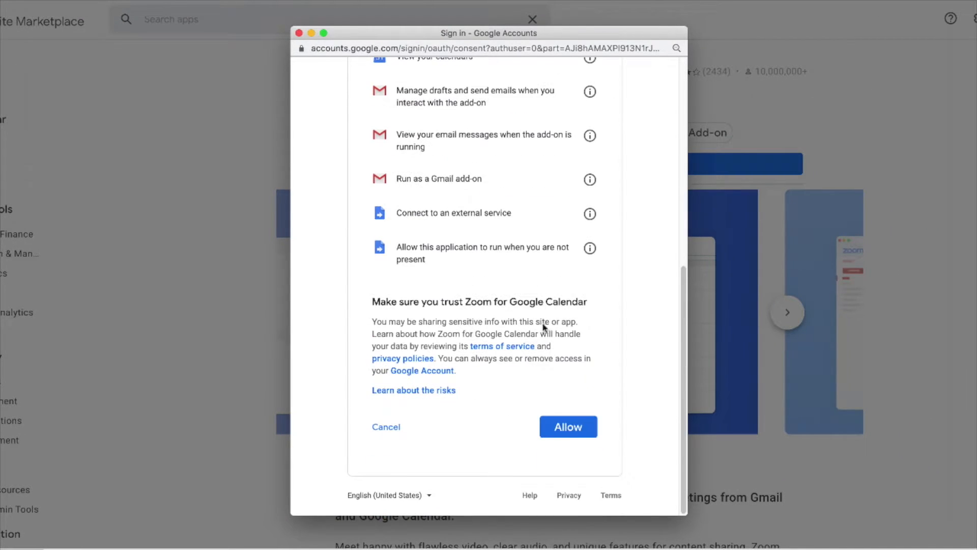
{"action": "left_click", "coordinate": [567, 427]}
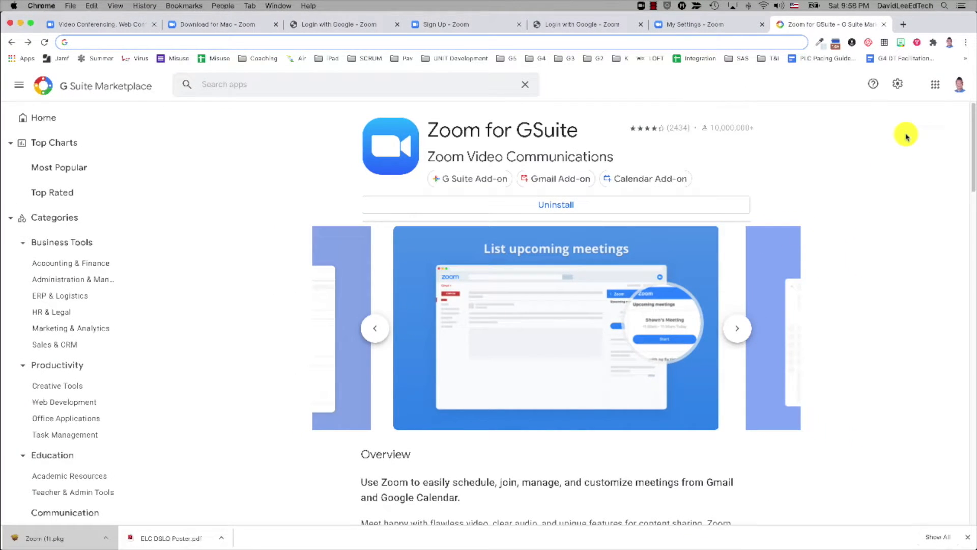
{"action": "left_click", "coordinate": [934, 85]}
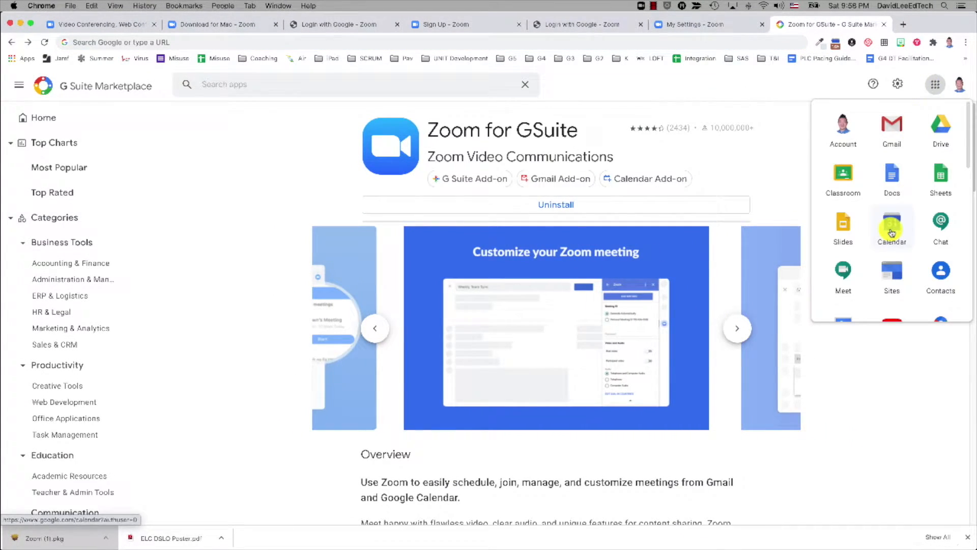
Return to Google Calendar and sign in to the Zoom for GSuite side panel
{"action": "left_click", "coordinate": [892, 227]}
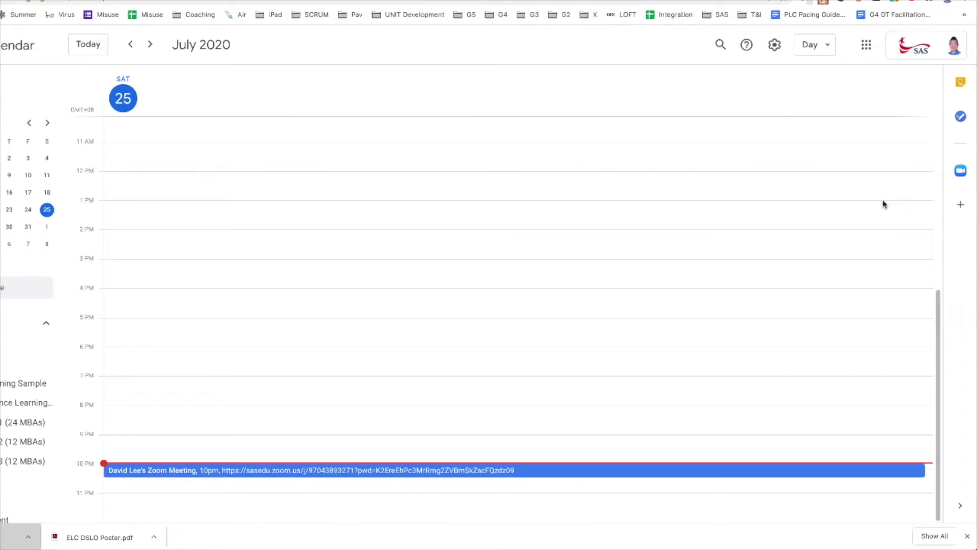
{"action": "left_click", "coordinate": [960, 170]}
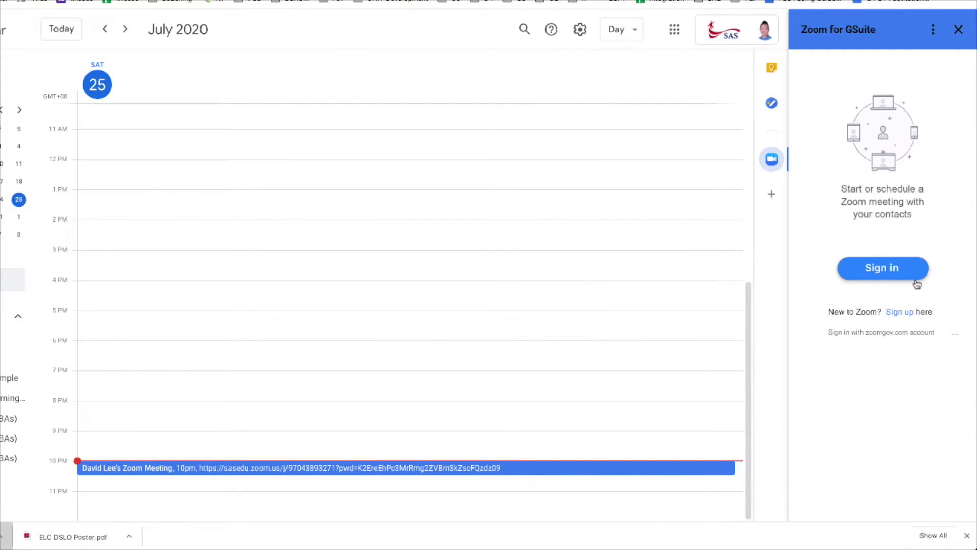
{"action": "left_click", "coordinate": [882, 267]}
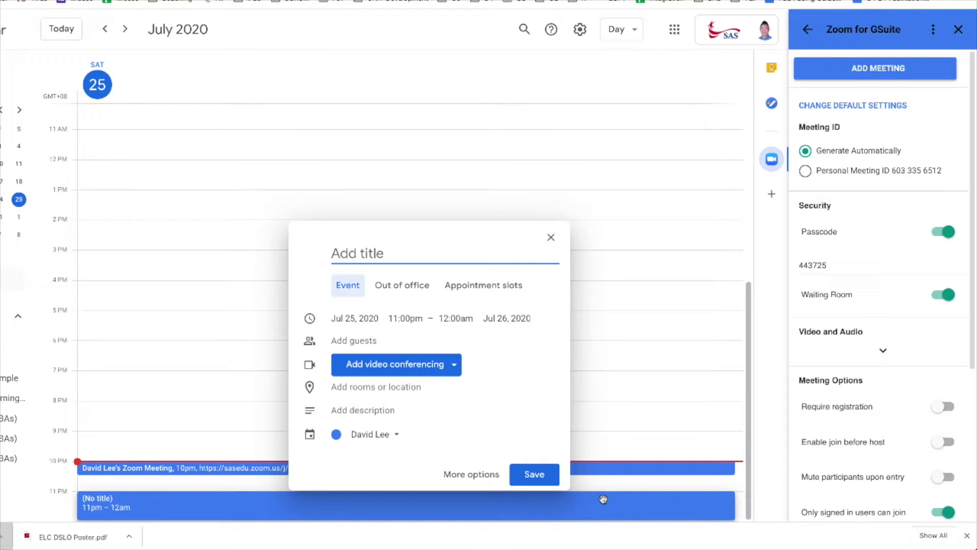
Create and save the event titled 'Meeting with Person' with Zoom meeting details
{"action": "scroll", "scroll_direction": "down", "scroll_amount": 3}
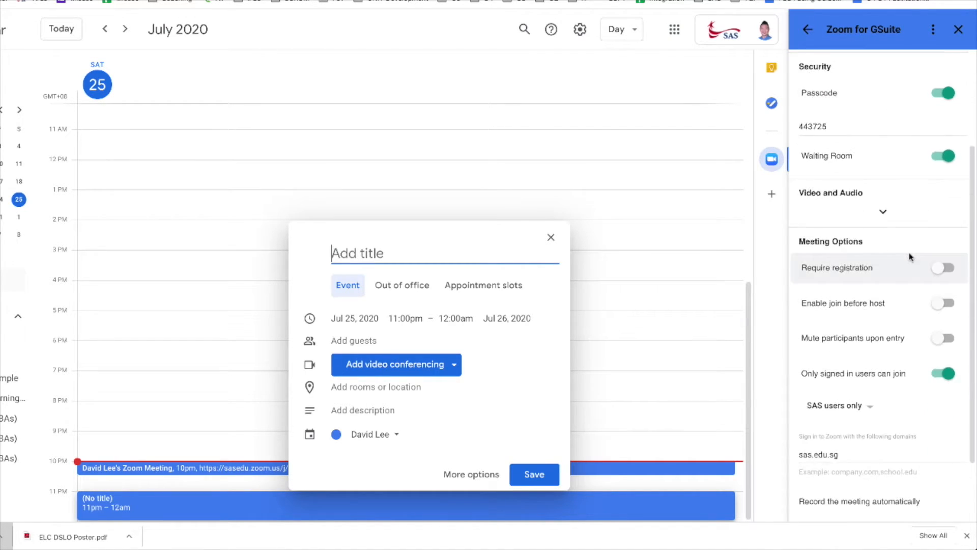
{"action": "scroll", "scroll_direction": "up", "scroll_amount": 3}
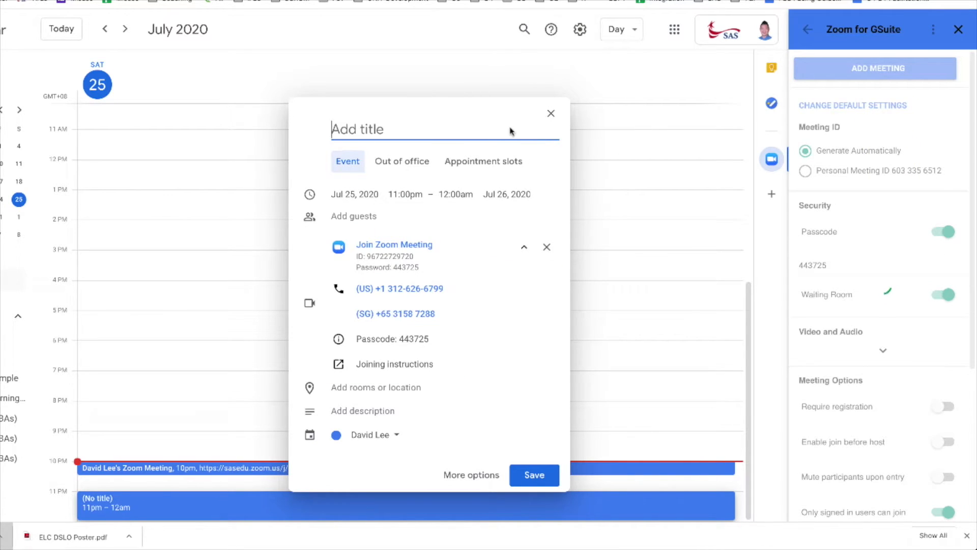
{"action": "type", "text": "Meeting with Person"}
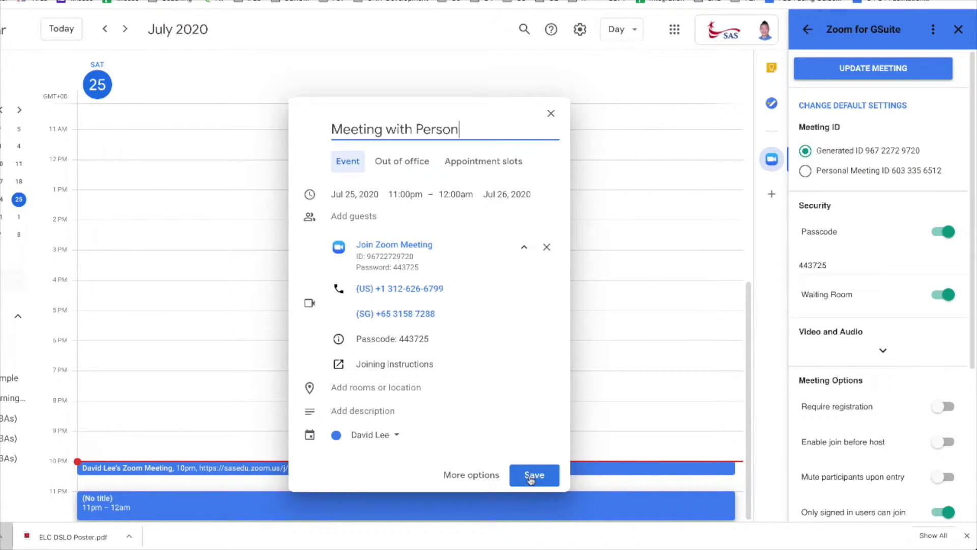
{"action": "left_click", "coordinate": [533, 475]}
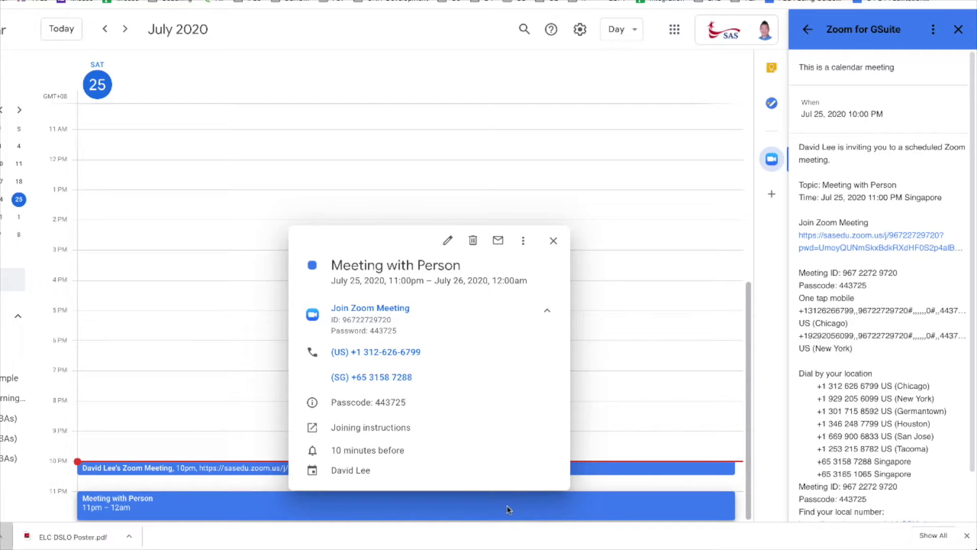
Edit 'Meeting with Person' in full view and add a suggested contact as a guest
{"action": "left_click", "coordinate": [448, 240]}
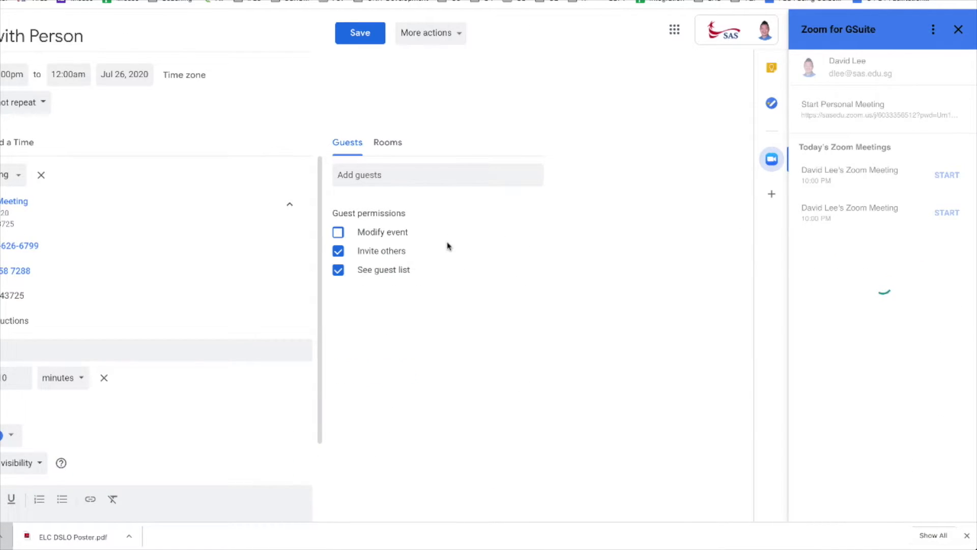
{"action": "left_click", "coordinate": [437, 174]}
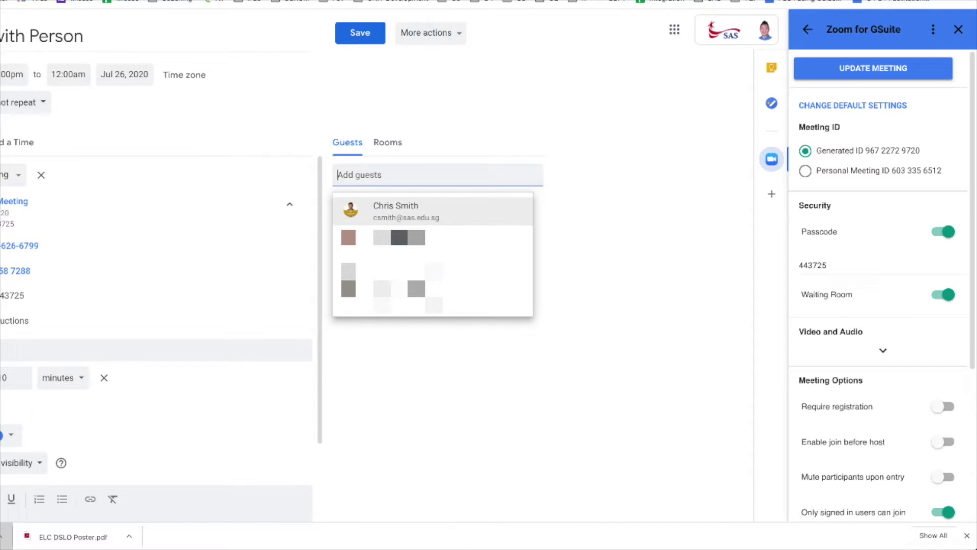
{"action": "left_click", "coordinate": [97, 25]}
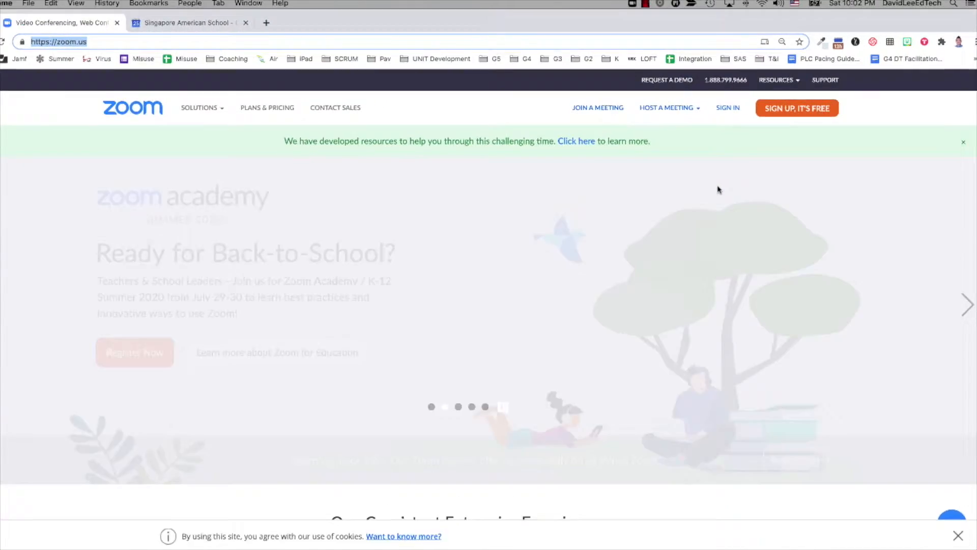
Choose Join a Meeting on zoom.us so the Zoom desktop Home window comes up
{"action": "left_click", "coordinate": [666, 107]}
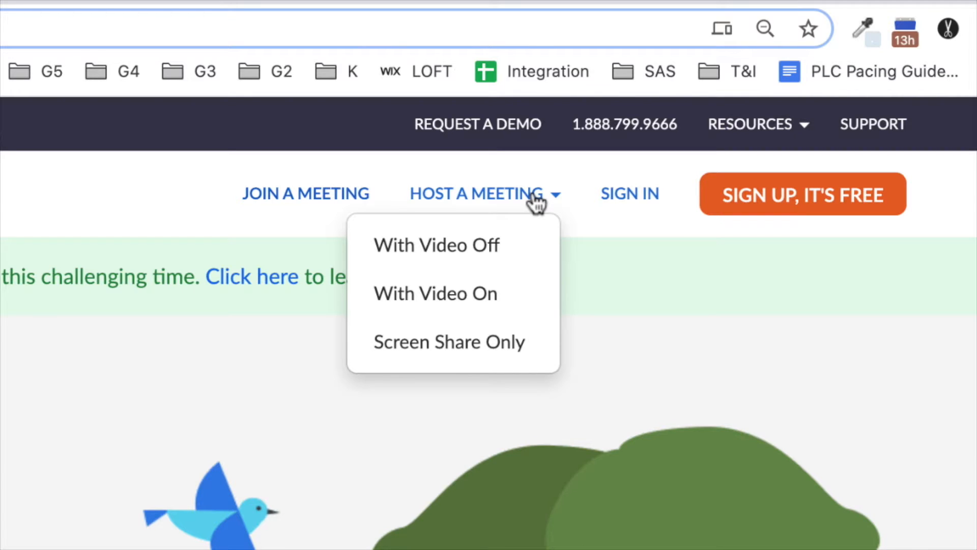
{"action": "mouse_move", "coordinate": [467, 203]}
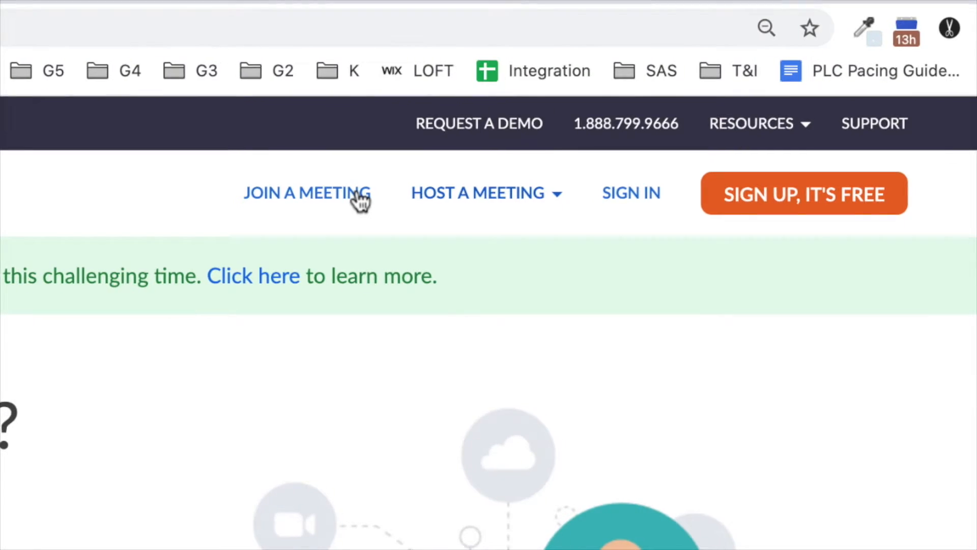
{"action": "left_click", "coordinate": [306, 192]}
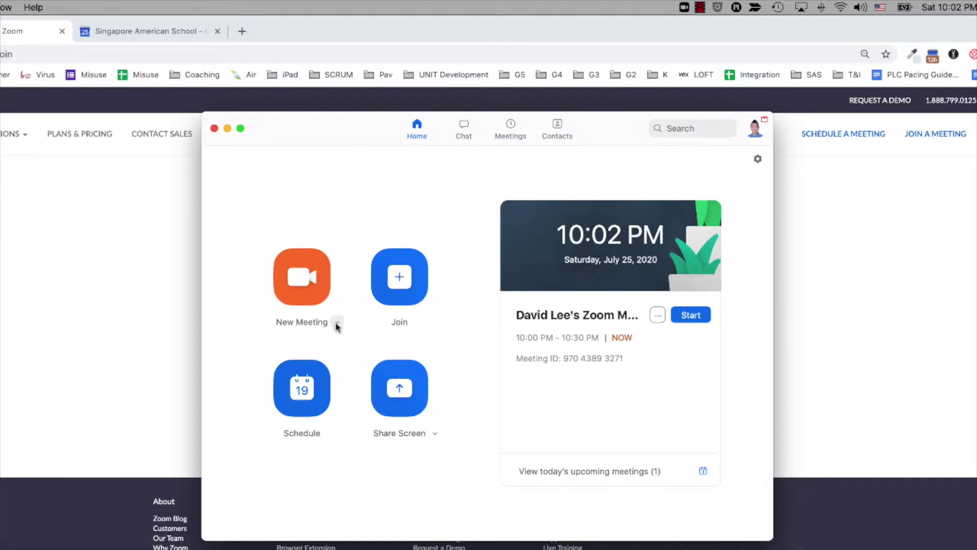
Start a new meeting, pass the speaker and microphone tests with Yes, and join with computer audio
{"action": "left_click", "coordinate": [337, 322]}
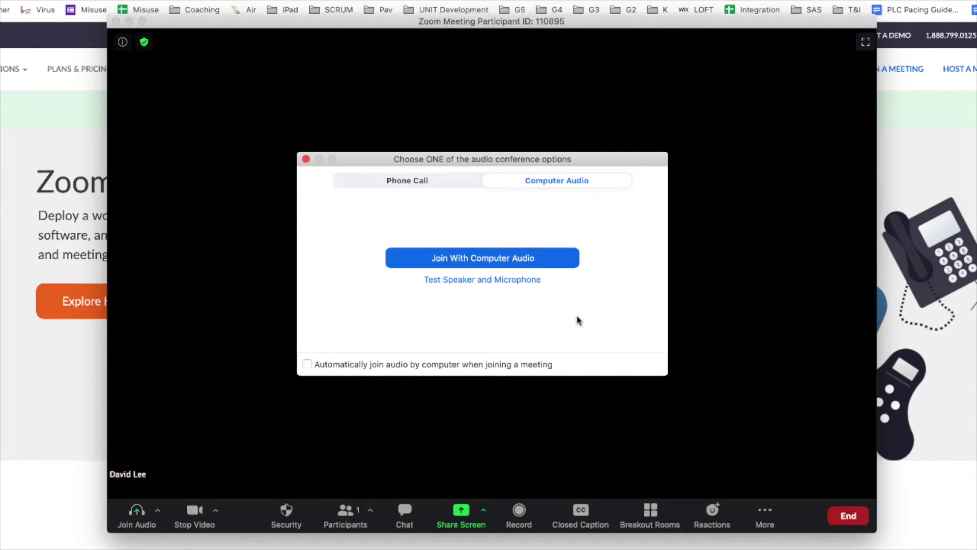
{"action": "mouse_move", "coordinate": [542, 293]}
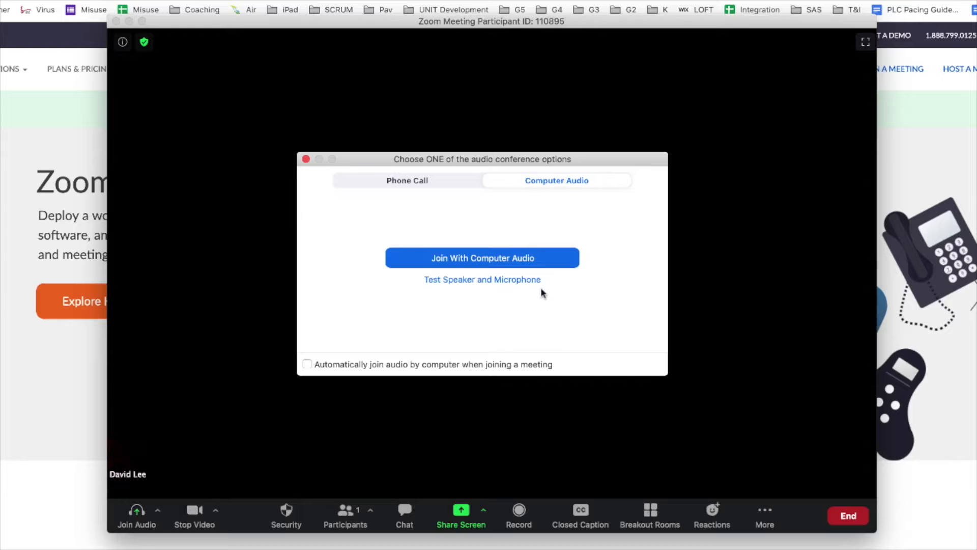
{"action": "left_click", "coordinate": [482, 278]}
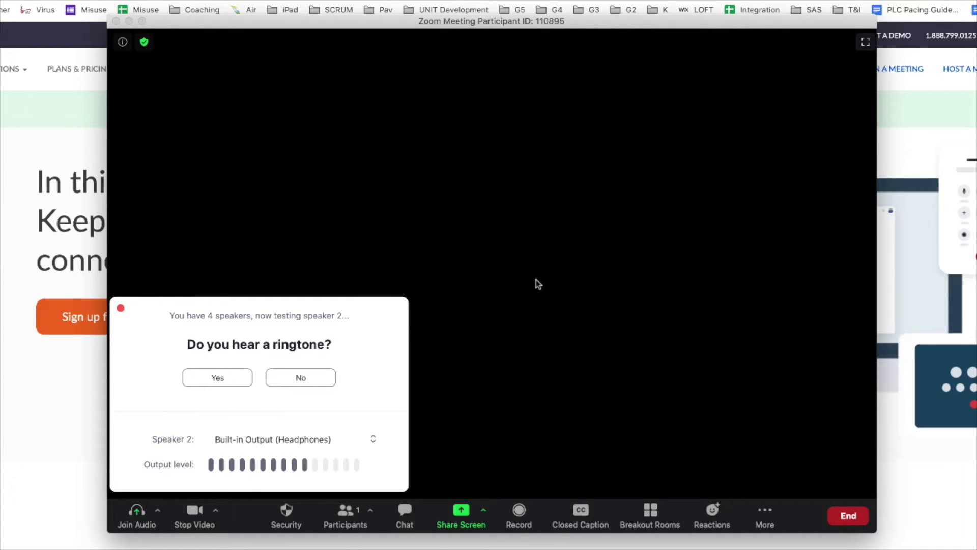
{"action": "left_click", "coordinate": [217, 376]}
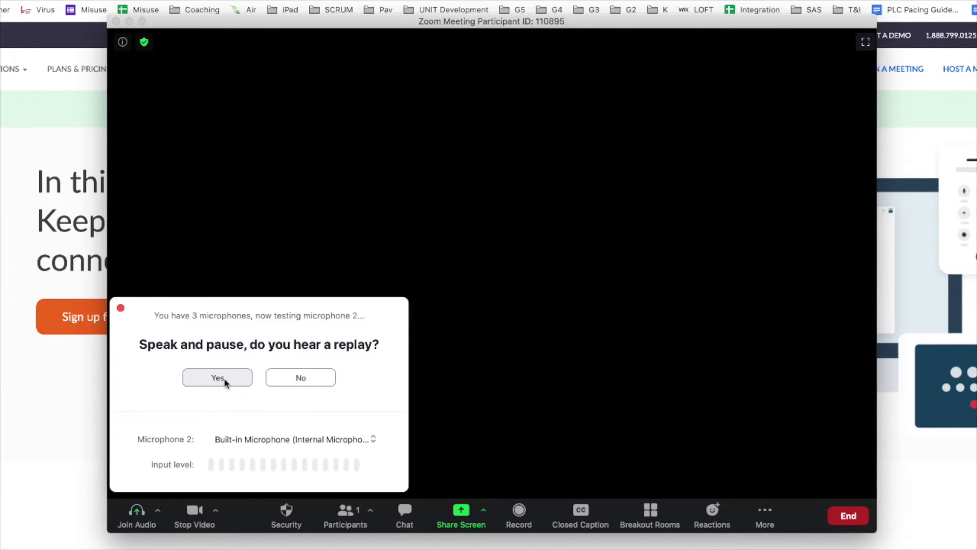
{"action": "left_click", "coordinate": [217, 377]}
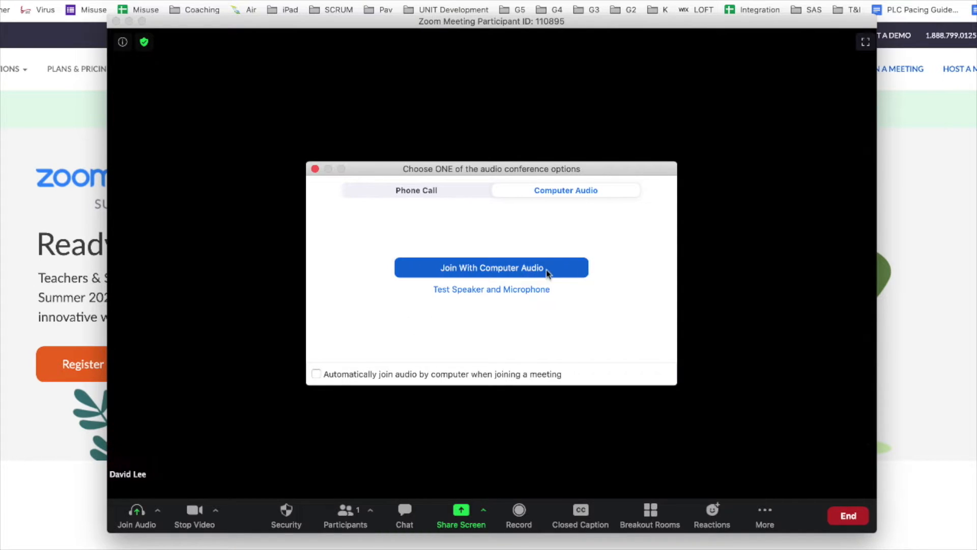
{"action": "left_click", "coordinate": [490, 268]}
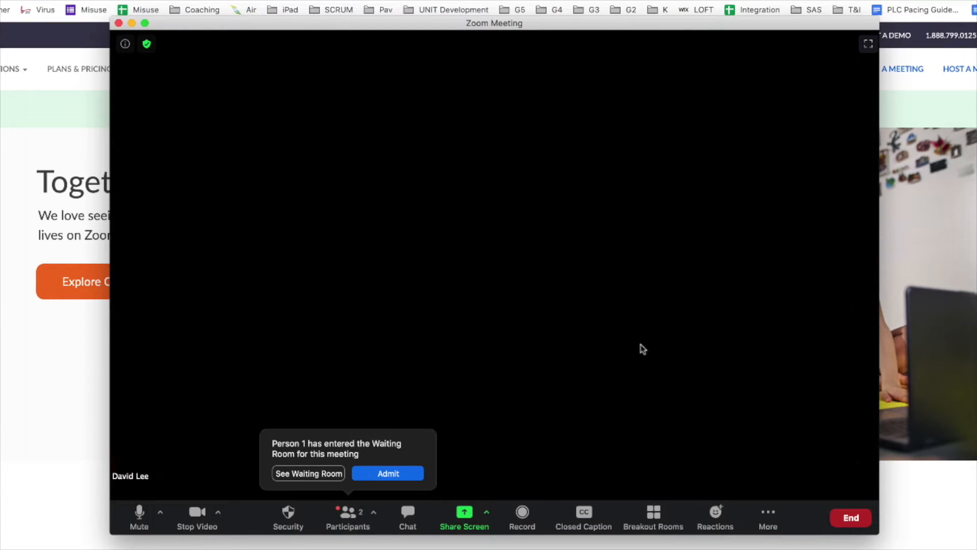
Admit Person 1 from the Waiting Room, check meeting info, and switch to Gallery View
{"action": "left_click", "coordinate": [387, 473]}
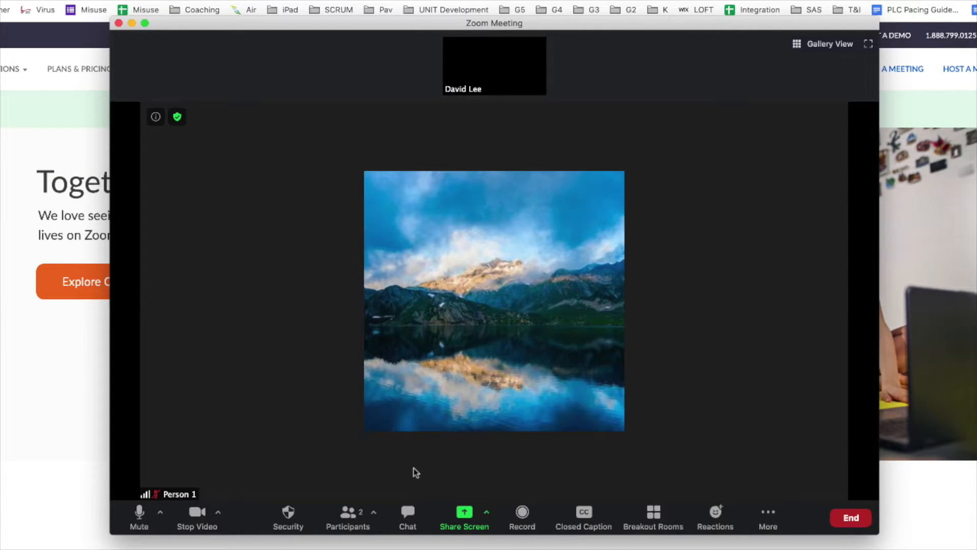
{"action": "mouse_move", "coordinate": [156, 116]}
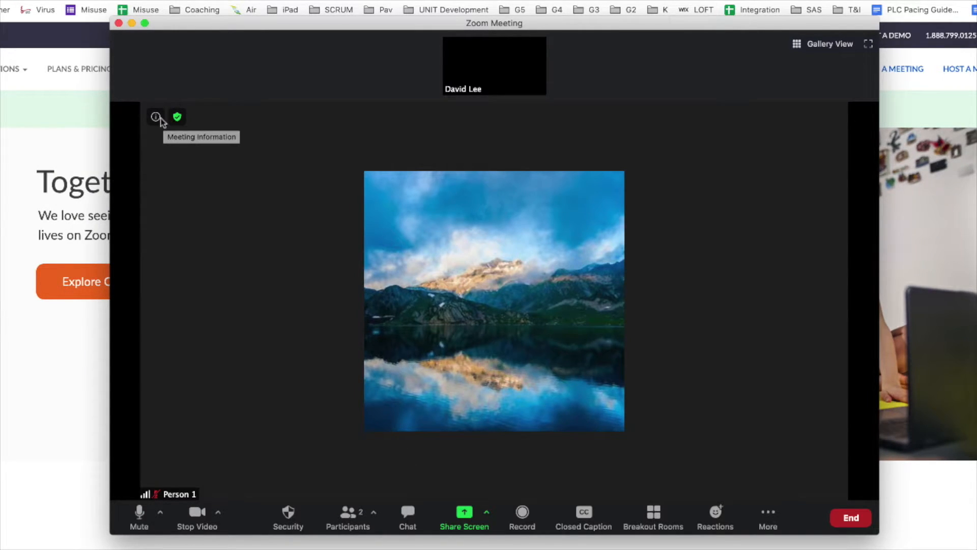
{"action": "left_click", "coordinate": [156, 117]}
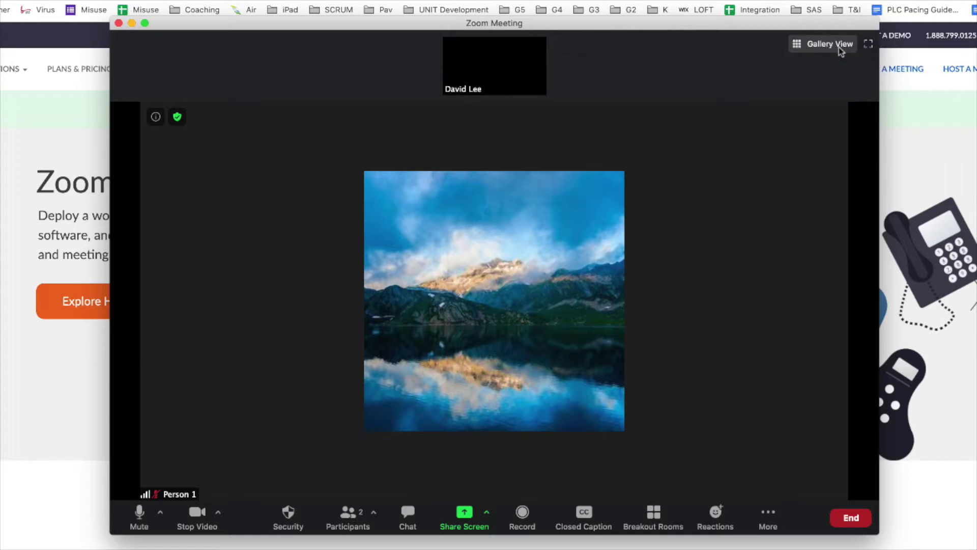
{"action": "left_click", "coordinate": [822, 44]}
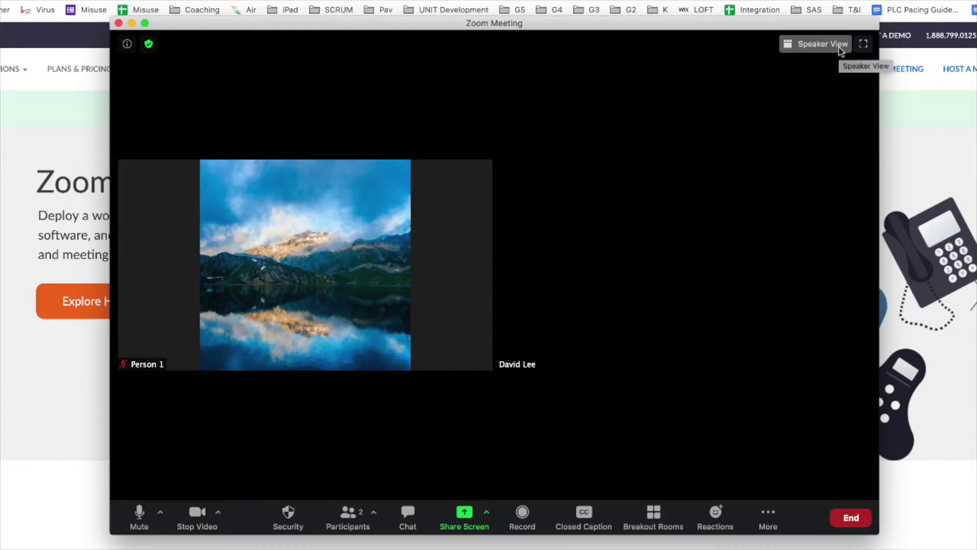
{"action": "mouse_move", "coordinate": [864, 44]}
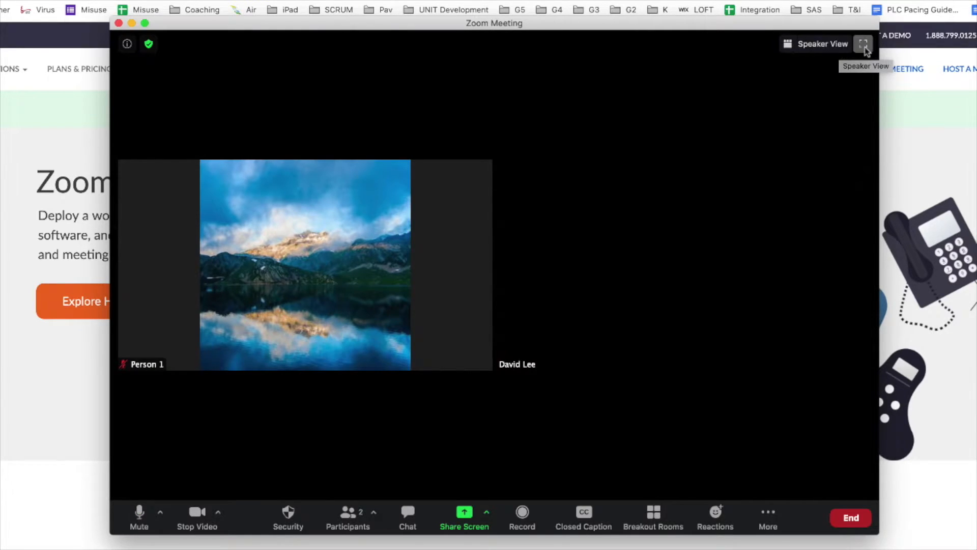
{"action": "left_click", "coordinate": [864, 44]}
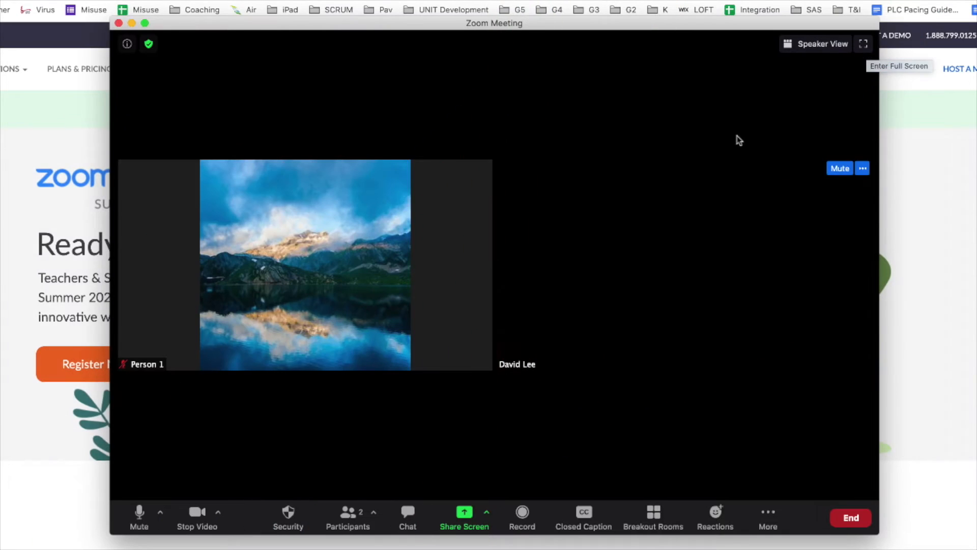
{"action": "mouse_move", "coordinate": [139, 511]}
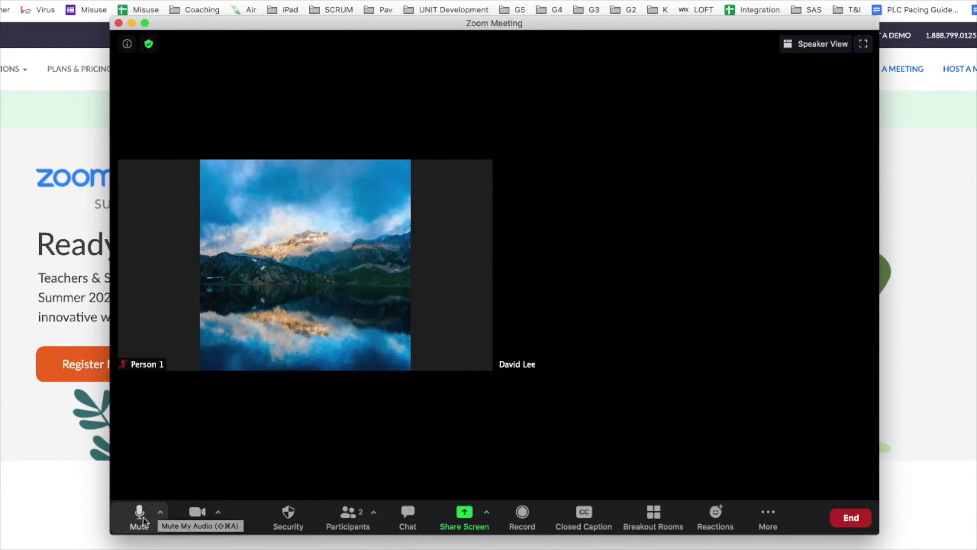
Mute your audio, stop your video, and bring up Video Settings from the camera menu
{"action": "left_click", "coordinate": [140, 516]}
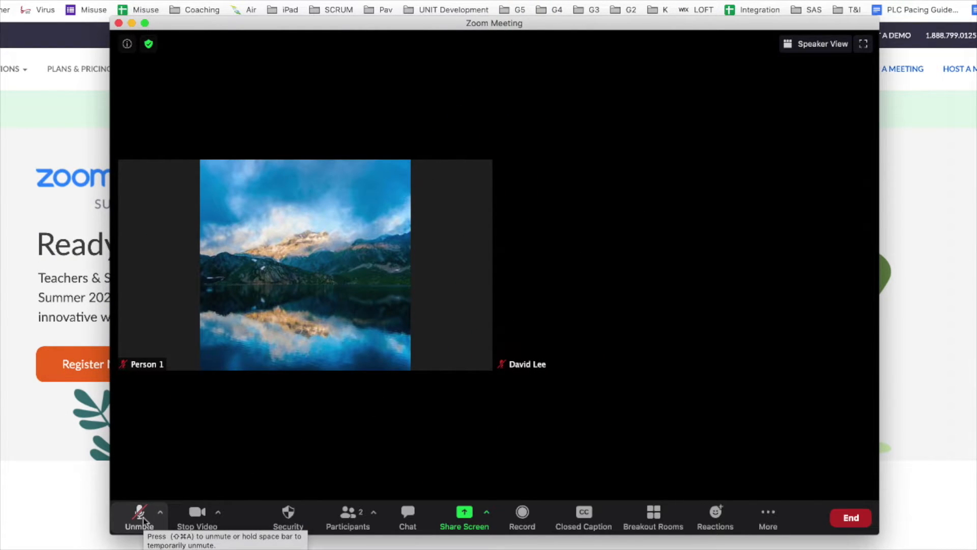
{"action": "left_click", "coordinate": [161, 511]}
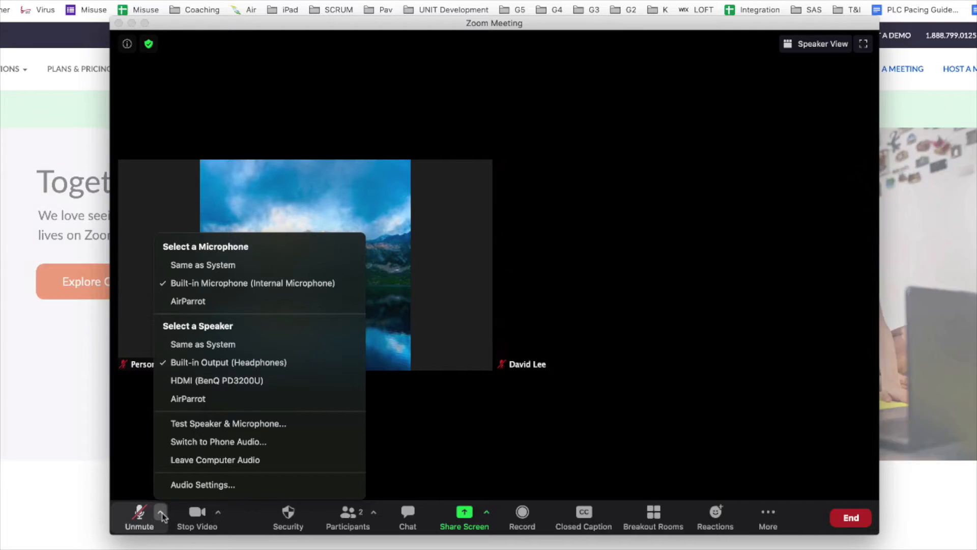
{"action": "left_click", "coordinate": [219, 511]}
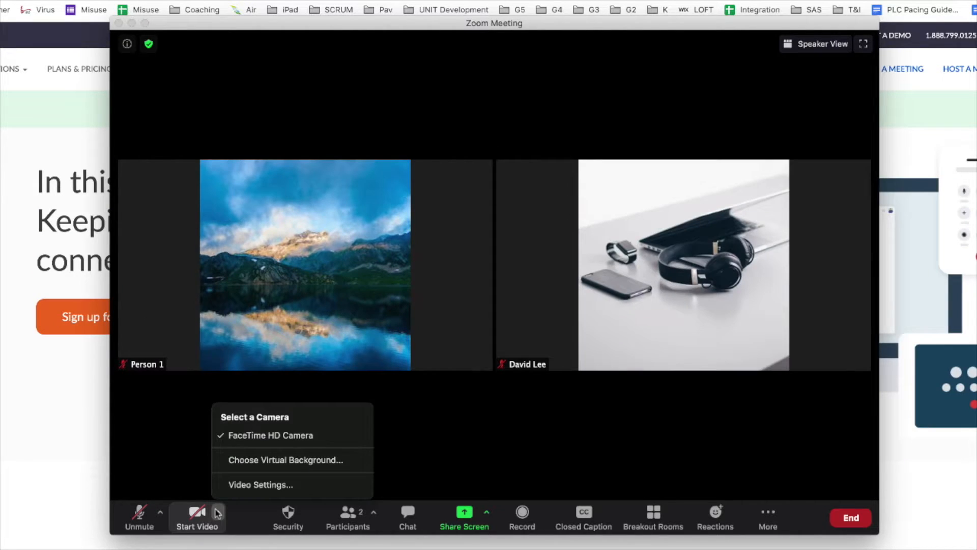
{"action": "mouse_move", "coordinate": [226, 505]}
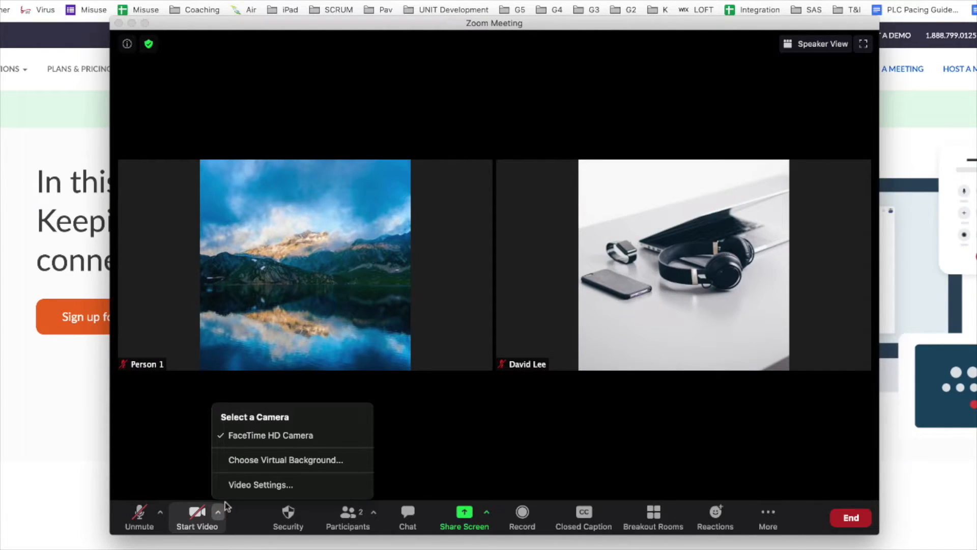
{"action": "left_click", "coordinate": [259, 485]}
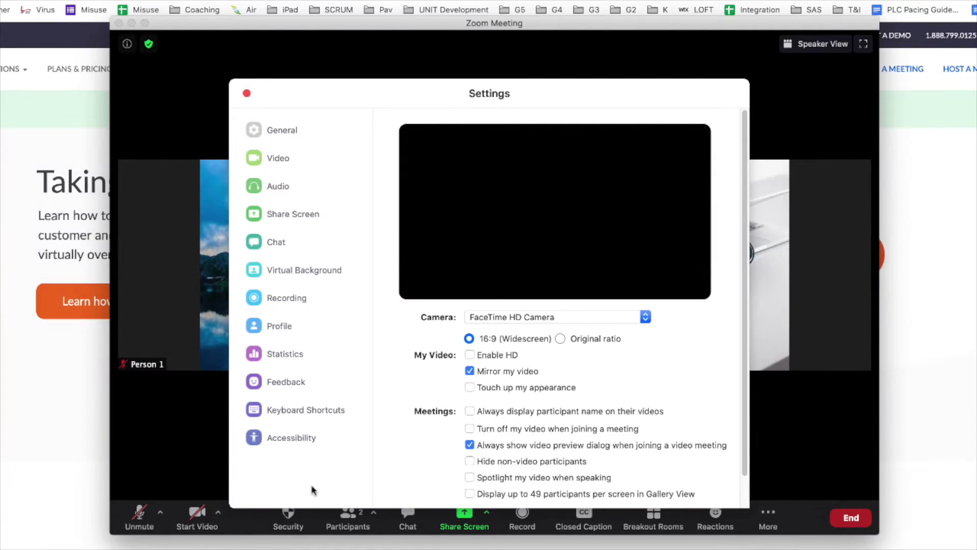
Choose the grass image as virtual background with 'I have a green screen' ticked, then close Settings
{"action": "left_click", "coordinate": [469, 387]}
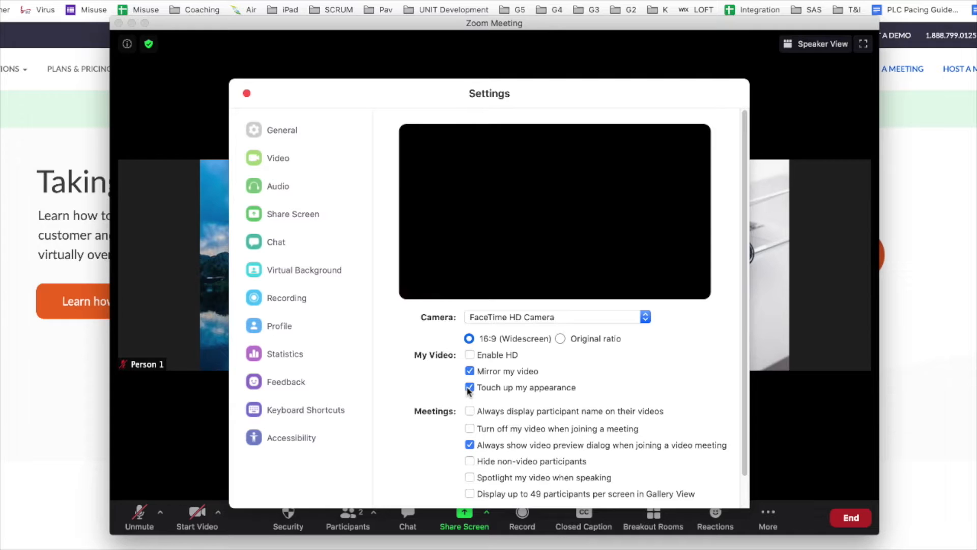
{"action": "left_click", "coordinate": [218, 510]}
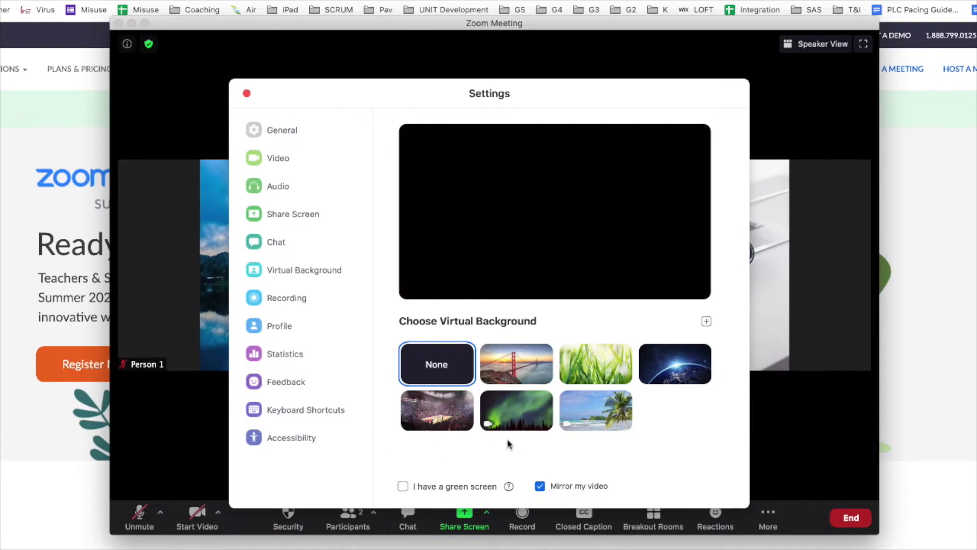
{"action": "left_click", "coordinate": [674, 363]}
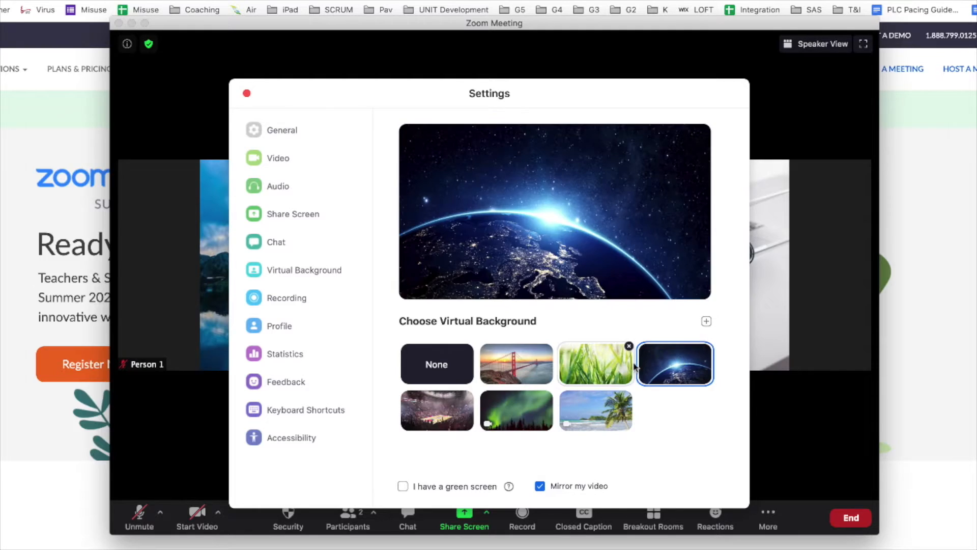
{"action": "left_click", "coordinate": [707, 321]}
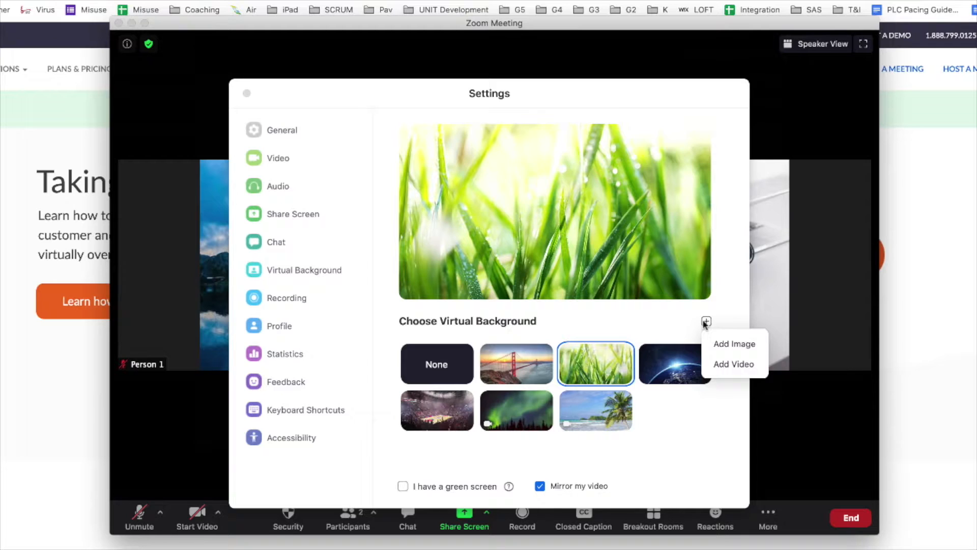
{"action": "left_click", "coordinate": [681, 407]}
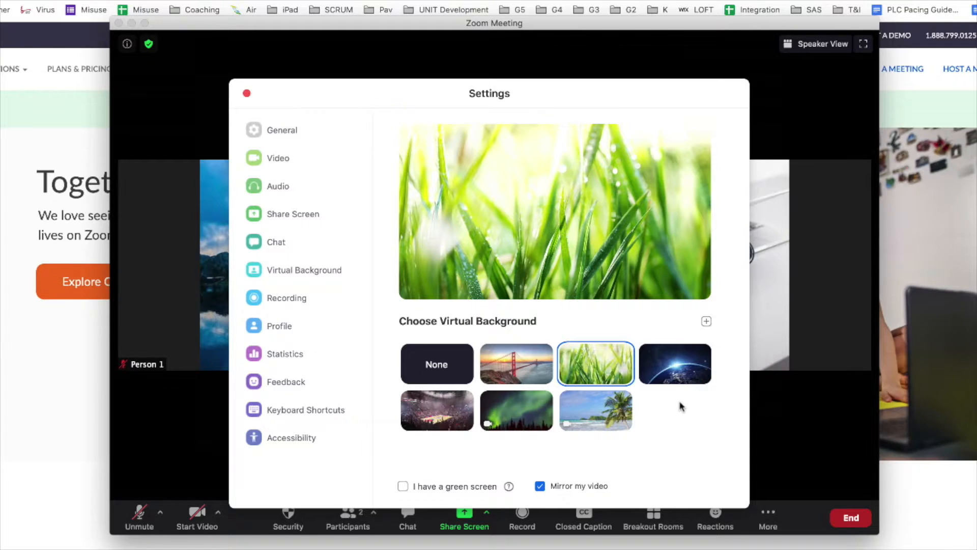
{"action": "left_click", "coordinate": [404, 486]}
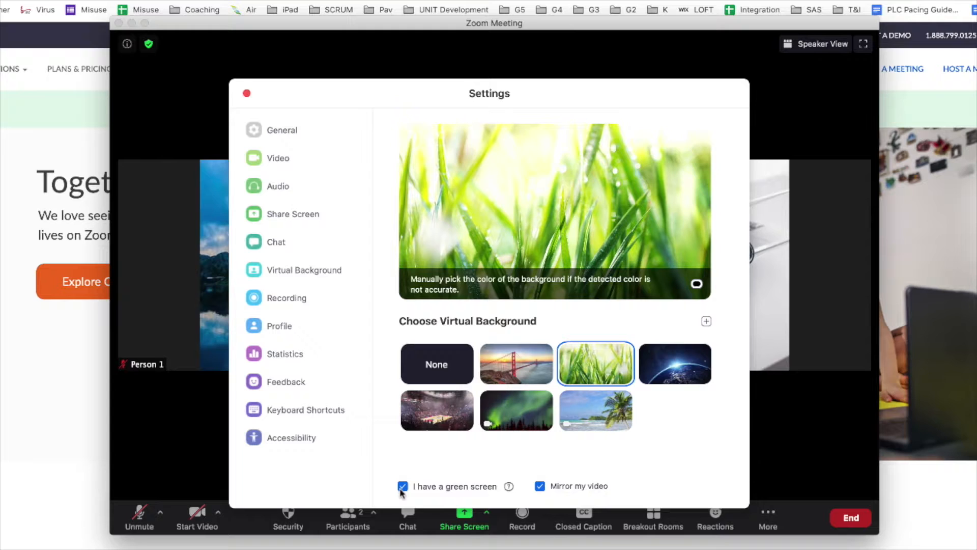
{"action": "left_click", "coordinate": [245, 94]}
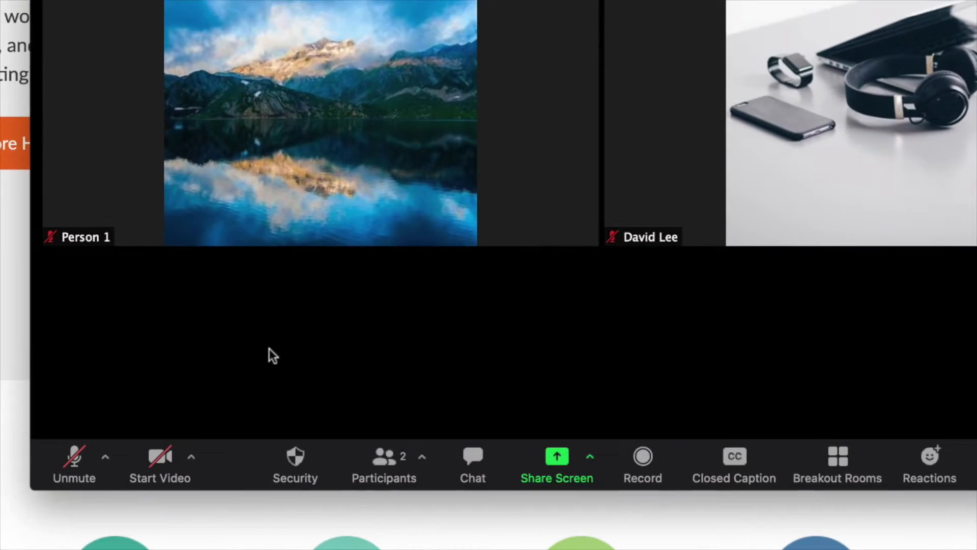
Lock the meeting from the Security menu and review the participant permissions there
{"action": "left_click", "coordinate": [295, 464]}
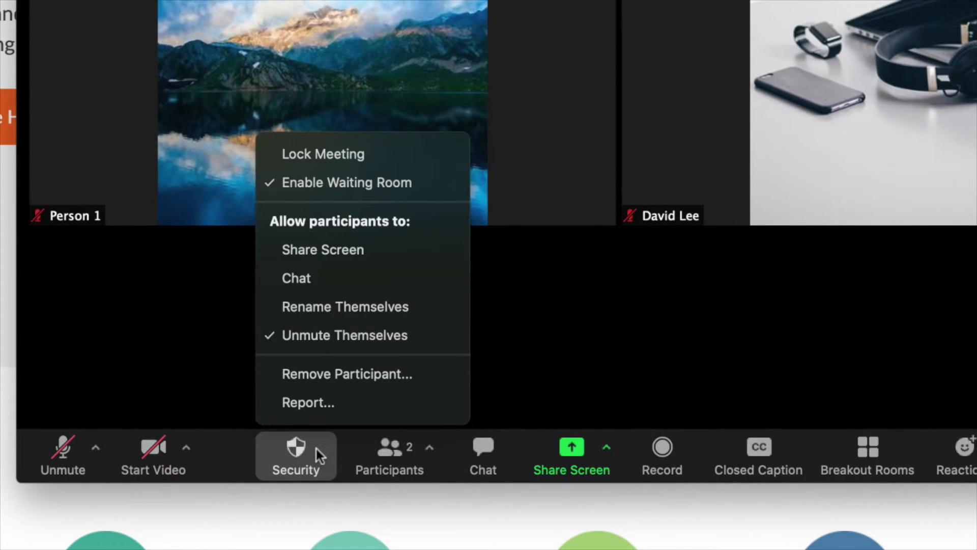
{"action": "mouse_move", "coordinate": [473, 261]}
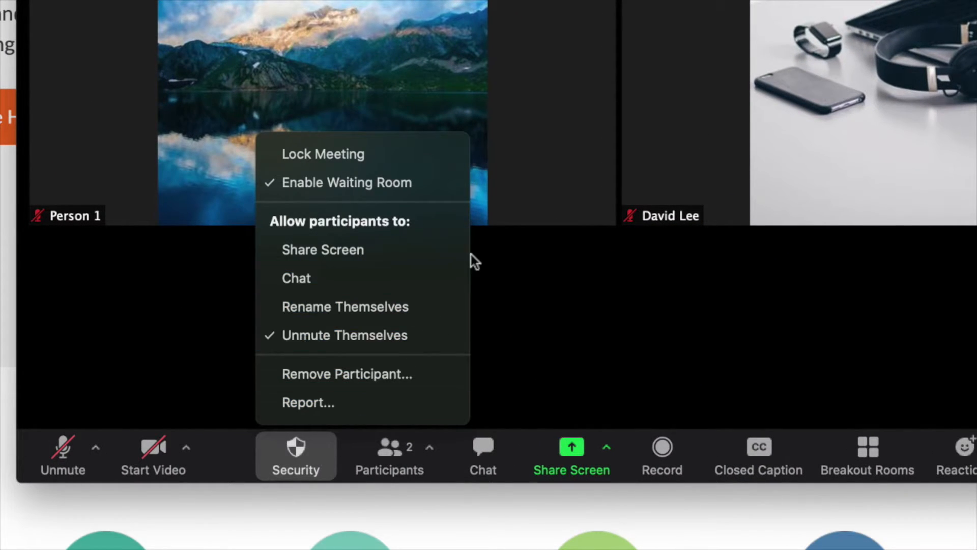
{"action": "left_click", "coordinate": [322, 154]}
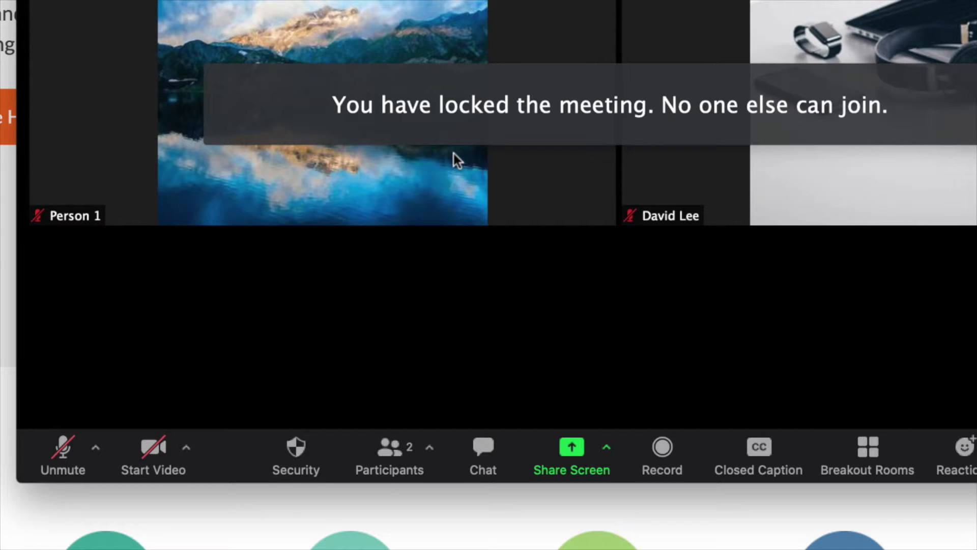
{"action": "left_click", "coordinate": [296, 455]}
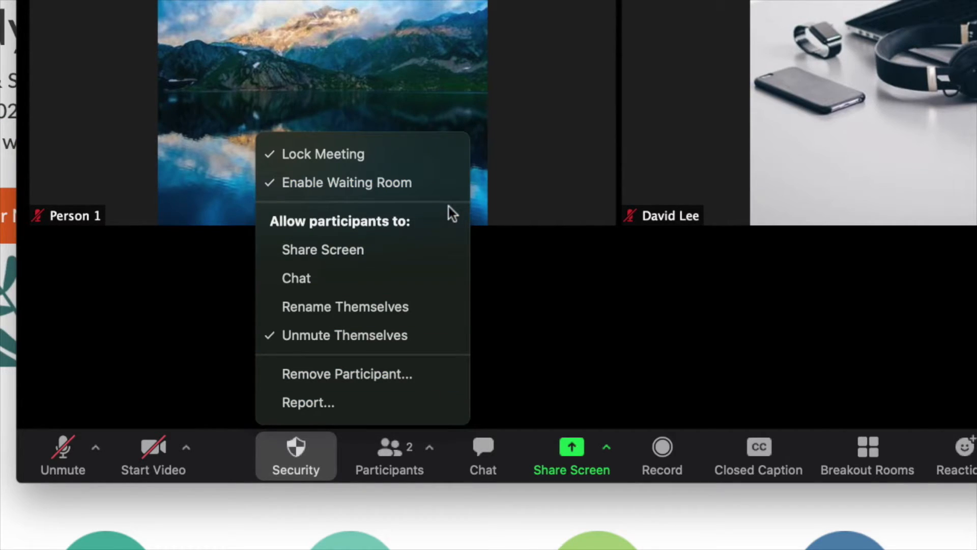
{"action": "mouse_move", "coordinate": [437, 278]}
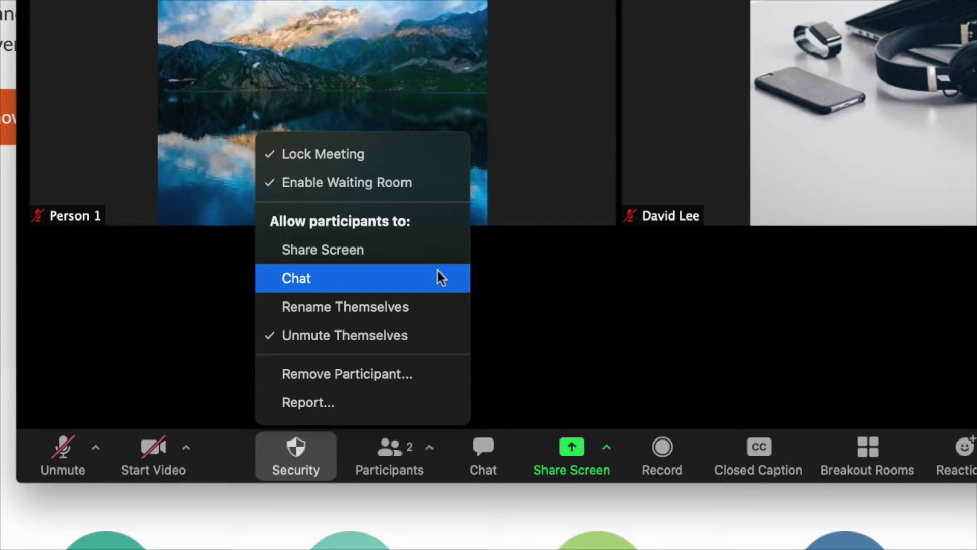
{"action": "mouse_move", "coordinate": [437, 307]}
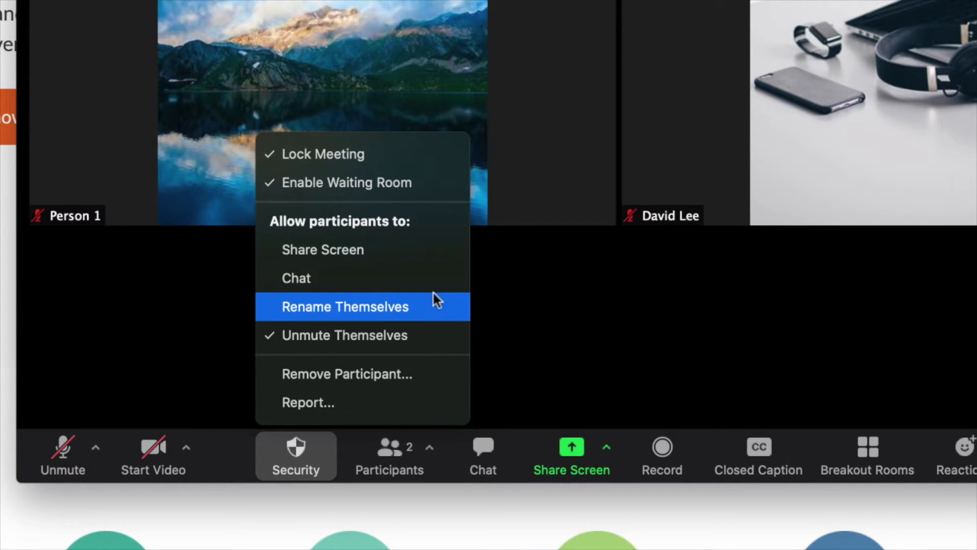
{"action": "mouse_move", "coordinate": [427, 335]}
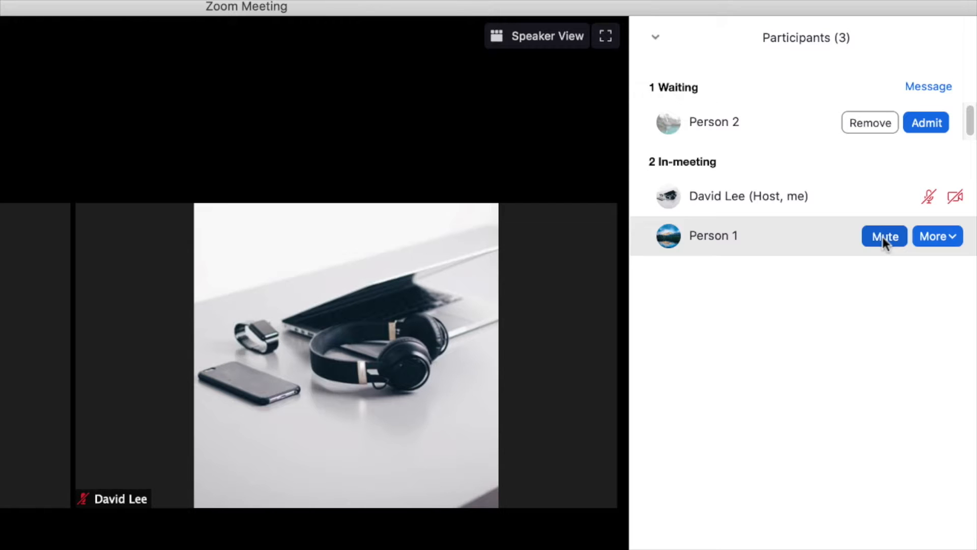
Mute Person 1 in the Participants panel, browse more feedback reactions, and Mute All
{"action": "left_click", "coordinate": [884, 236]}
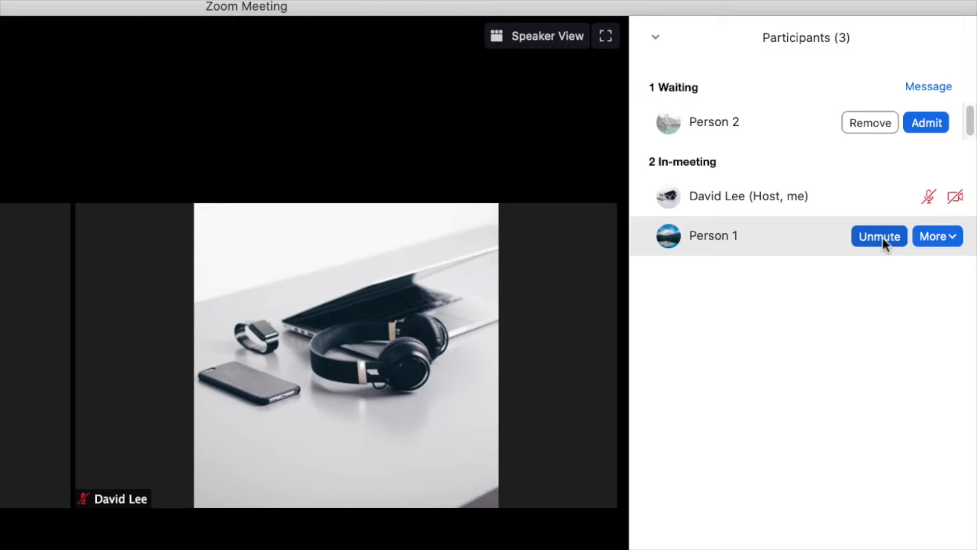
{"action": "left_click", "coordinate": [938, 236]}
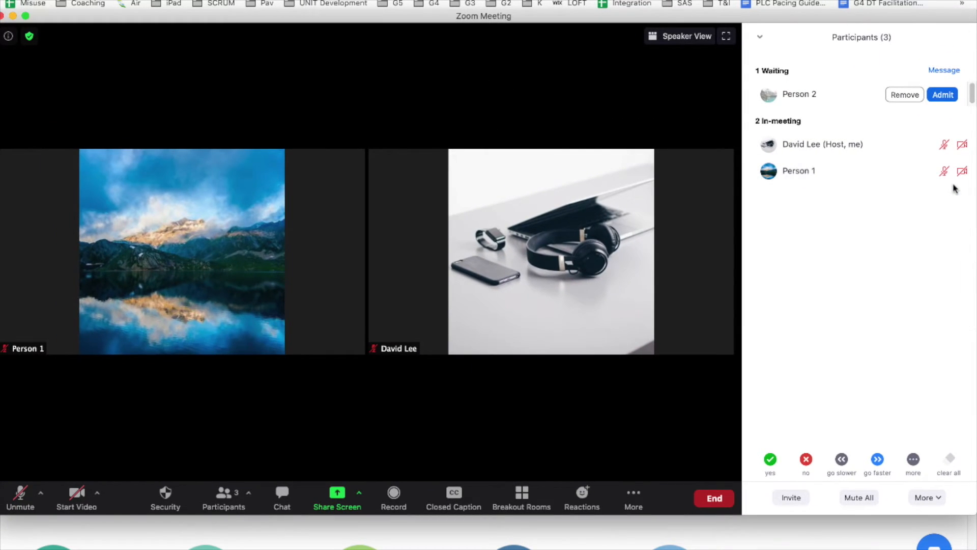
{"action": "left_click", "coordinate": [912, 459]}
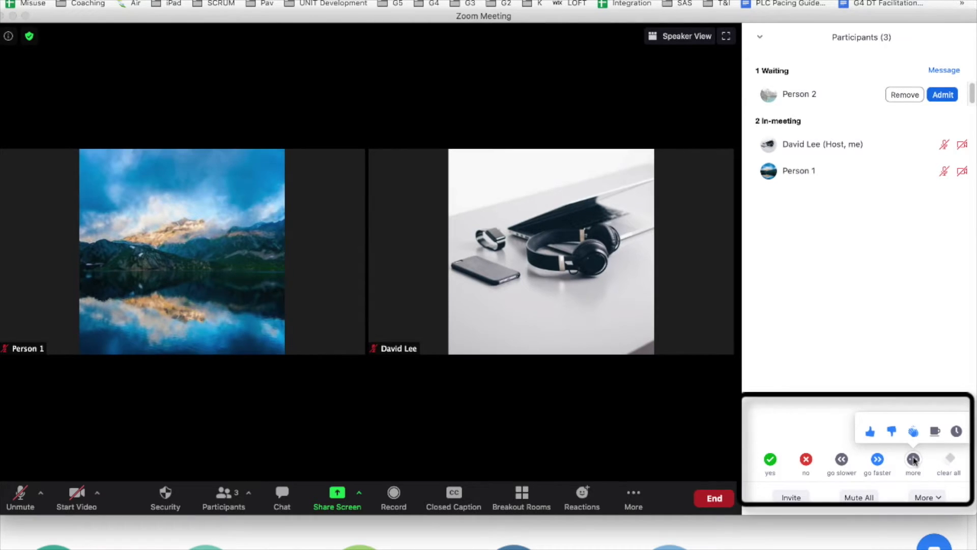
{"action": "mouse_move", "coordinate": [889, 432]}
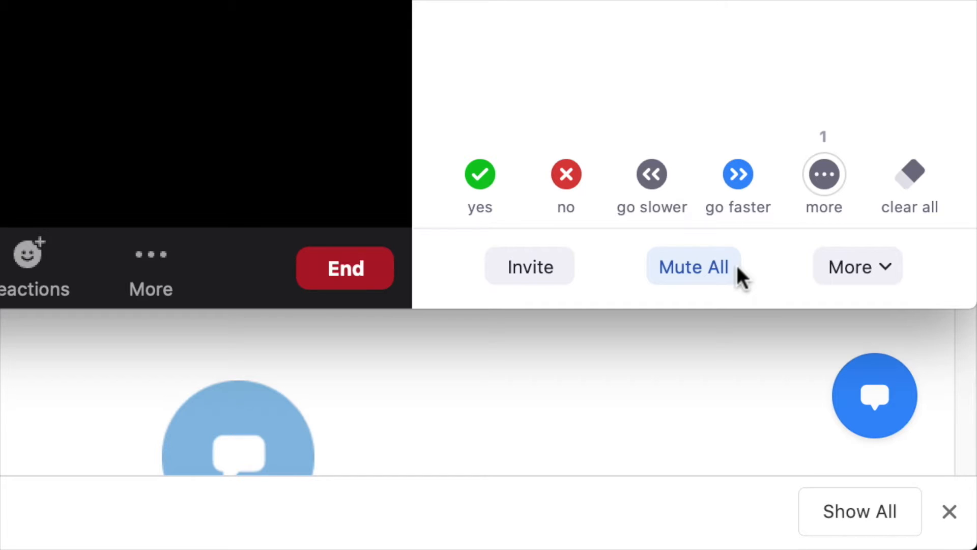
{"action": "left_click", "coordinate": [858, 266]}
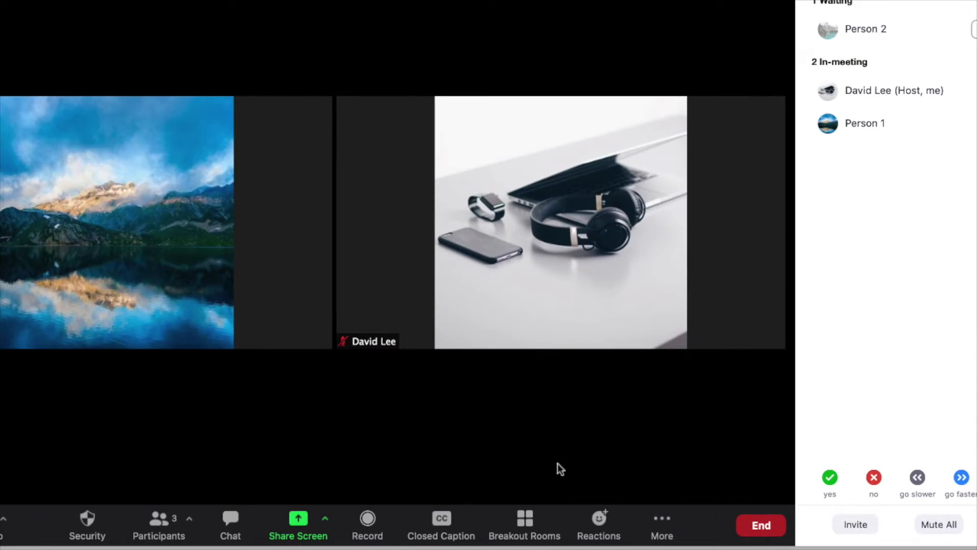
Check the Participants caret's Invite option, then bring up the meeting Chat panel
{"action": "left_click", "coordinate": [190, 518]}
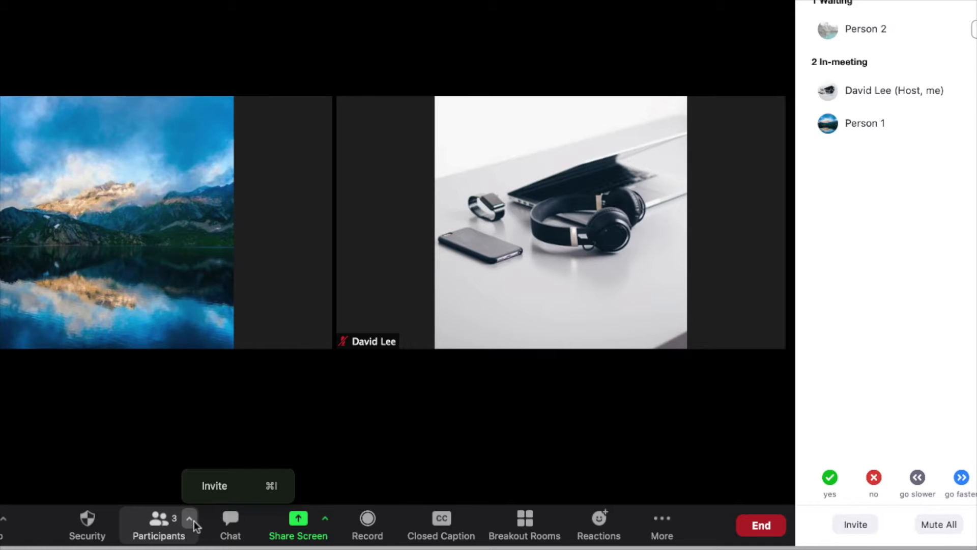
{"action": "mouse_move", "coordinate": [231, 486]}
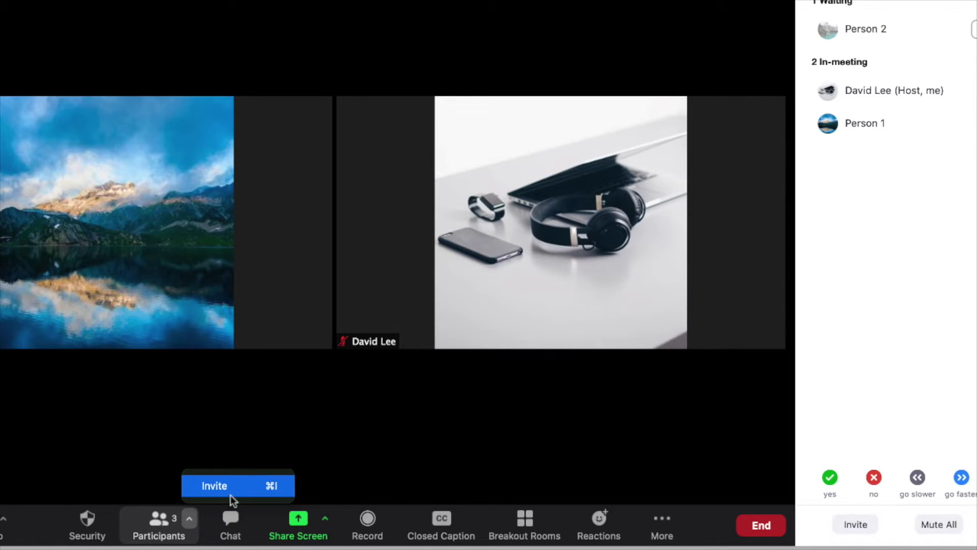
{"action": "left_click", "coordinate": [215, 486]}
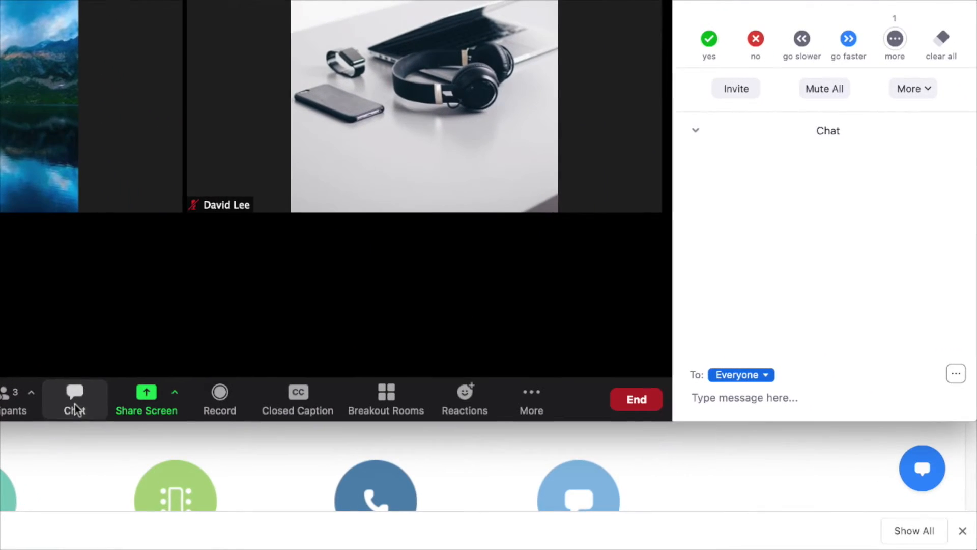
Send a chat message to everyone in the Waiting Room, review chat permissions, and bring up Share Screen
{"action": "left_click", "coordinate": [741, 374]}
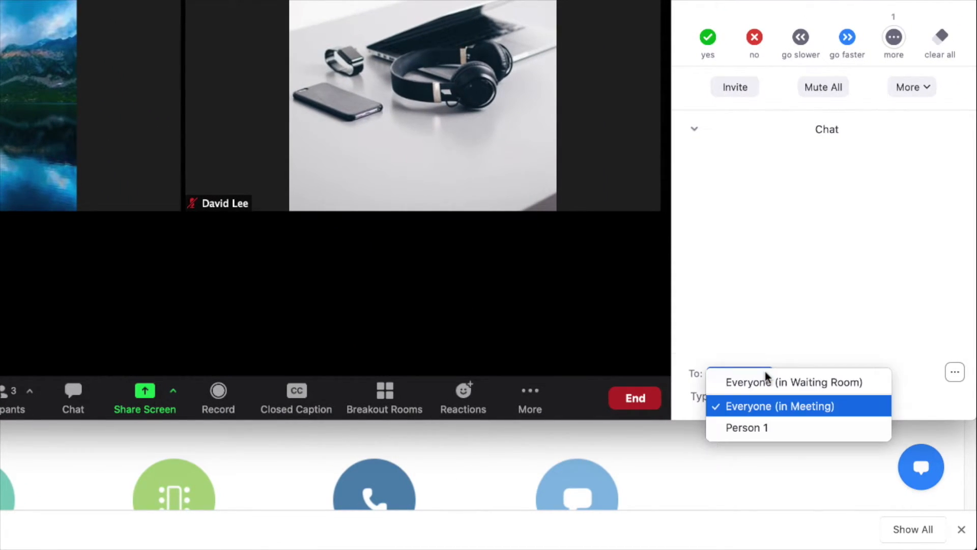
{"action": "mouse_move", "coordinate": [778, 410]}
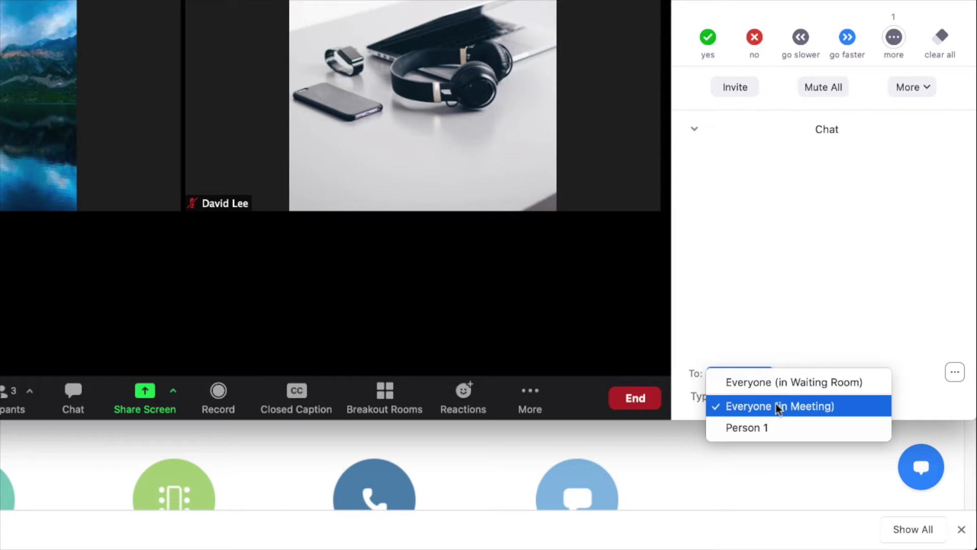
{"action": "left_click", "coordinate": [746, 428]}
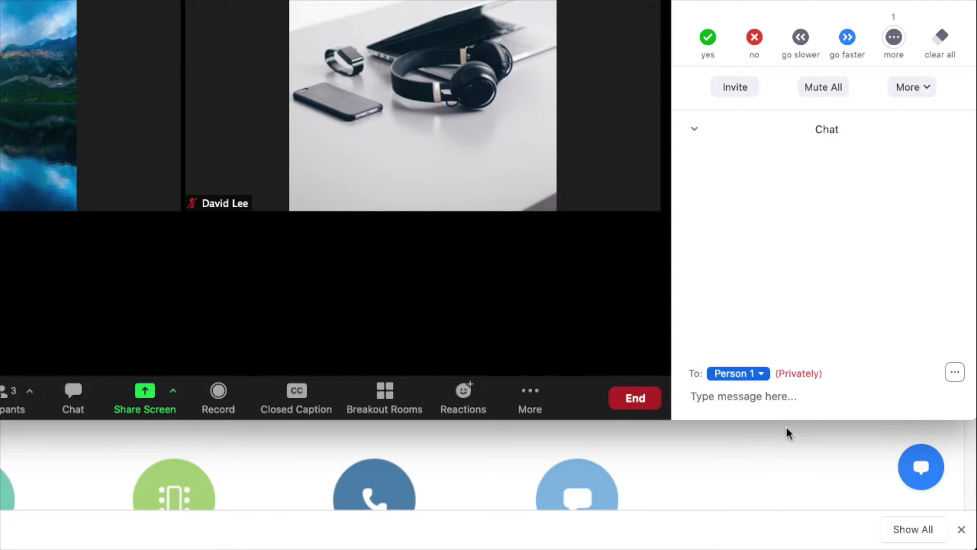
{"action": "left_click", "coordinate": [737, 374]}
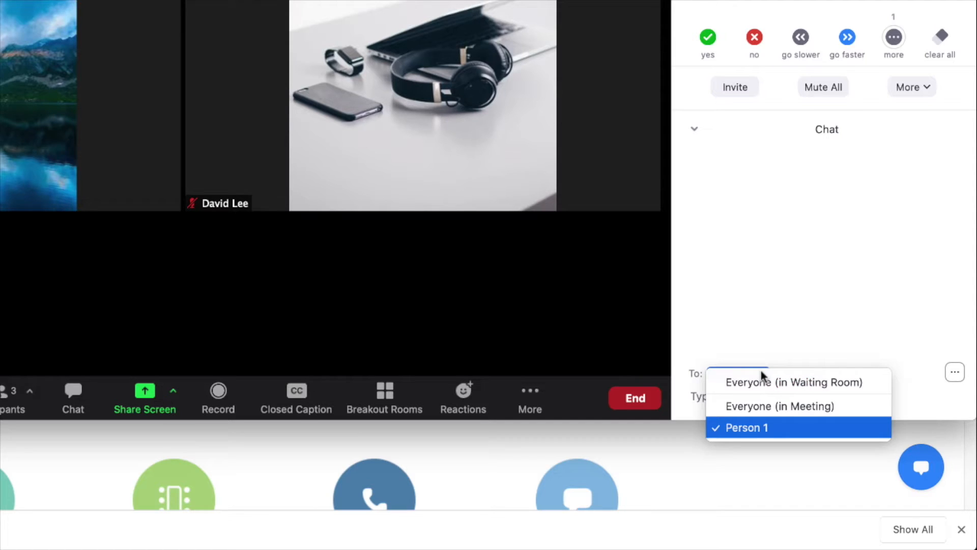
{"action": "left_click", "coordinate": [795, 382]}
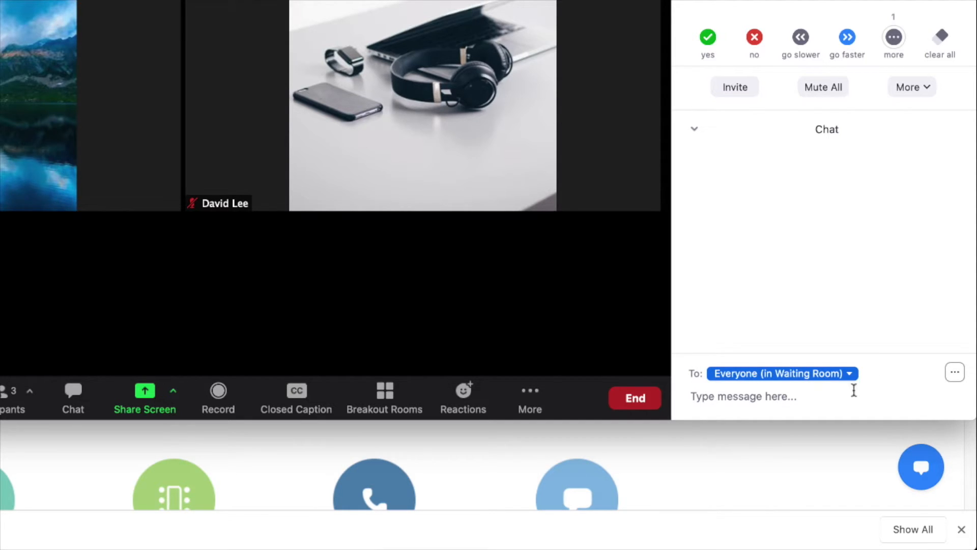
{"action": "key", "text": "Return"}
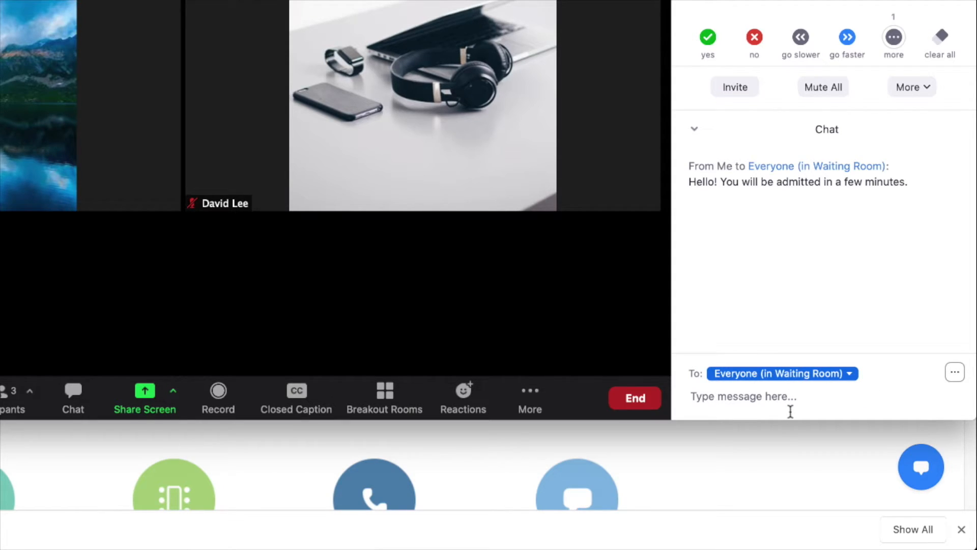
{"action": "left_click", "coordinate": [954, 373]}
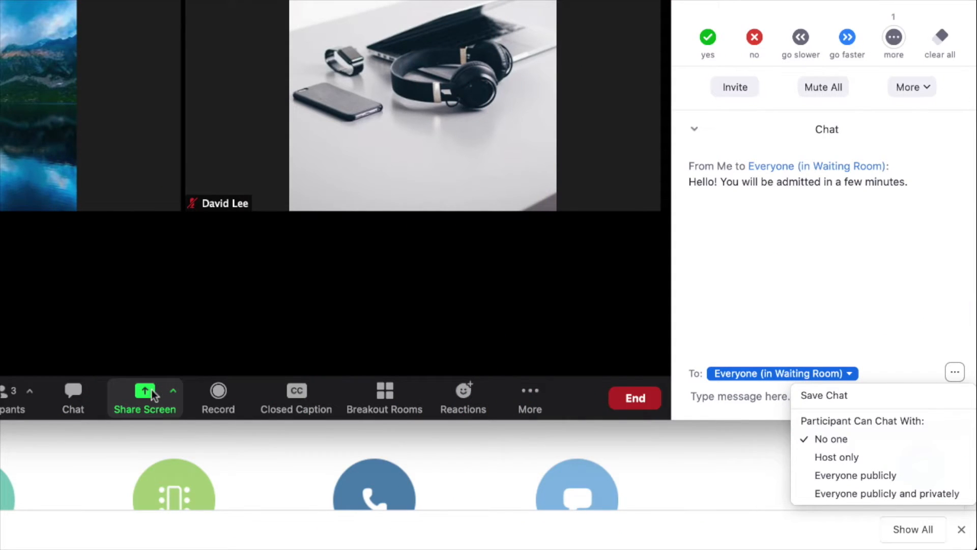
{"action": "left_click", "coordinate": [144, 397]}
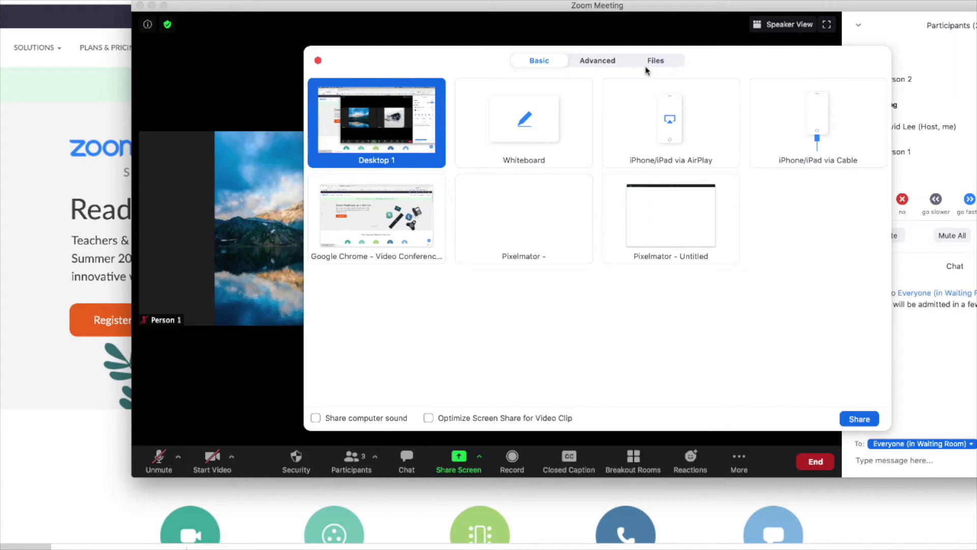
Browse Files and Advanced share tabs, share a Whiteboard, save the sketch, and stop sharing
{"action": "left_click", "coordinate": [655, 60]}
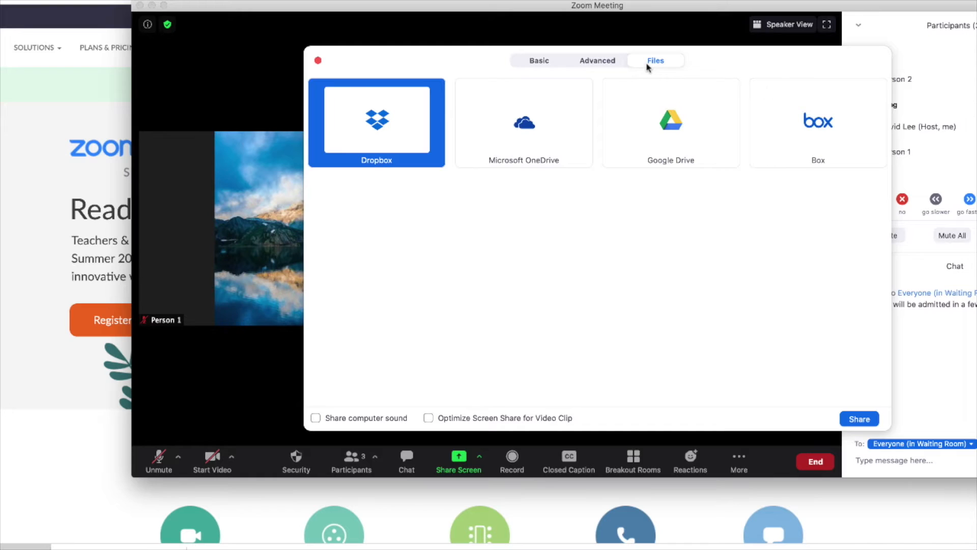
{"action": "left_click", "coordinate": [596, 60]}
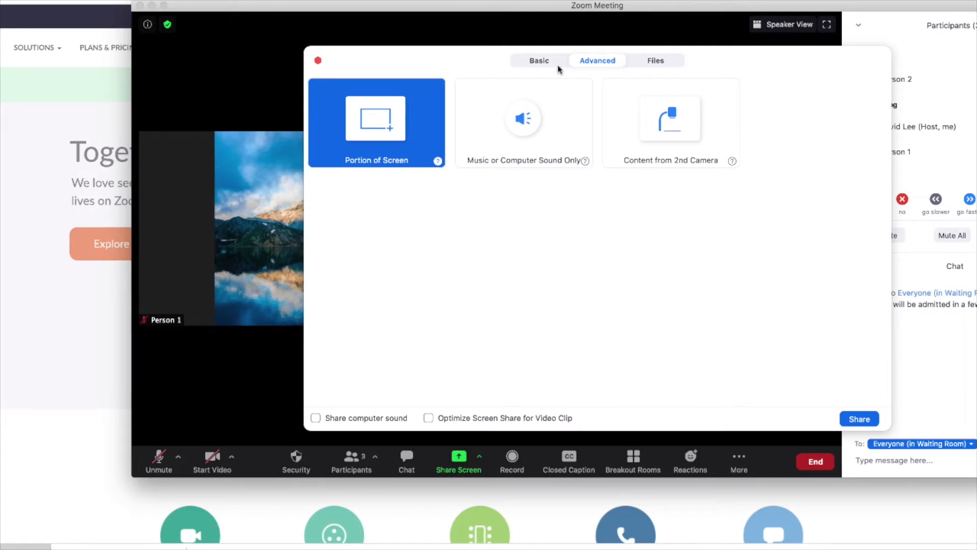
{"action": "left_click", "coordinate": [538, 61]}
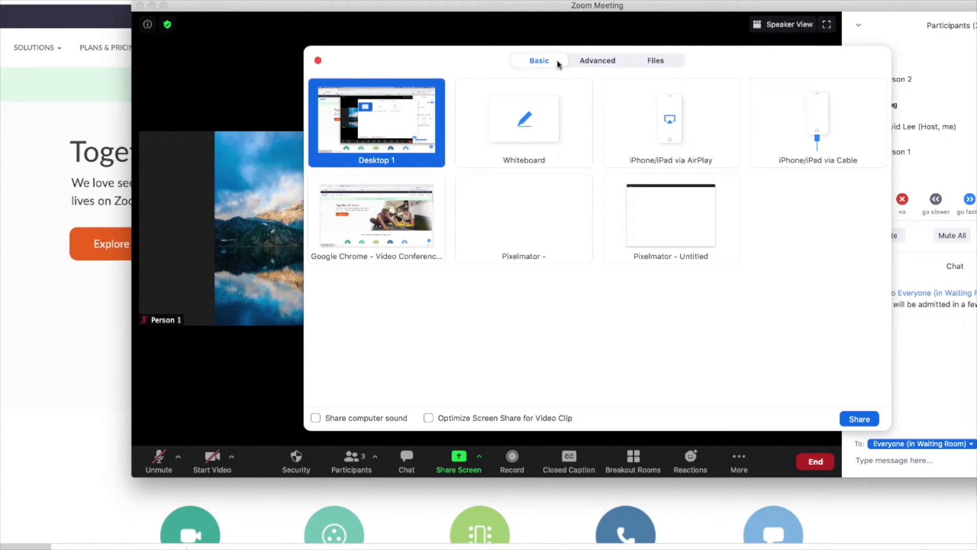
{"action": "left_click", "coordinate": [524, 122]}
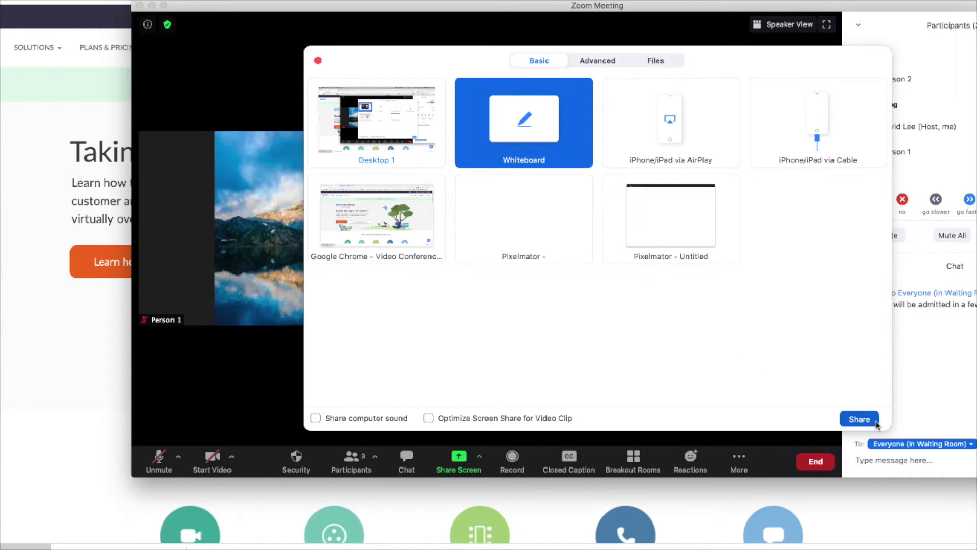
{"action": "left_click", "coordinate": [859, 418]}
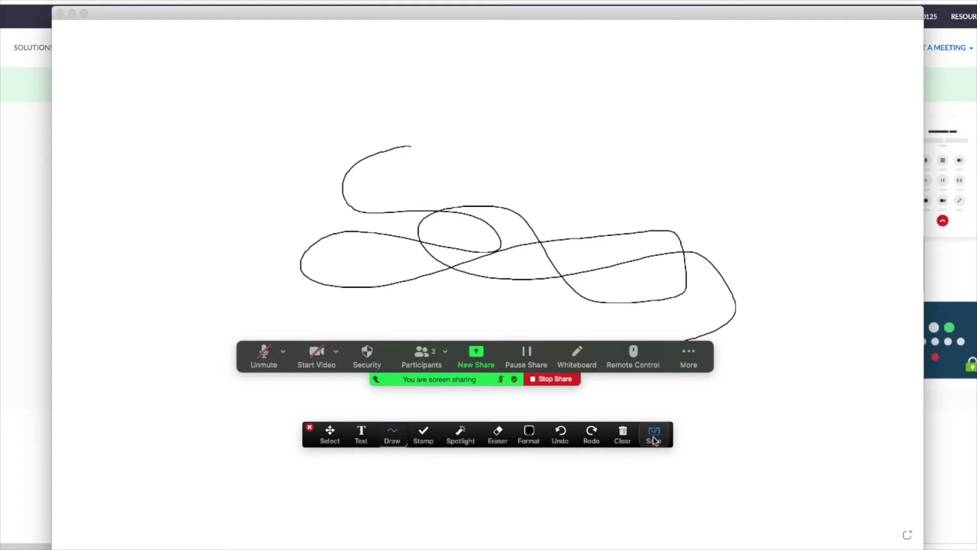
{"action": "left_click", "coordinate": [653, 434]}
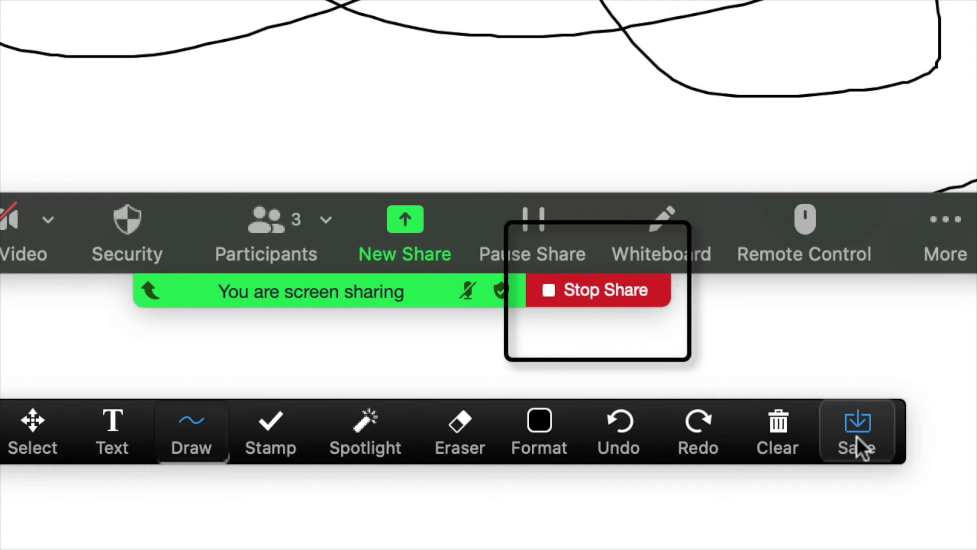
{"action": "left_click", "coordinate": [598, 290]}
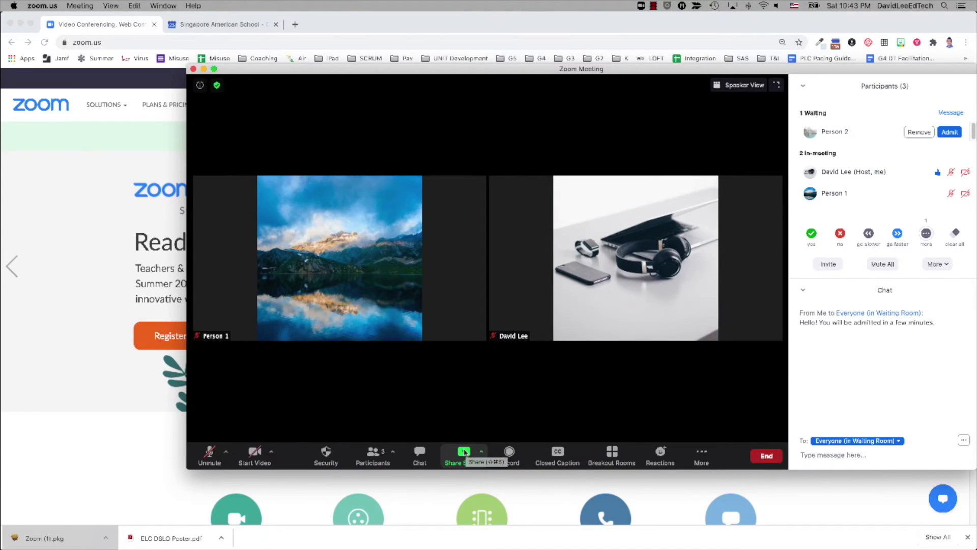
Share the Chrome window and annotate it with Text, Draw and Spotlight arrow pointers
{"action": "left_click", "coordinate": [465, 452]}
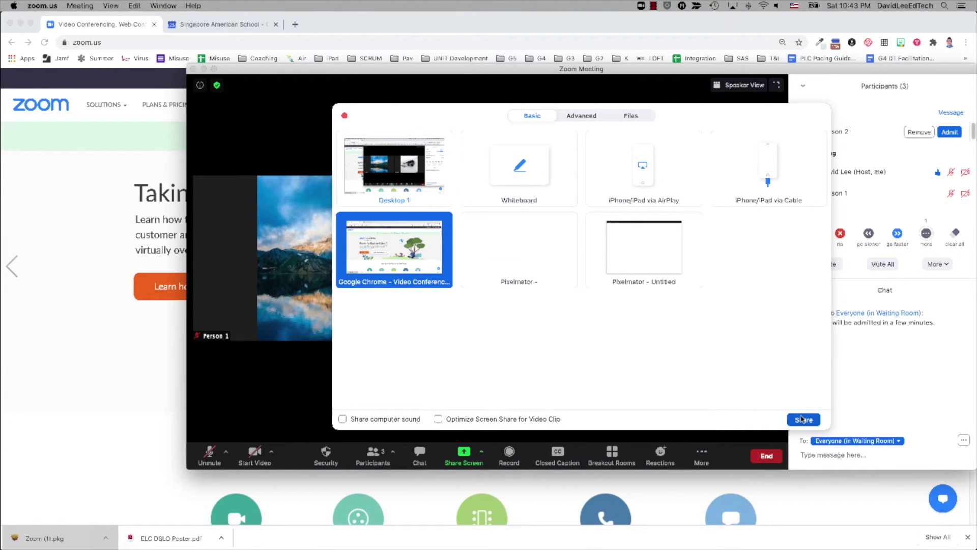
{"action": "left_click", "coordinate": [803, 418]}
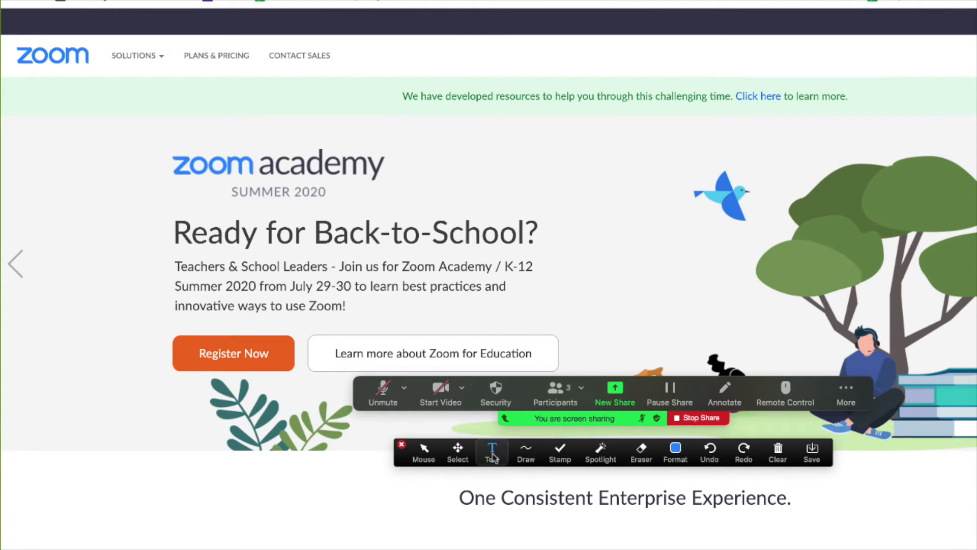
{"action": "left_click", "coordinate": [492, 452]}
{"action": "type", "text": "Text"}
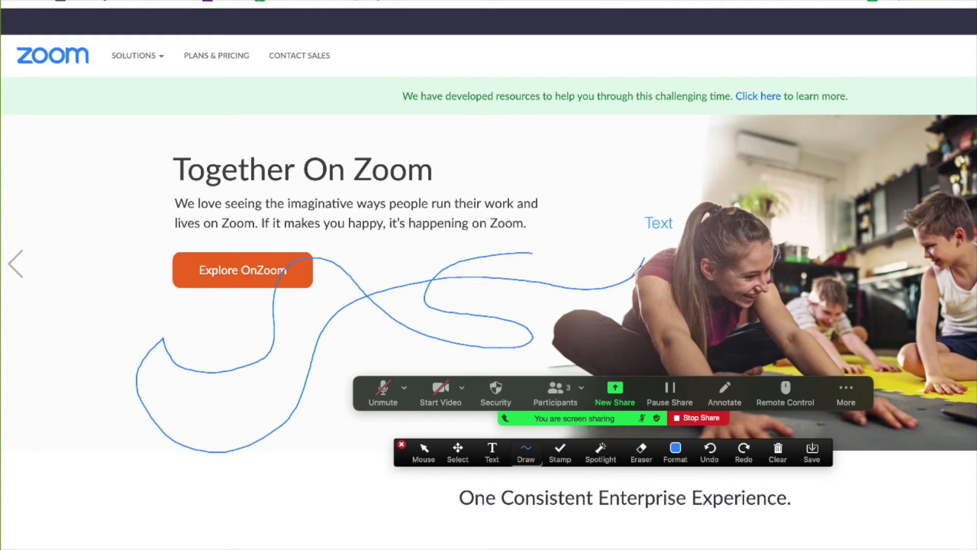
{"action": "left_click", "coordinate": [558, 452]}
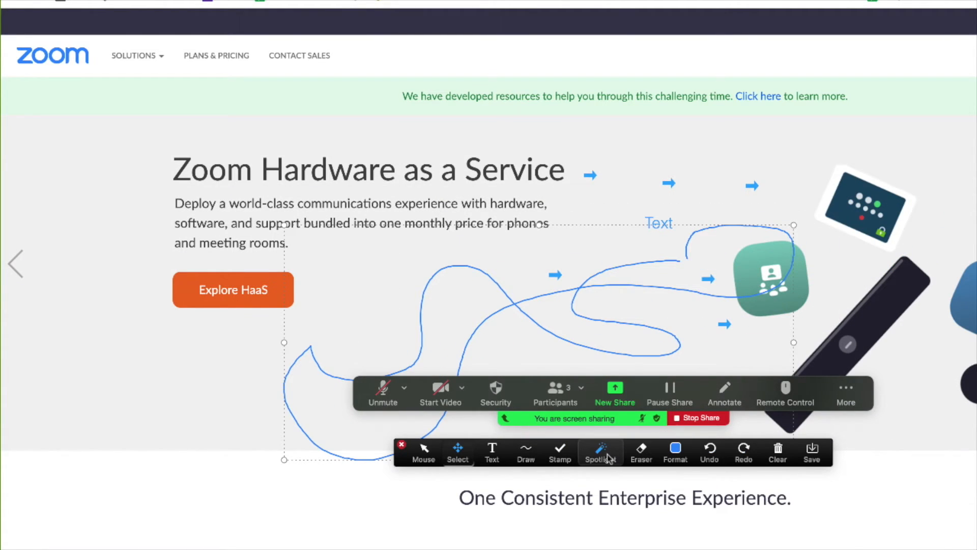
{"action": "left_click", "coordinate": [599, 452]}
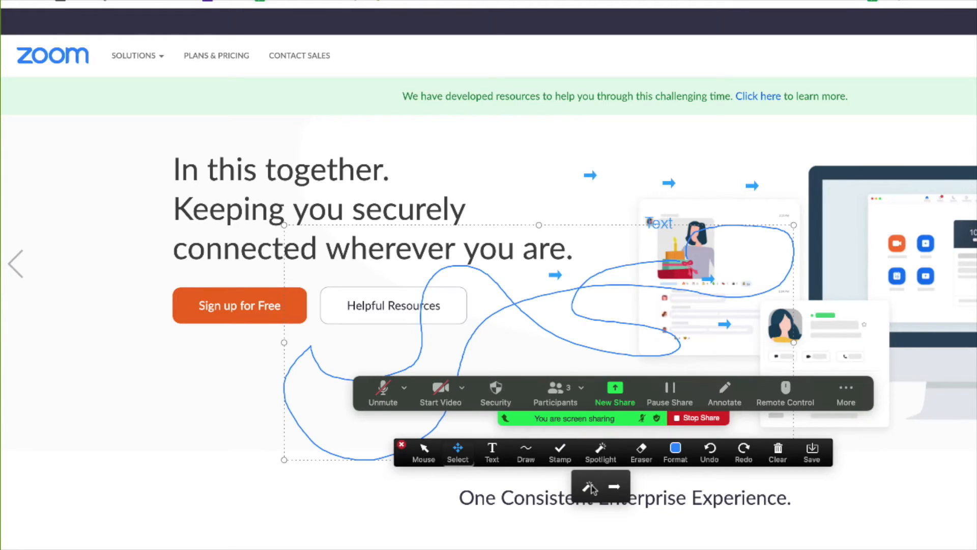
{"action": "mouse_move", "coordinate": [620, 490]}
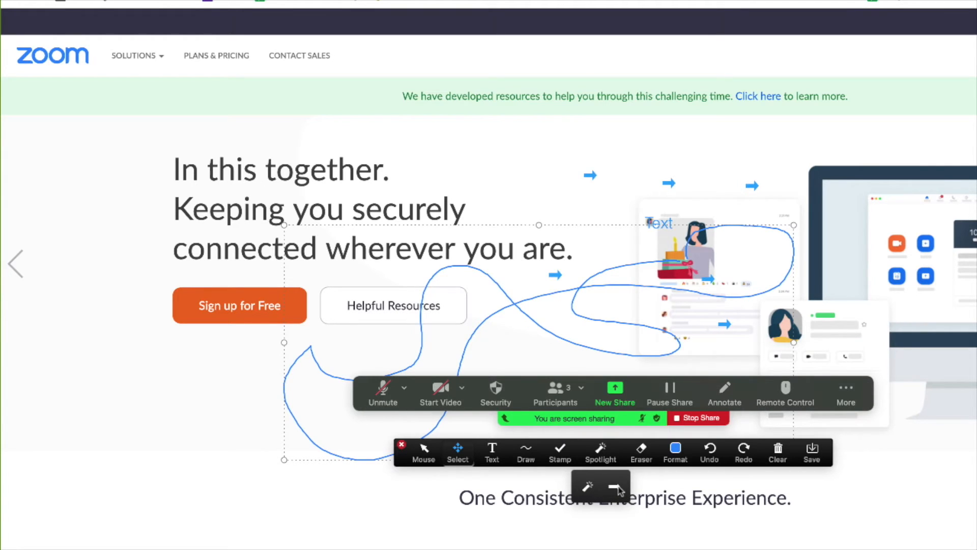
{"action": "left_click", "coordinate": [616, 488]}
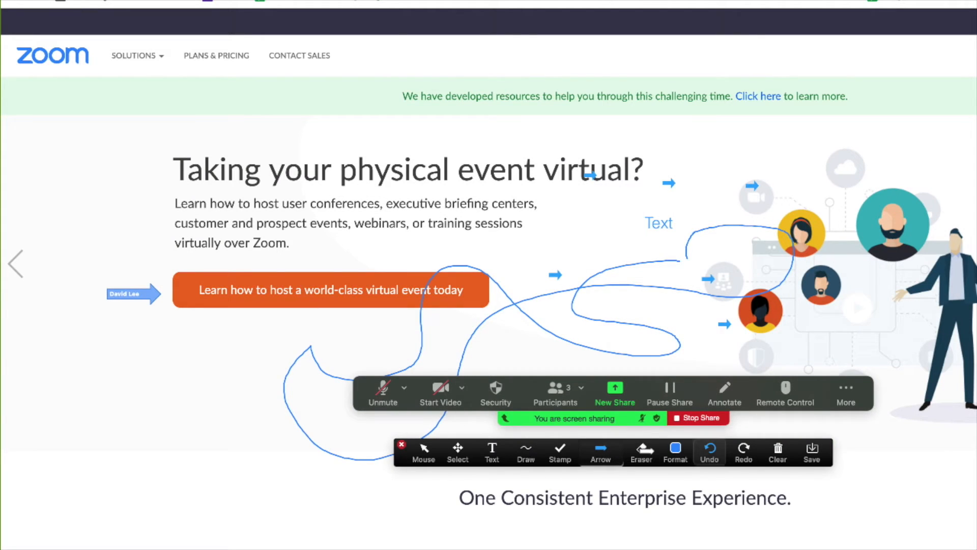
Give Person 1 mouse and keyboard control via Remote Control, then end the share
{"action": "left_click", "coordinate": [812, 452]}
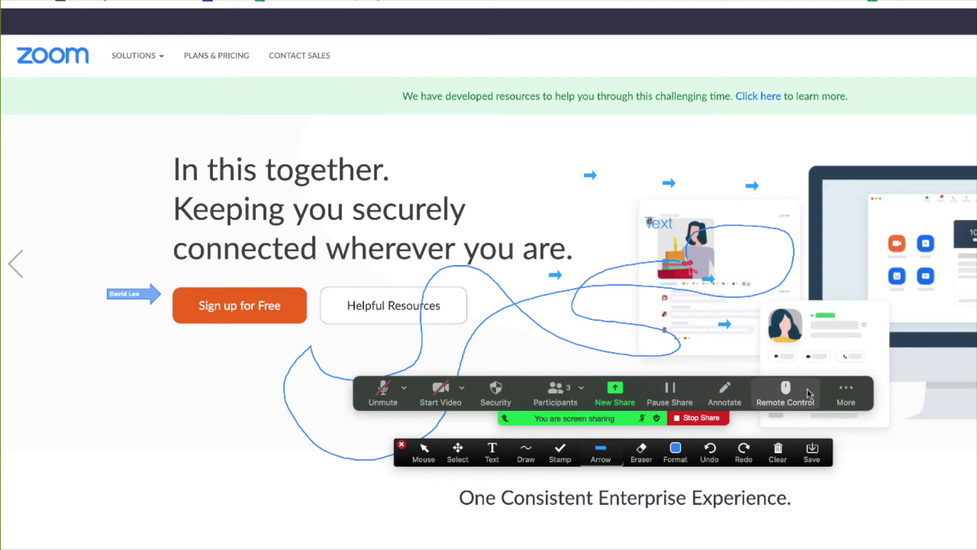
{"action": "left_click", "coordinate": [785, 393]}
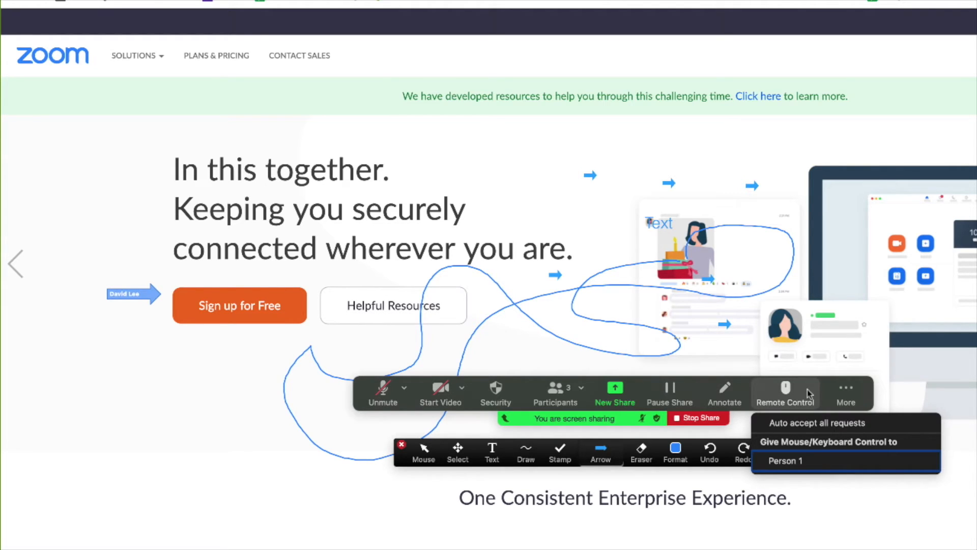
{"action": "mouse_move", "coordinate": [838, 467]}
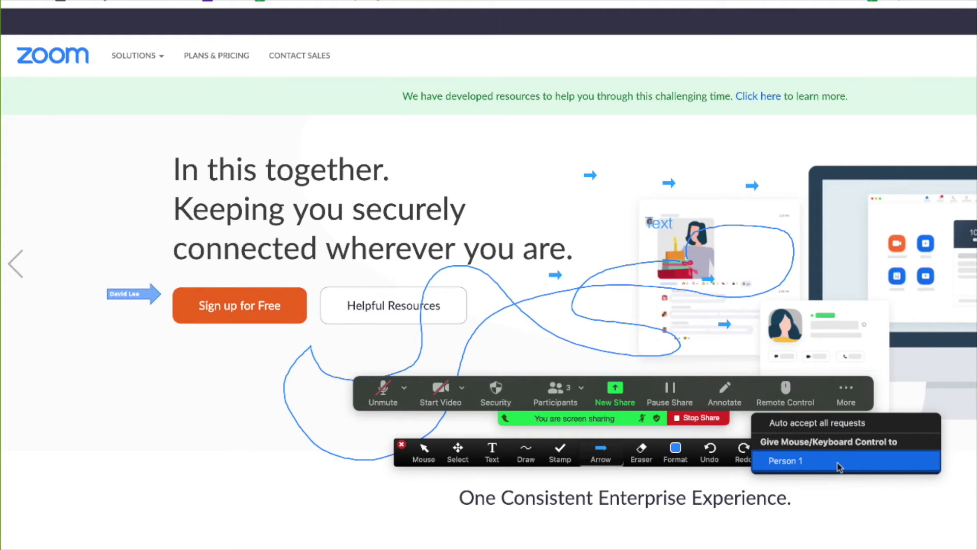
{"action": "left_click", "coordinate": [785, 460]}
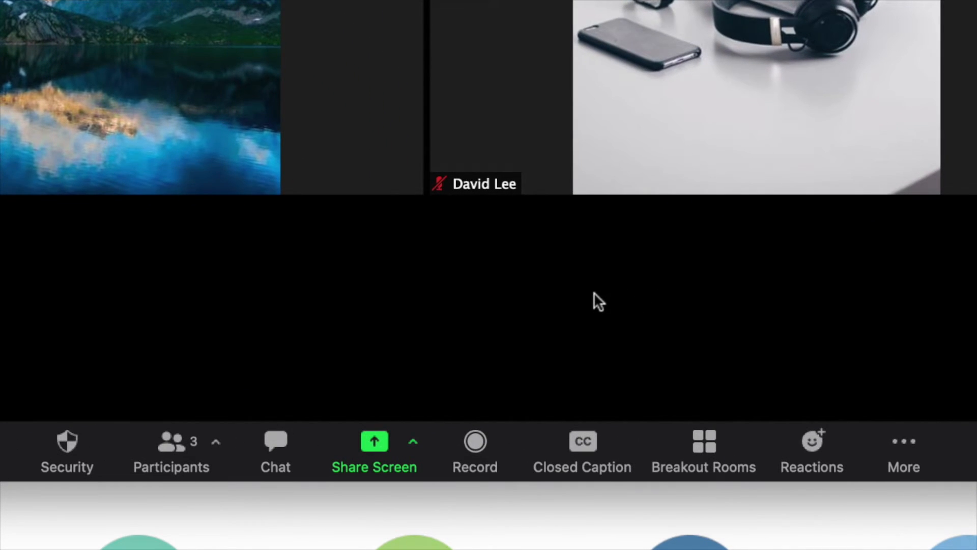
Record the meeting on this computer, stop it, and show the cloud Recordings list
{"action": "left_click", "coordinate": [474, 449]}
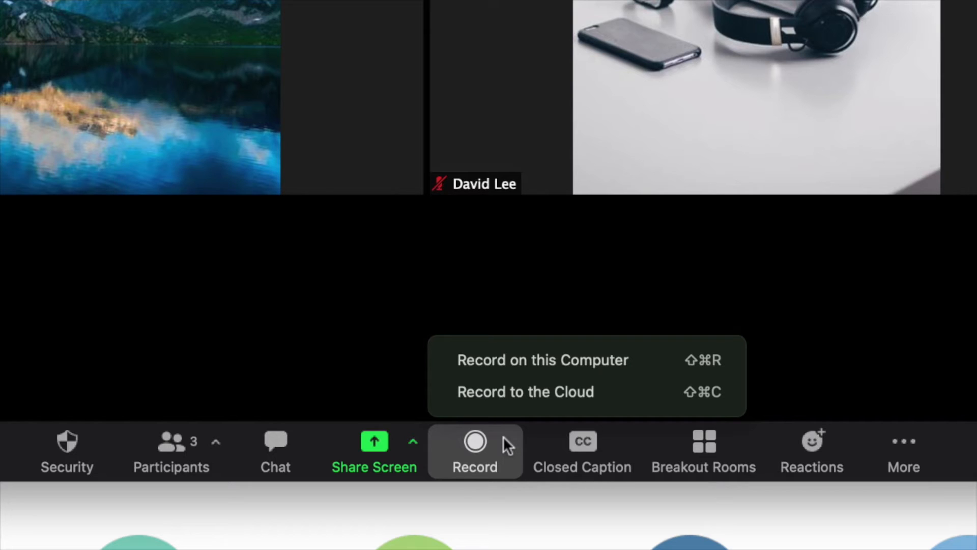
{"action": "left_click", "coordinate": [541, 359]}
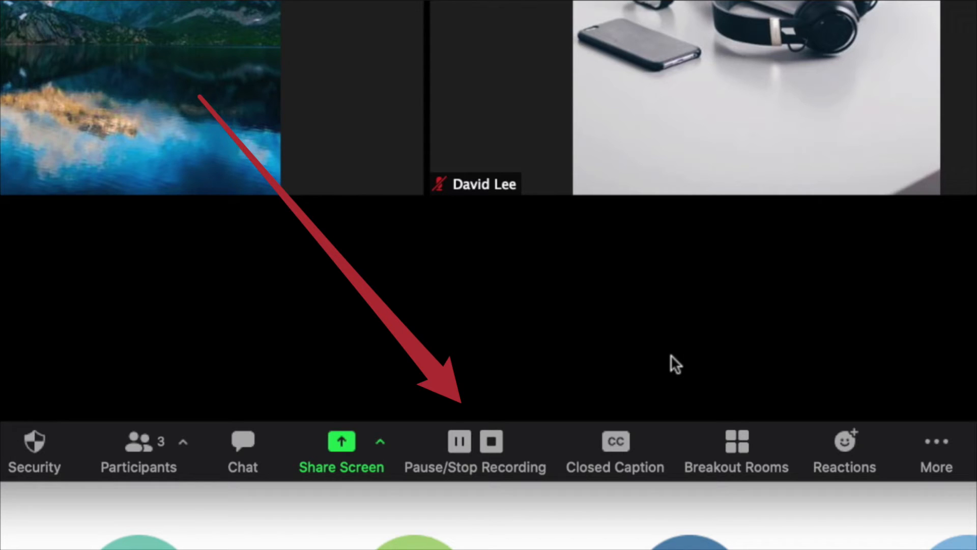
{"action": "left_click", "coordinate": [460, 441]}
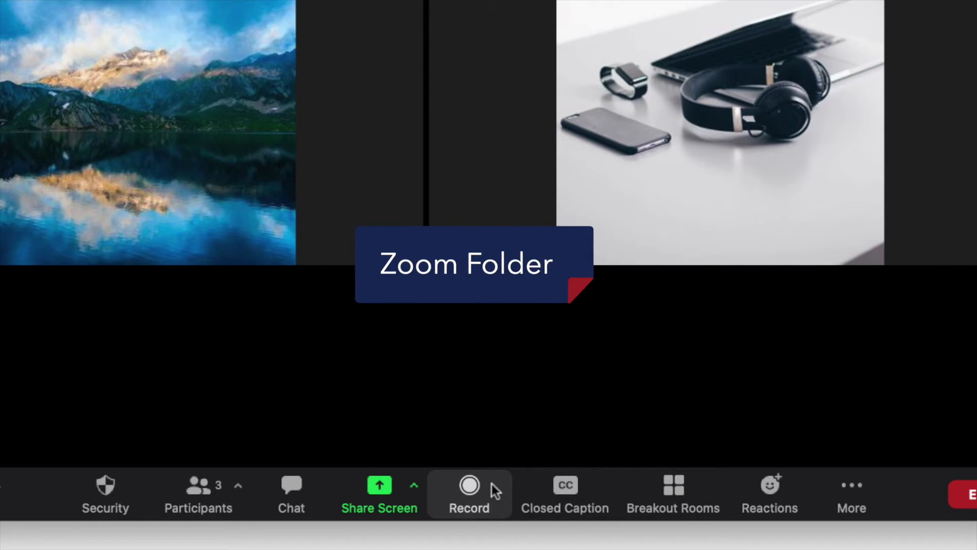
{"action": "left_click", "coordinate": [470, 492]}
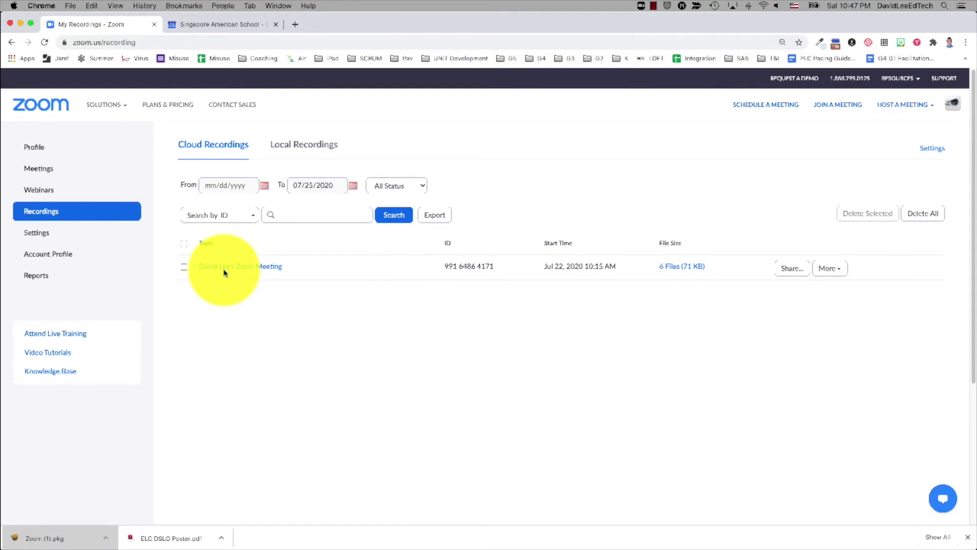
Open David Lee's Zoom Meeting recording details and start sharing the recording
{"action": "left_click", "coordinate": [241, 266]}
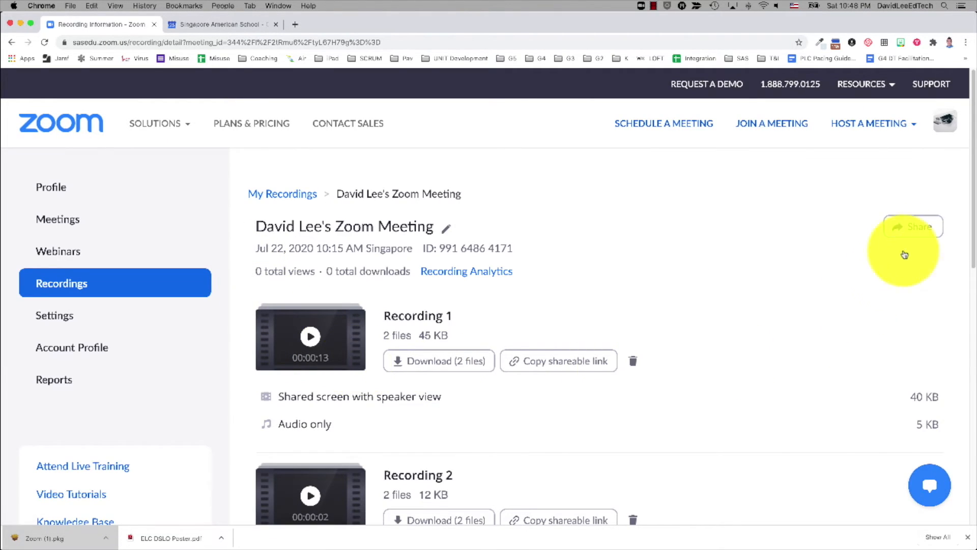
{"action": "left_click", "coordinate": [912, 226]}
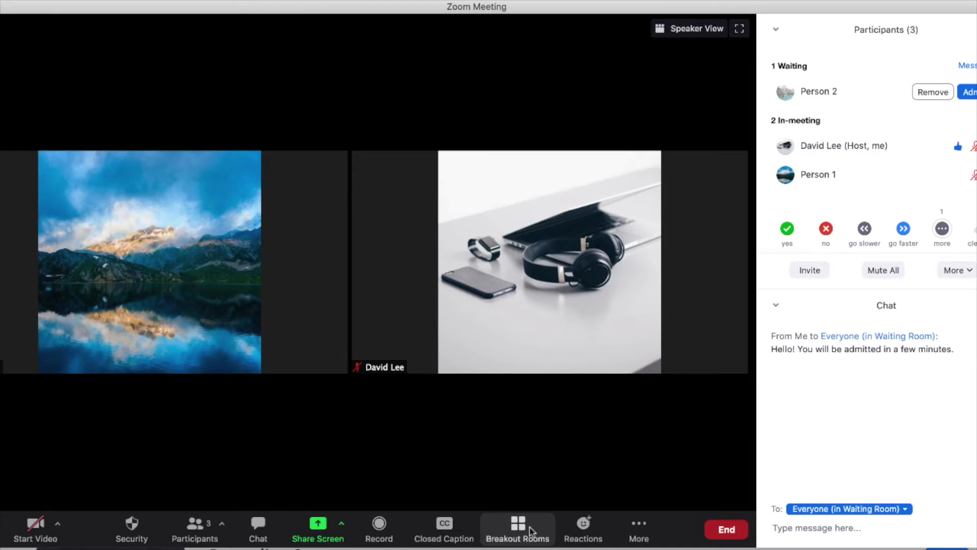
Create one manually assigned breakout room named Robotics Room
{"action": "left_click", "coordinate": [517, 530]}
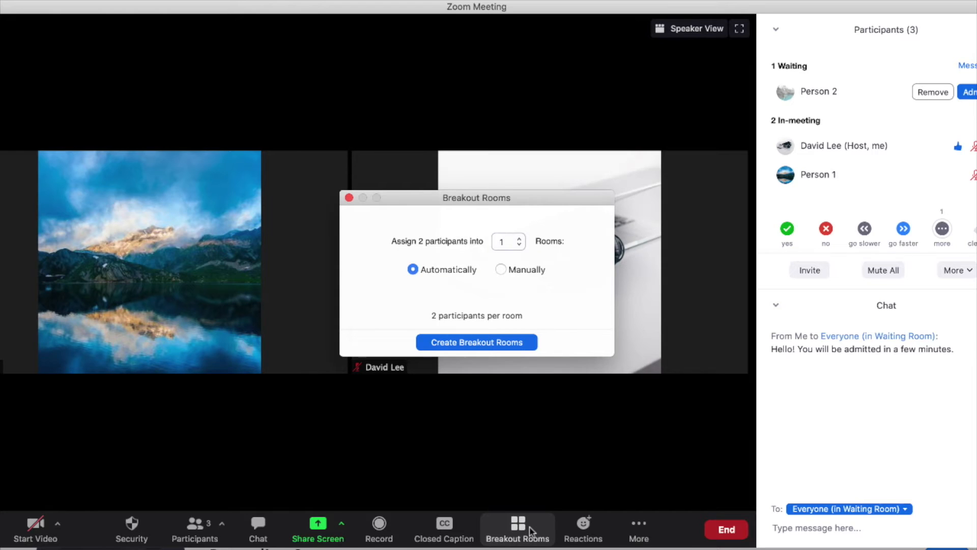
{"action": "left_click", "coordinate": [972, 92]}
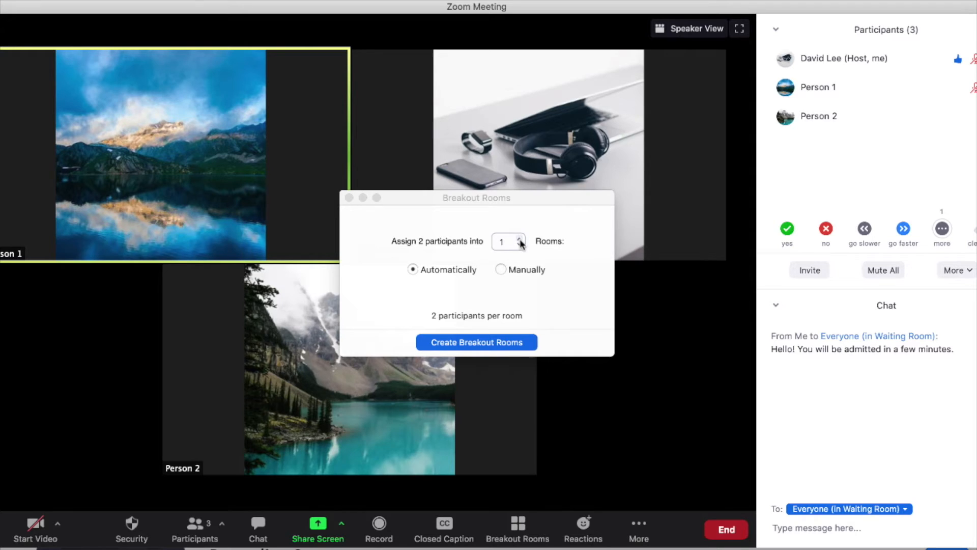
{"action": "left_click", "coordinate": [501, 269]}
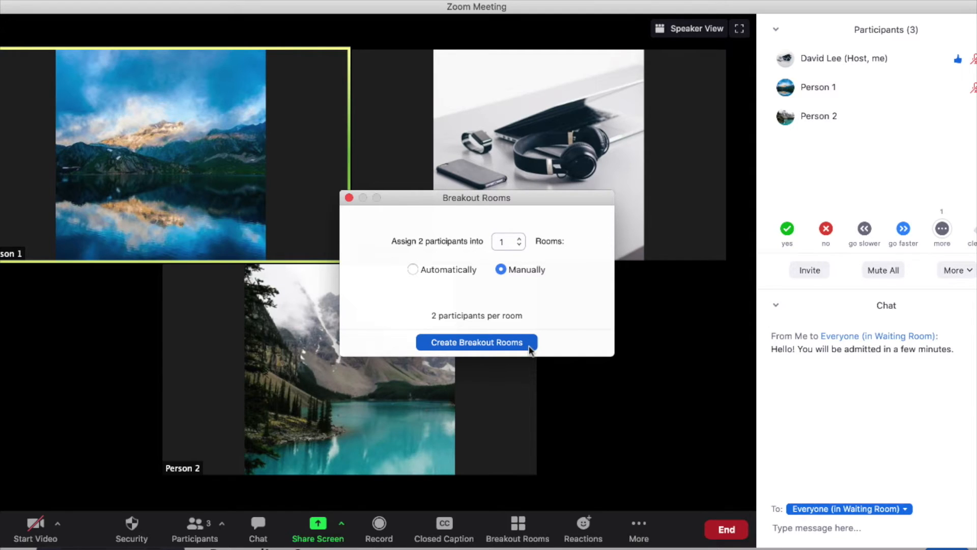
{"action": "left_click", "coordinate": [476, 342]}
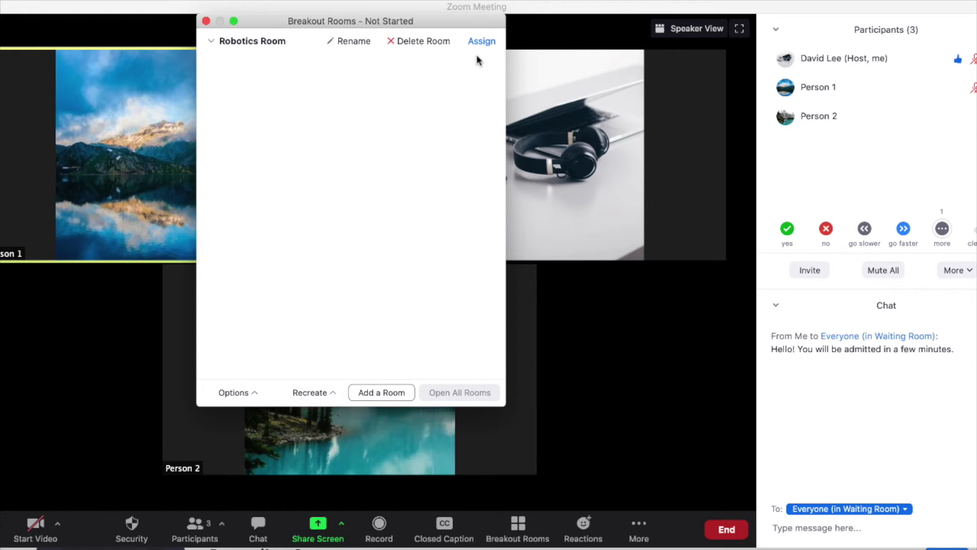
Assign Person 1 and Person 2 to Robotics Room and auto-close rooms after 10 minutes
{"action": "left_click", "coordinate": [481, 40]}
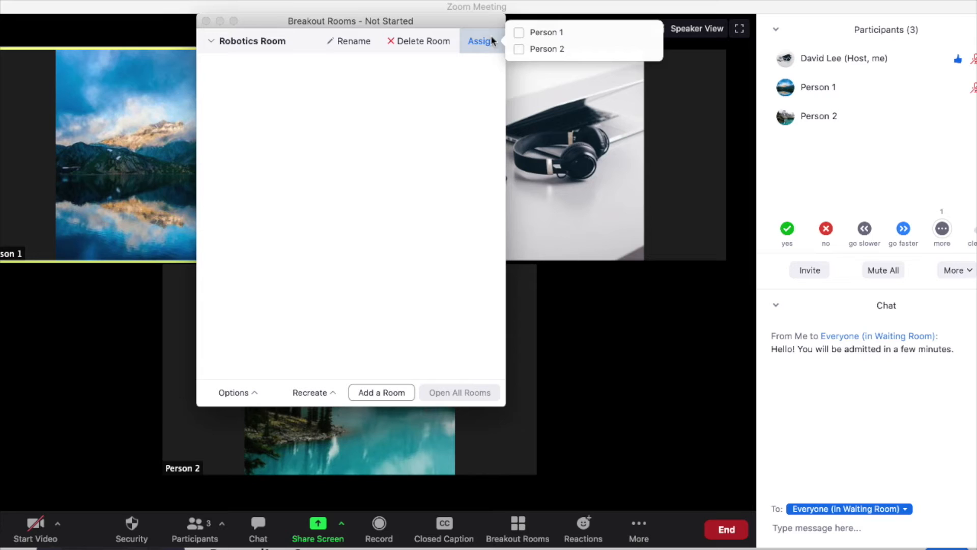
{"action": "left_click", "coordinate": [518, 49]}
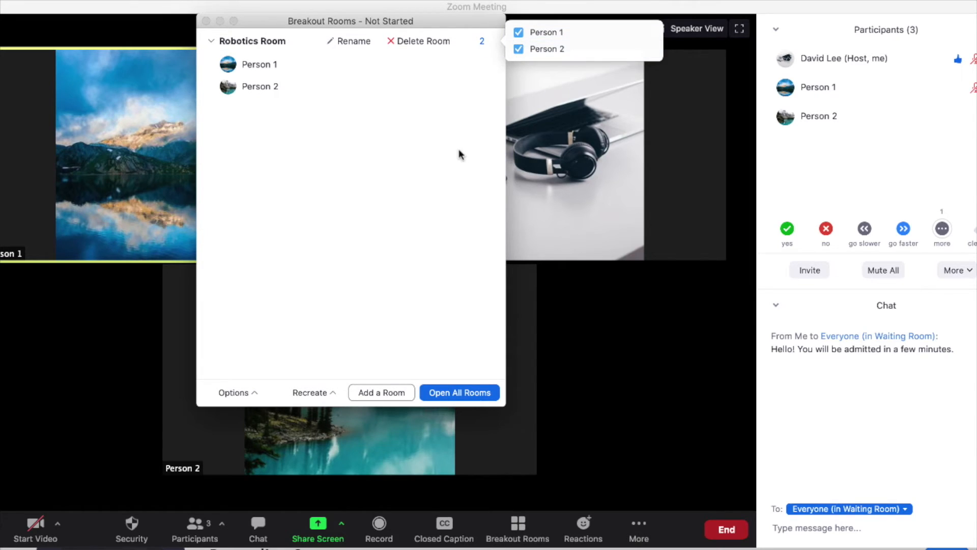
{"action": "left_click", "coordinate": [237, 392]}
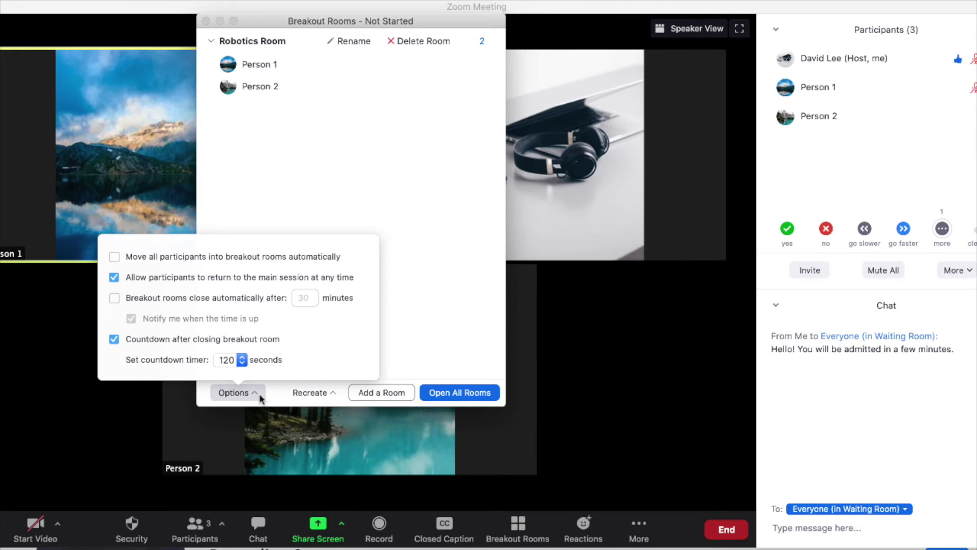
{"action": "left_click", "coordinate": [114, 298]}
{"action": "type", "text": "10"}
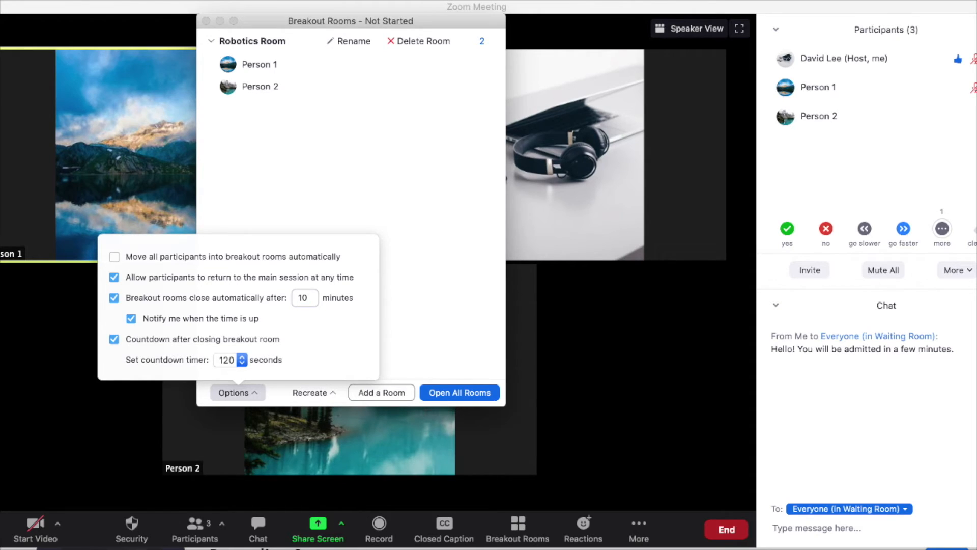
{"action": "left_click", "coordinate": [237, 392]}
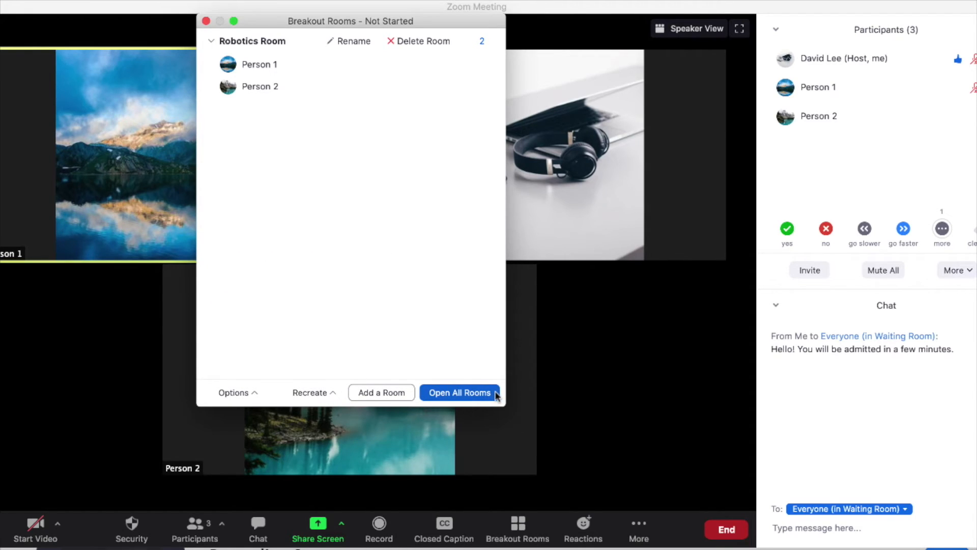
Open all rooms, join Robotics Room as host, and return to the rooms overview
{"action": "left_click", "coordinate": [459, 393]}
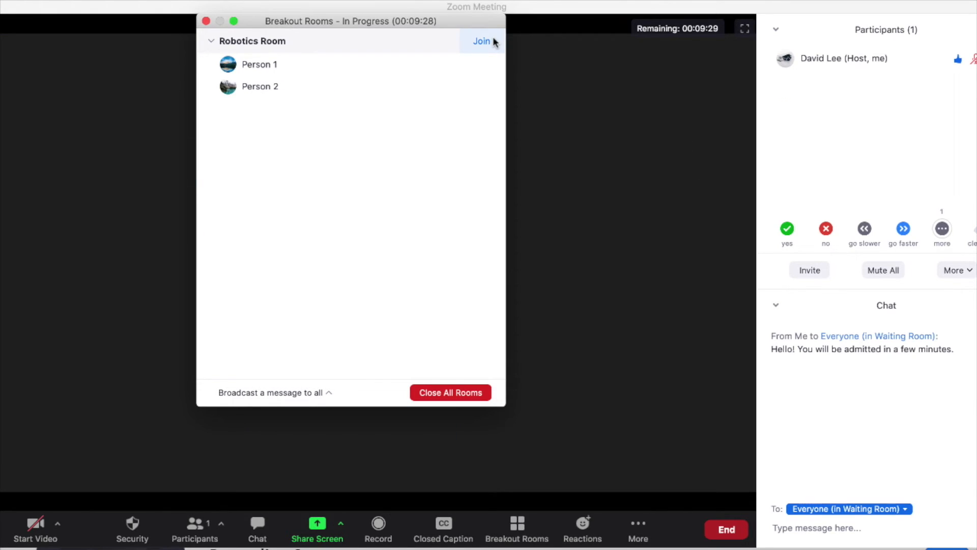
{"action": "left_click", "coordinate": [481, 41]}
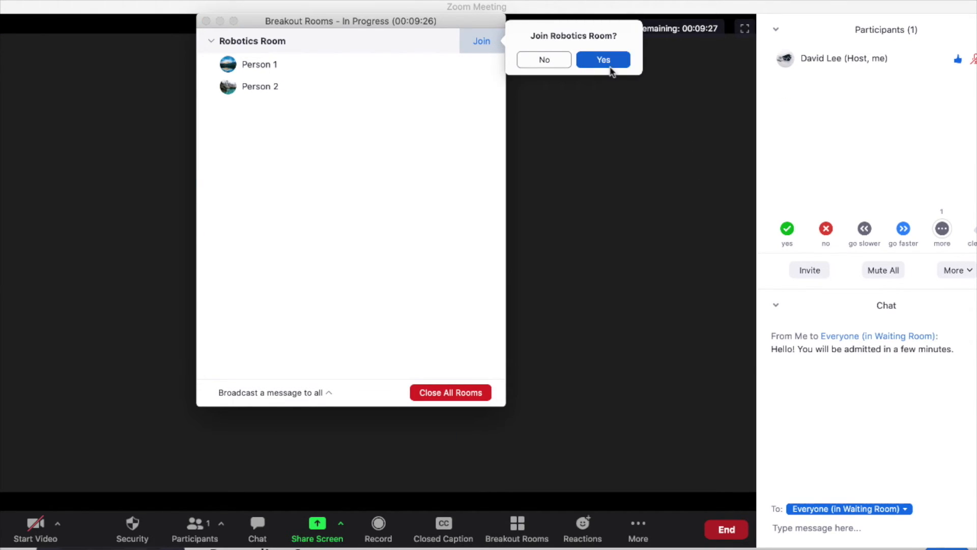
{"action": "left_click", "coordinate": [602, 60]}
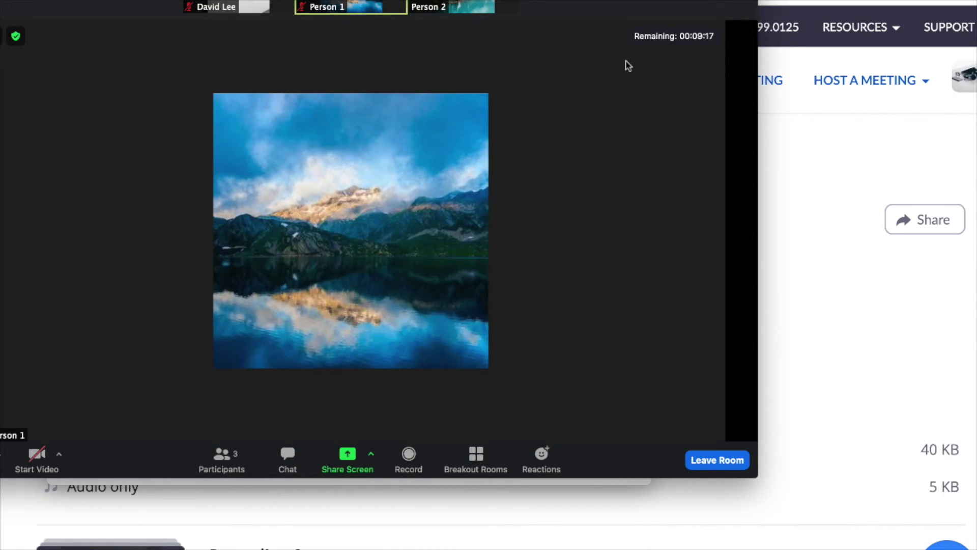
{"action": "left_click", "coordinate": [715, 459]}
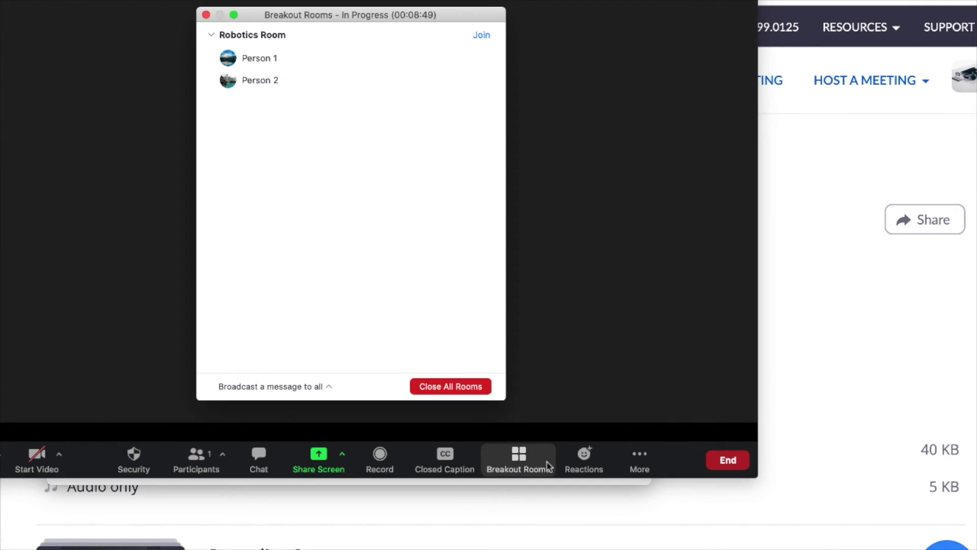
Broadcast 'Please let me know if you have any questions.' to all breakout rooms
{"action": "left_click", "coordinate": [273, 387]}
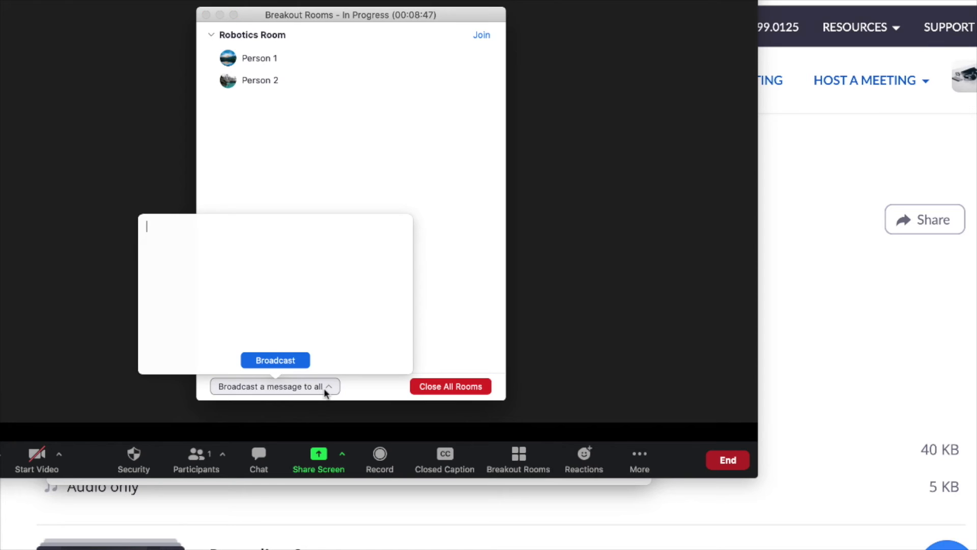
{"action": "type", "text": "Please let me know if you have any questions."}
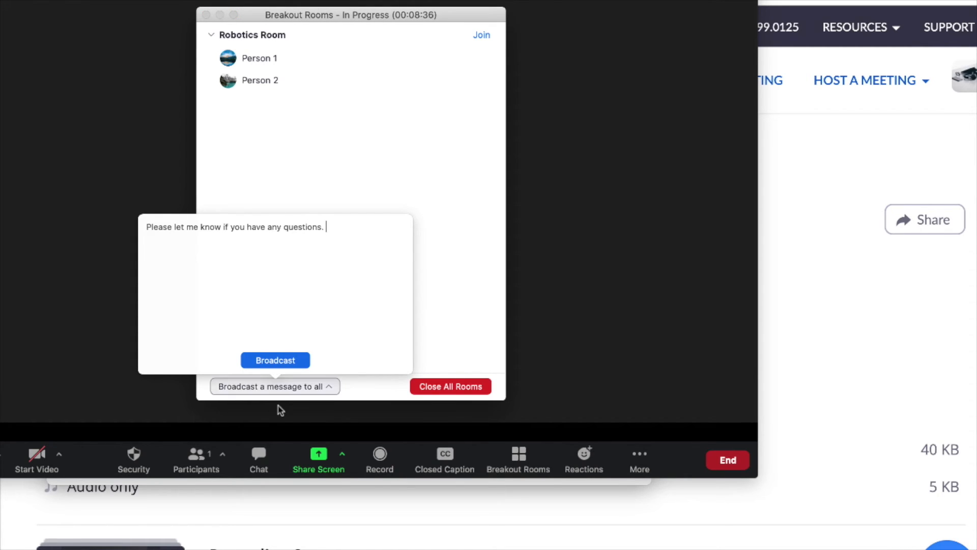
{"action": "left_click", "coordinate": [450, 387]}
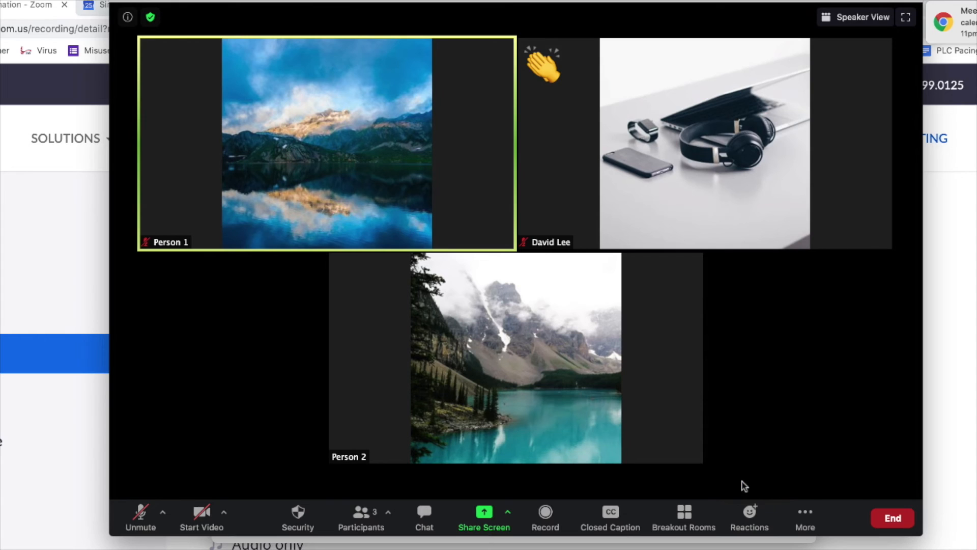
{"action": "left_click", "coordinate": [541, 64]}
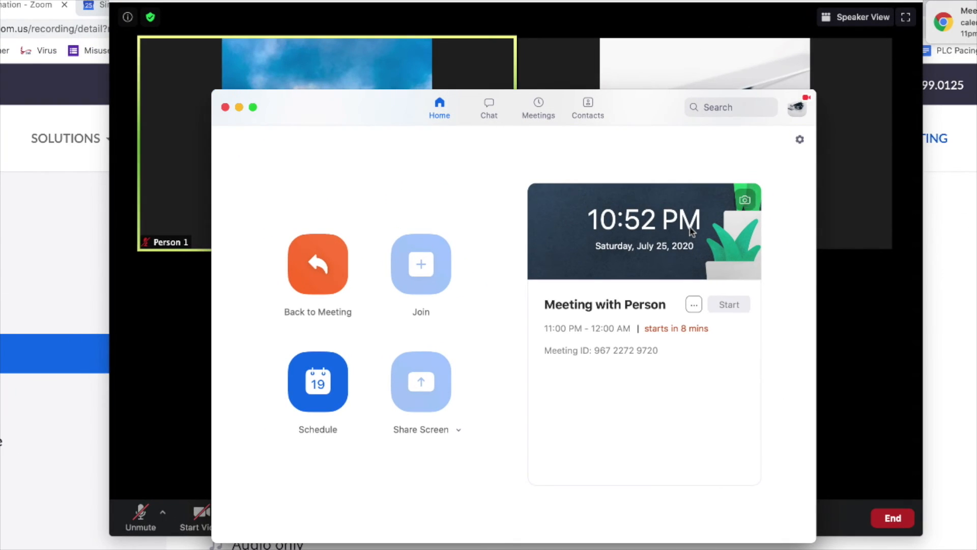
{"action": "mouse_move", "coordinate": [727, 196]}
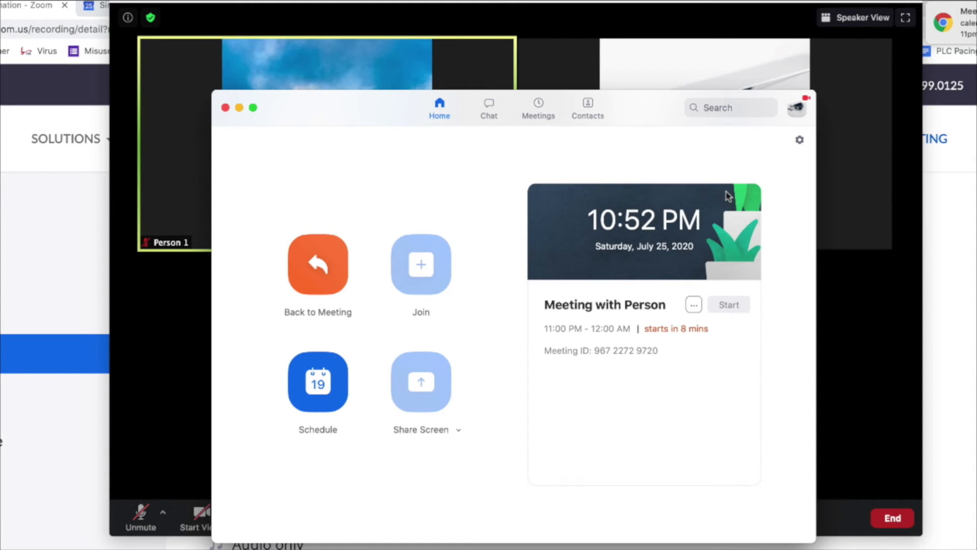
{"action": "mouse_move", "coordinate": [800, 140]}
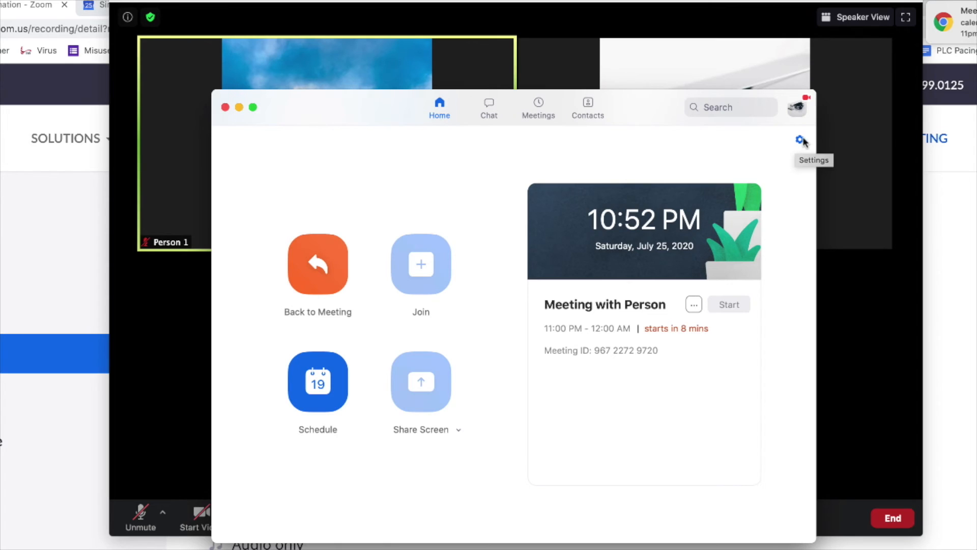
{"action": "left_click", "coordinate": [801, 140]}
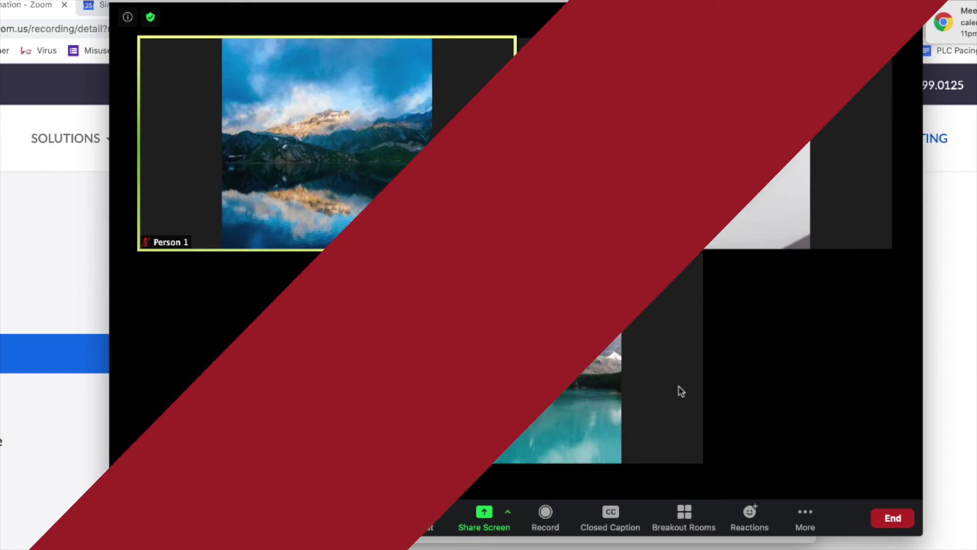
Connect a Google account for Live on YouTube and review the stream's privacy options
{"action": "left_click", "coordinate": [804, 517]}
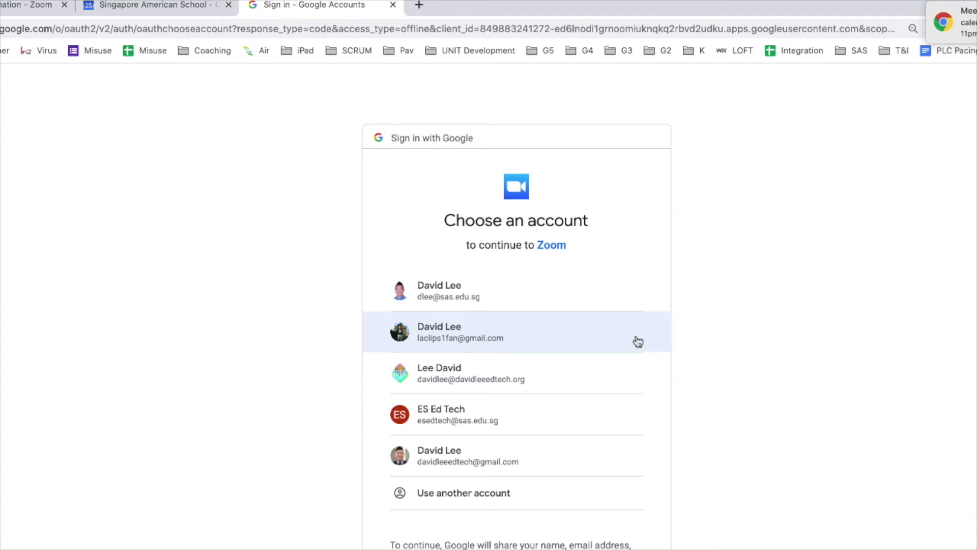
{"action": "left_click", "coordinate": [448, 290]}
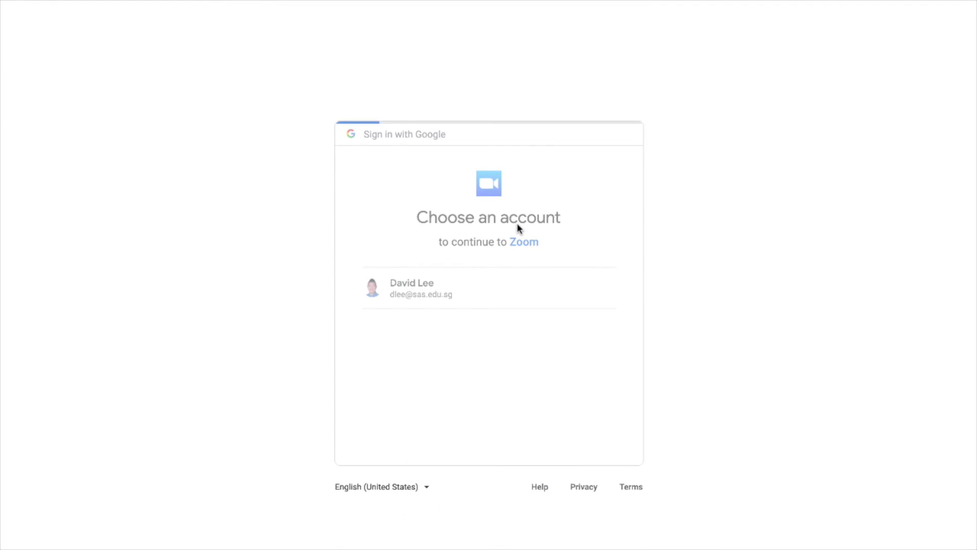
{"action": "left_click", "coordinate": [411, 289]}
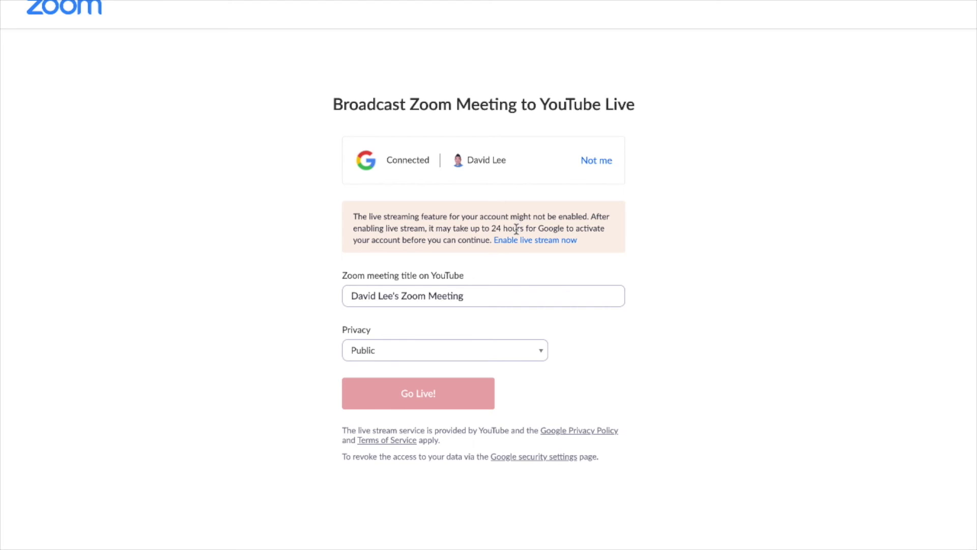
{"action": "left_click", "coordinate": [444, 349]}
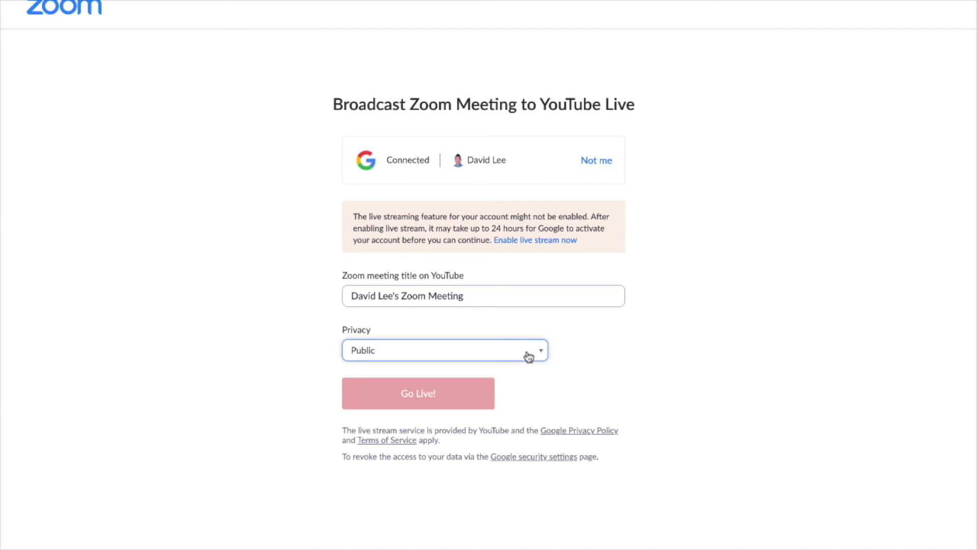
{"action": "left_click", "coordinate": [417, 393]}
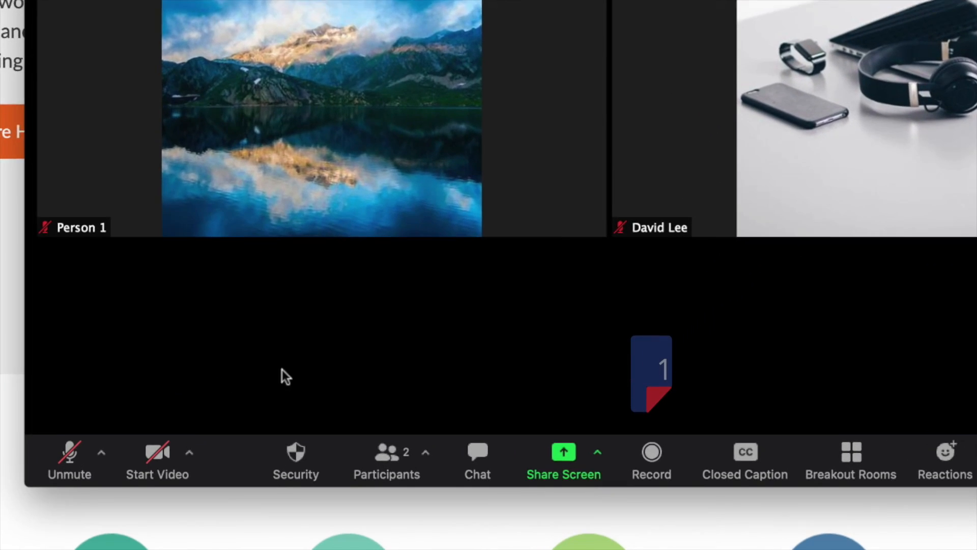
Lock the meeting from the Security menu and confirm lock and waiting room are enabled
{"action": "left_click", "coordinate": [295, 455]}
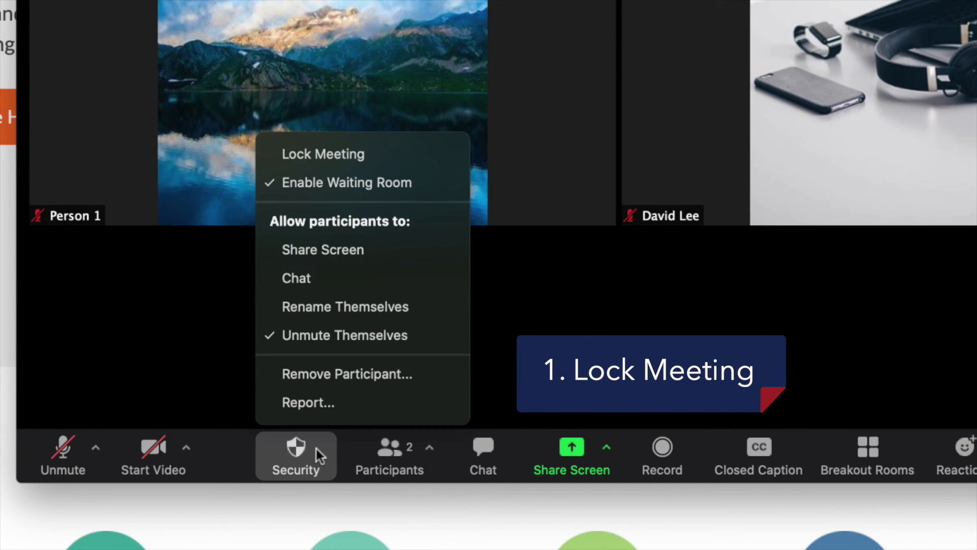
{"action": "mouse_move", "coordinate": [476, 243]}
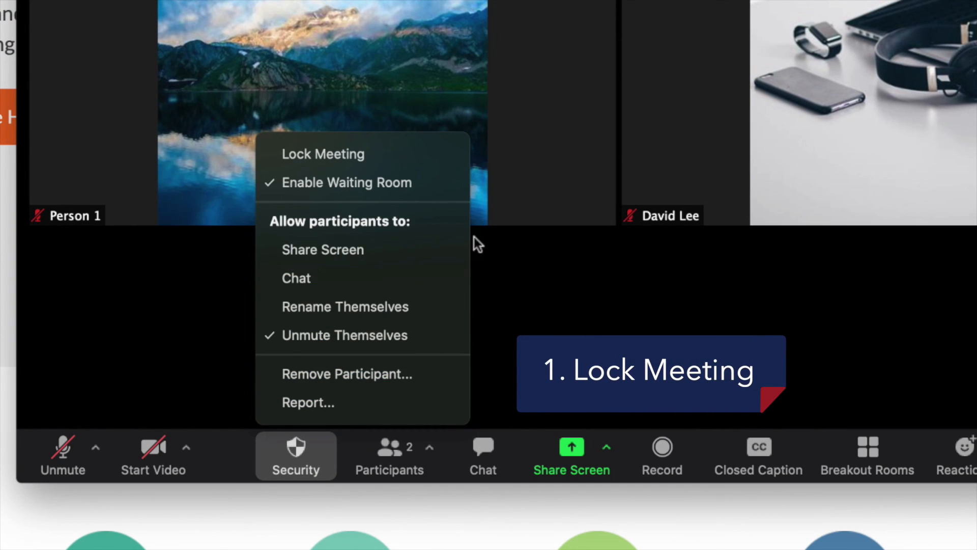
{"action": "left_click", "coordinate": [322, 153]}
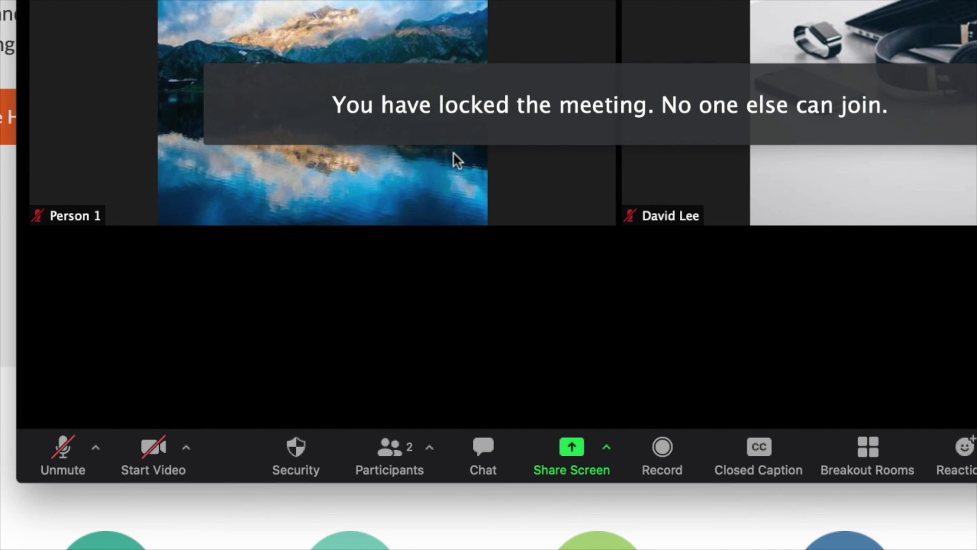
{"action": "left_click", "coordinate": [295, 455]}
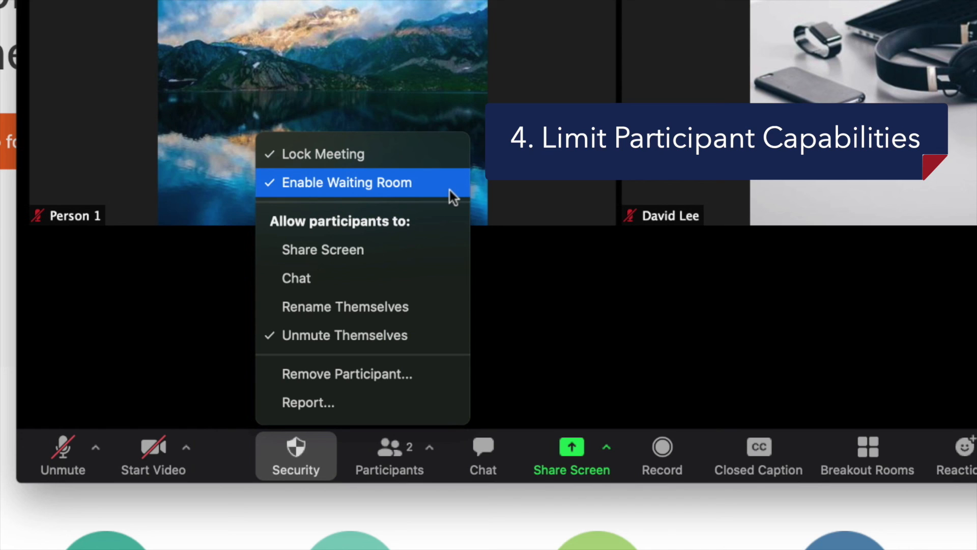
{"action": "mouse_move", "coordinate": [443, 250]}
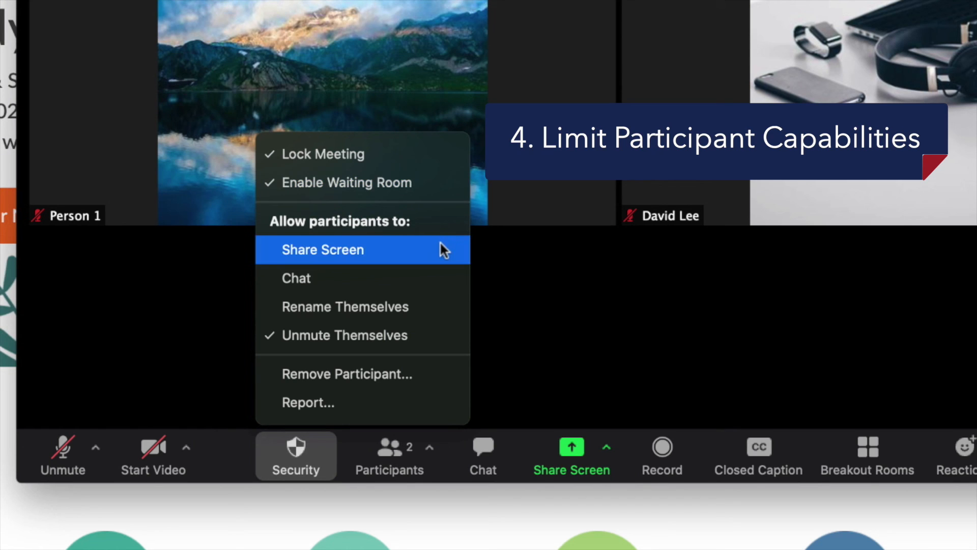
{"action": "mouse_move", "coordinate": [440, 284]}
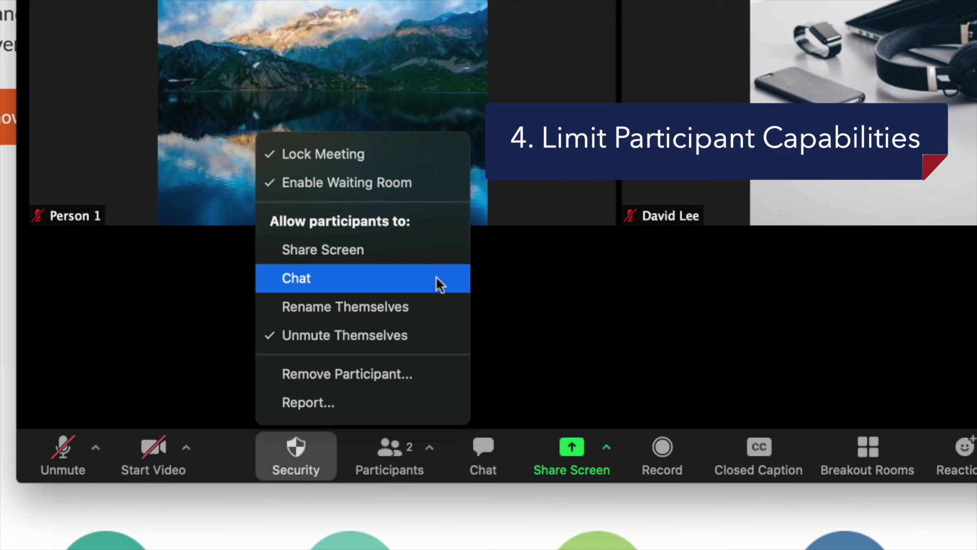
{"action": "mouse_move", "coordinate": [431, 307]}
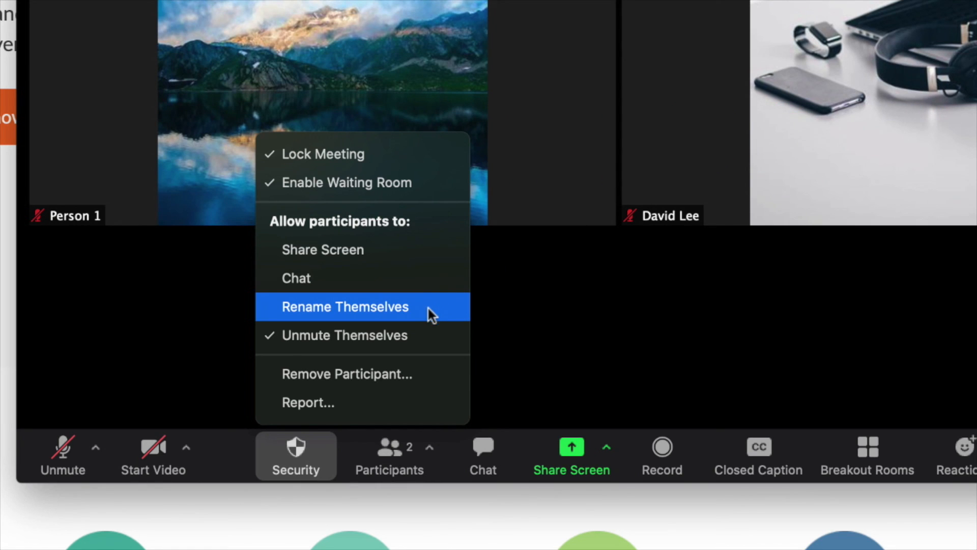
{"action": "mouse_move", "coordinate": [427, 335]}
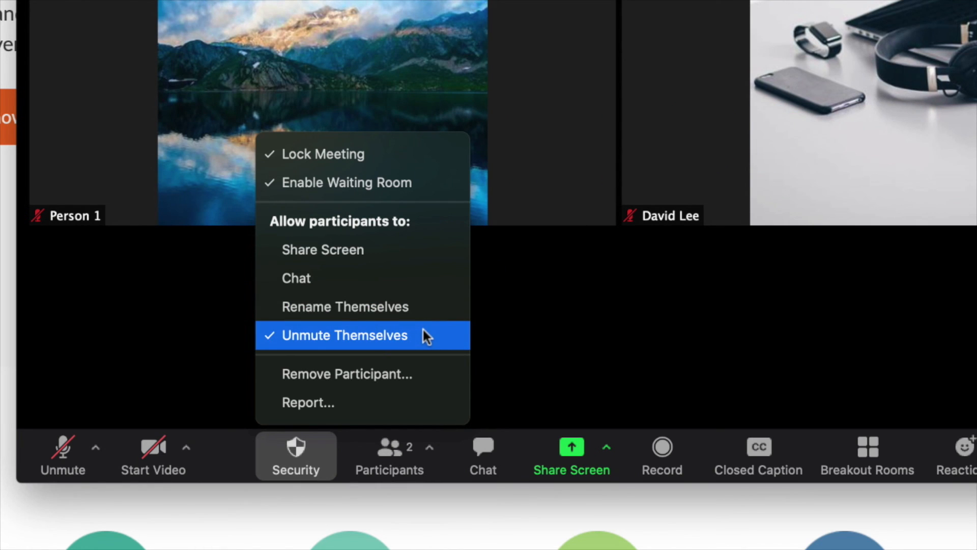